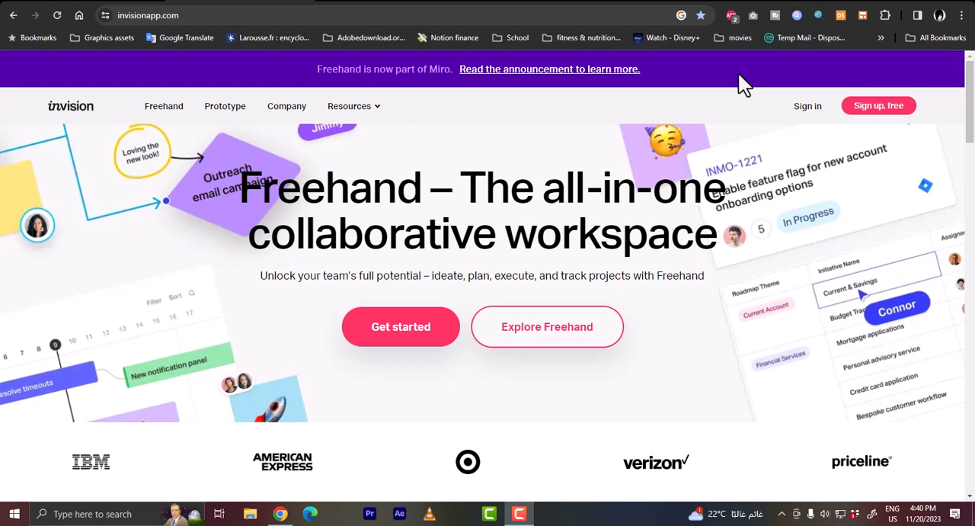
mouse_move(405, 207)
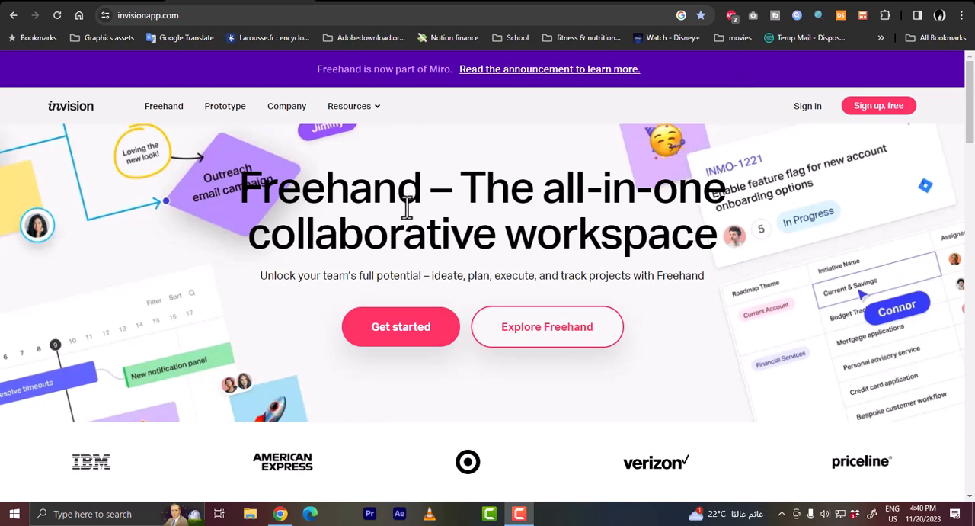
mouse_move(190, 217)
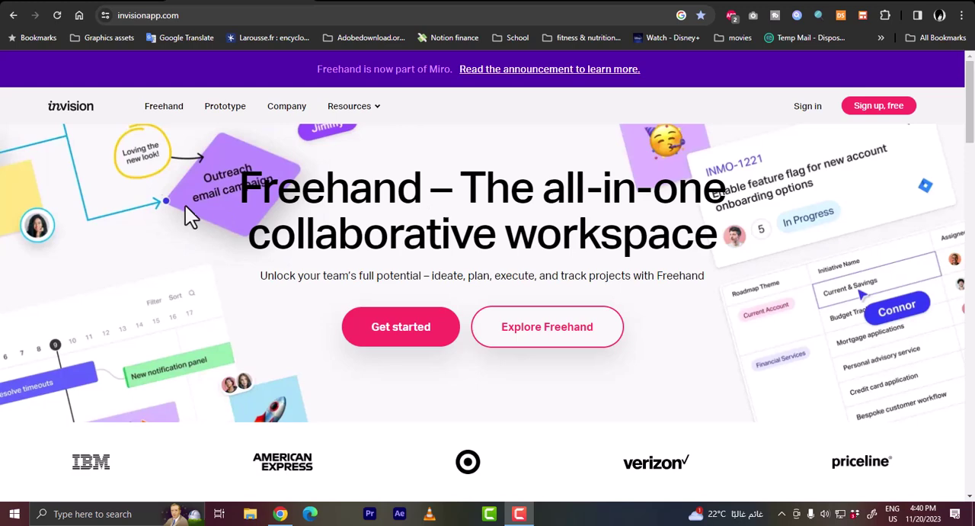
mouse_move(223, 193)
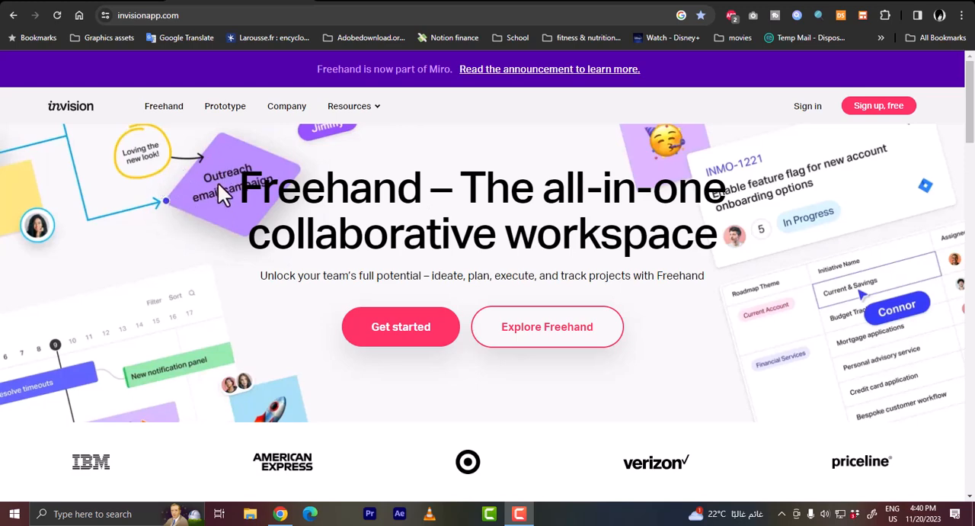
mouse_move(294, 195)
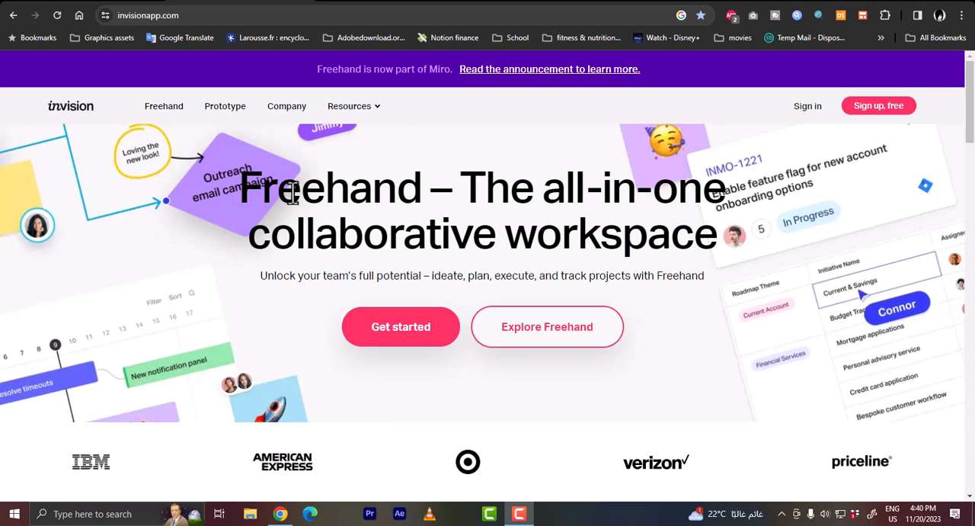
mouse_move(292, 175)
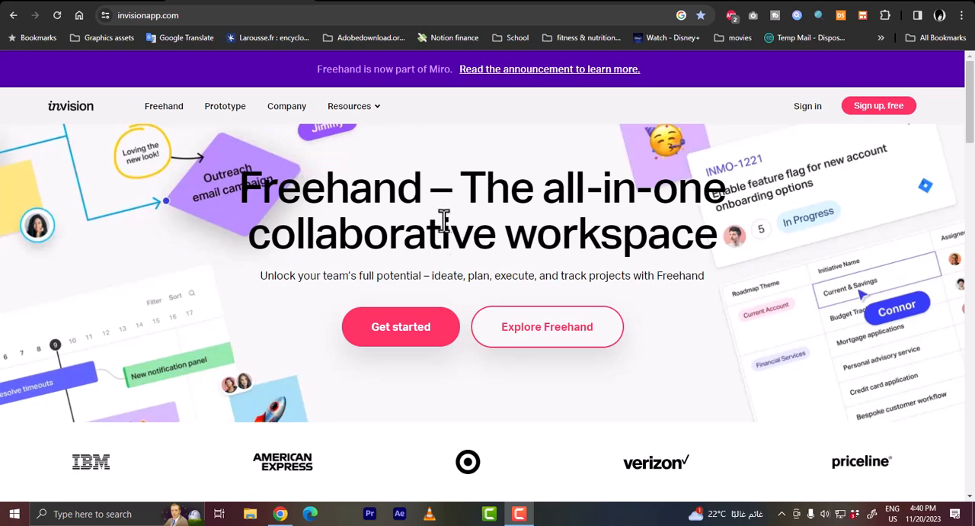
mouse_move(407, 188)
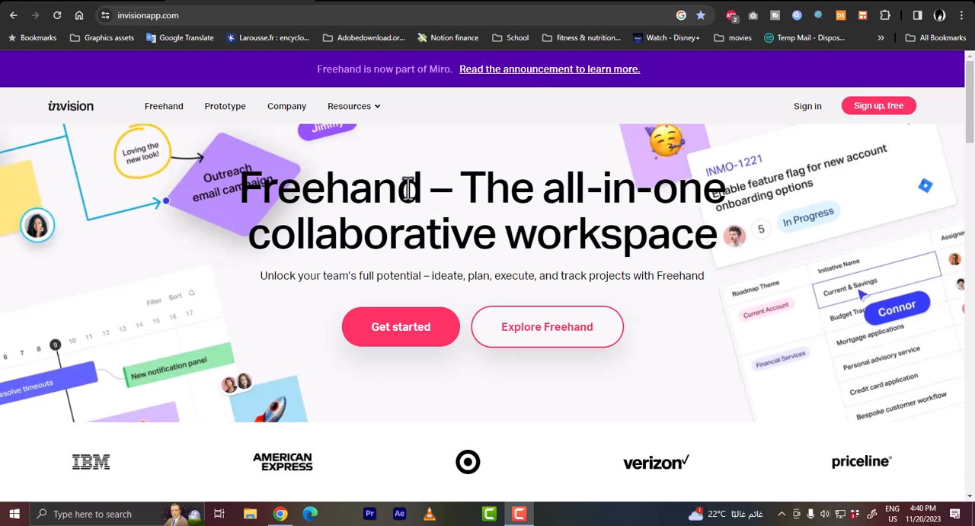
mouse_move(482, 232)
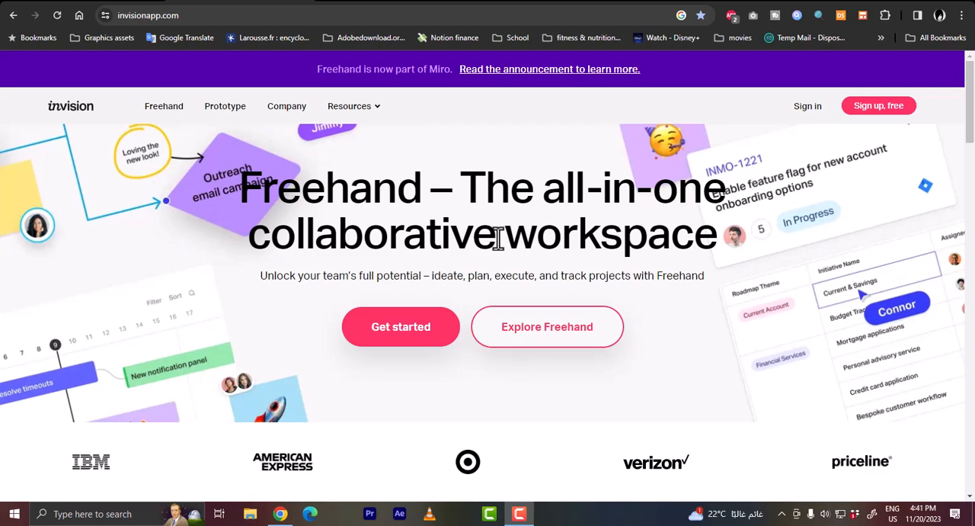
Browse the InVision homepage and go to the Freehand product page
scroll("down", 3)
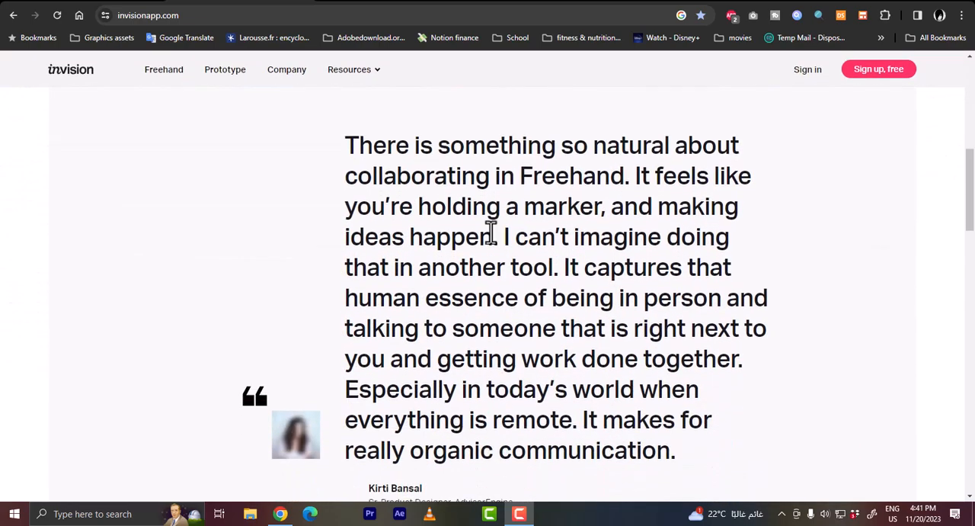
scroll("down", 3)
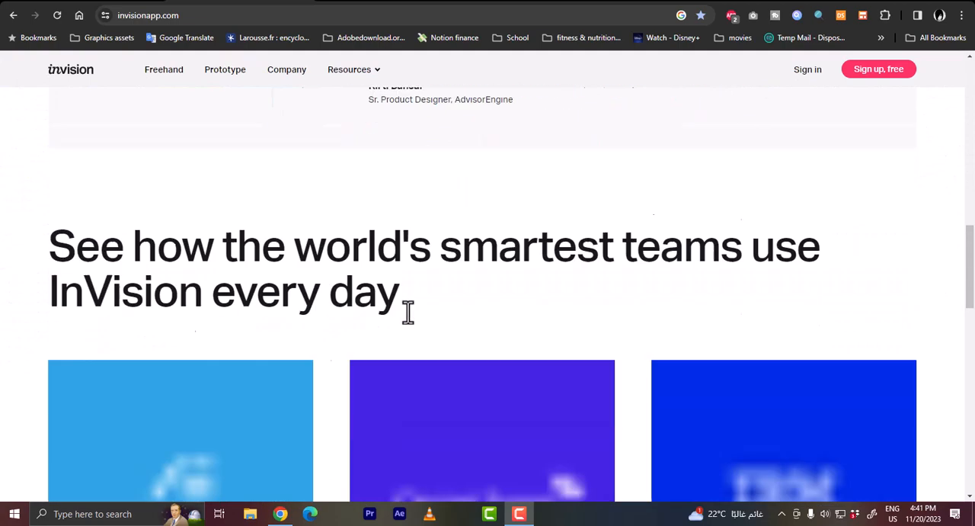
scroll("down", 3)
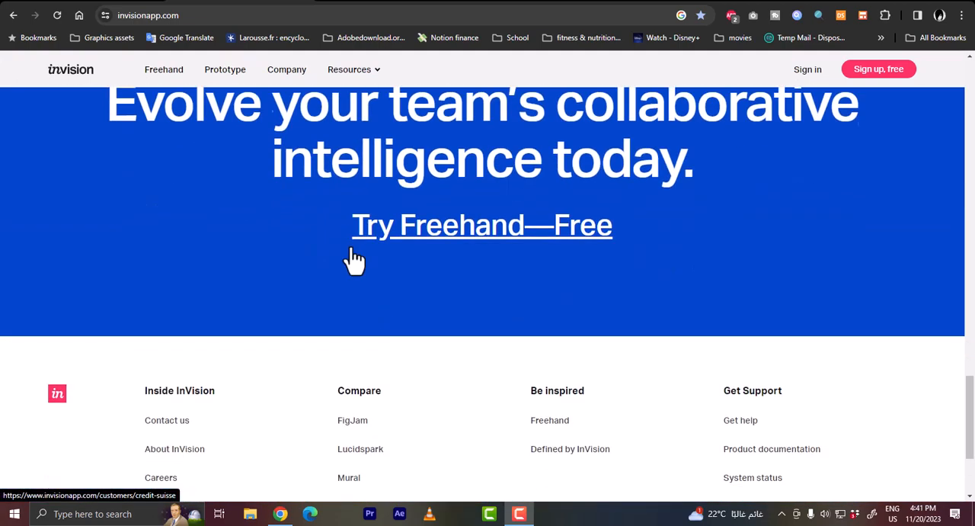
scroll("up", 3)
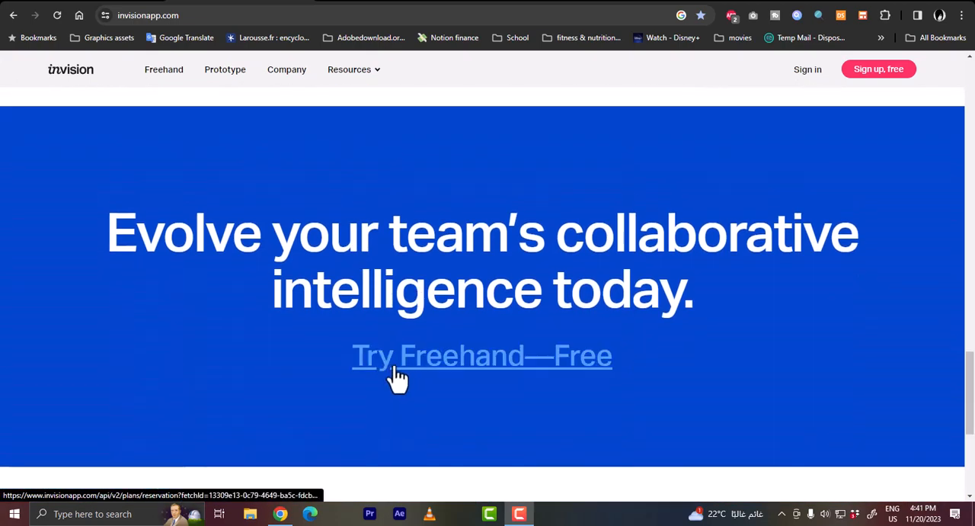
scroll("down", 3)
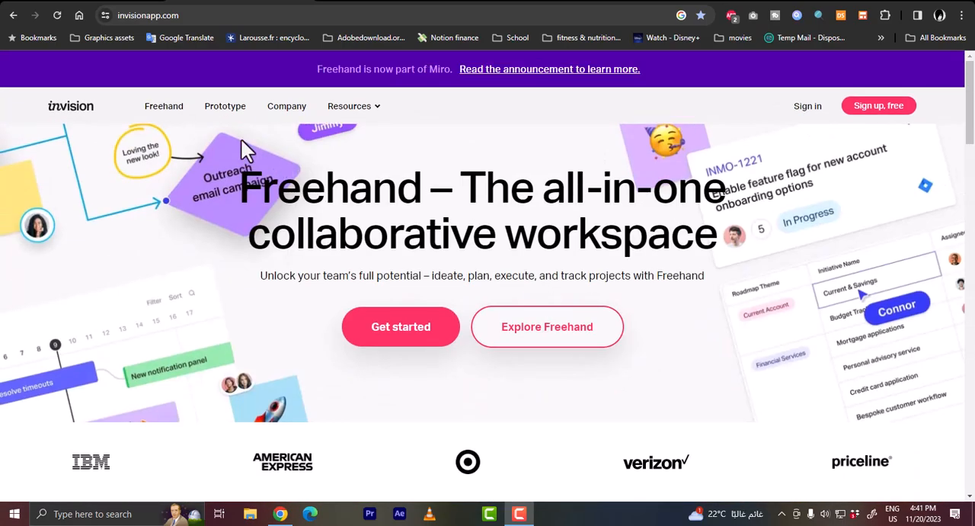
mouse_move(266, 115)
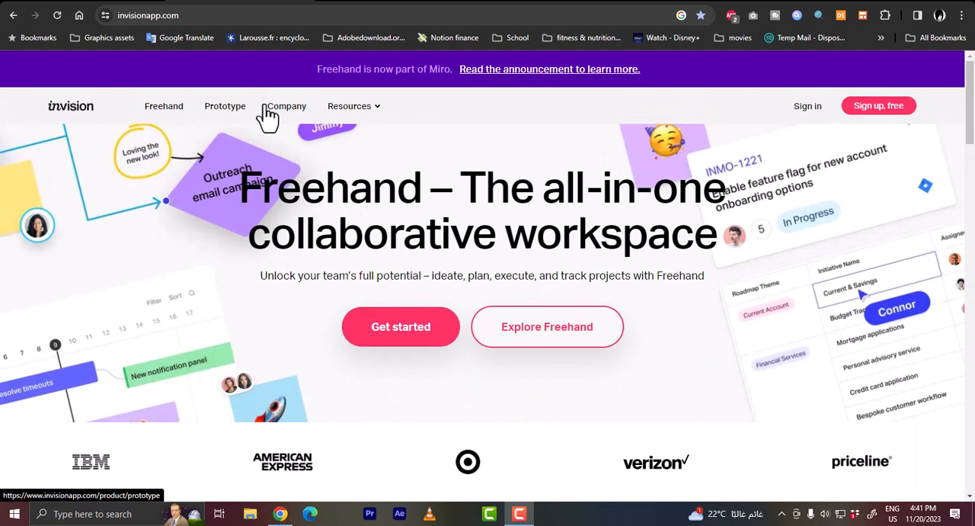
mouse_move(287, 118)
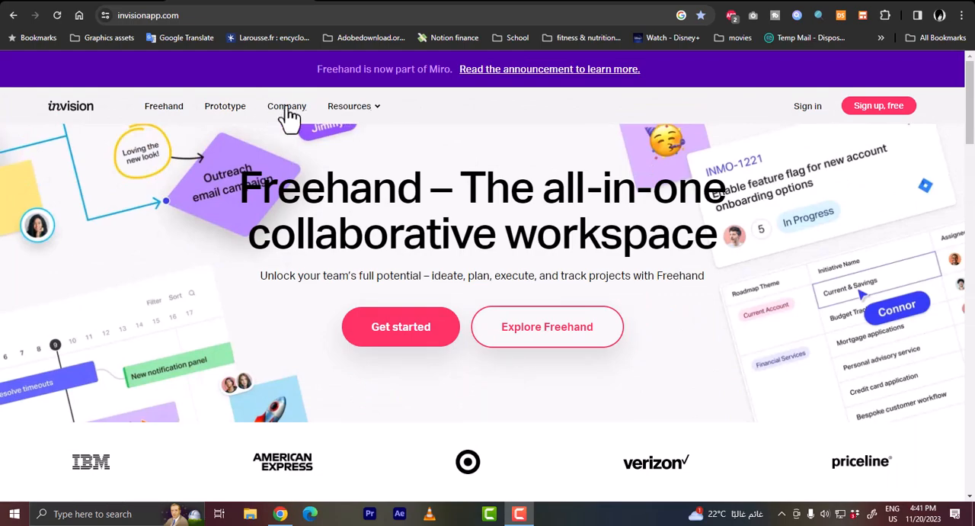
left_click(163, 106)
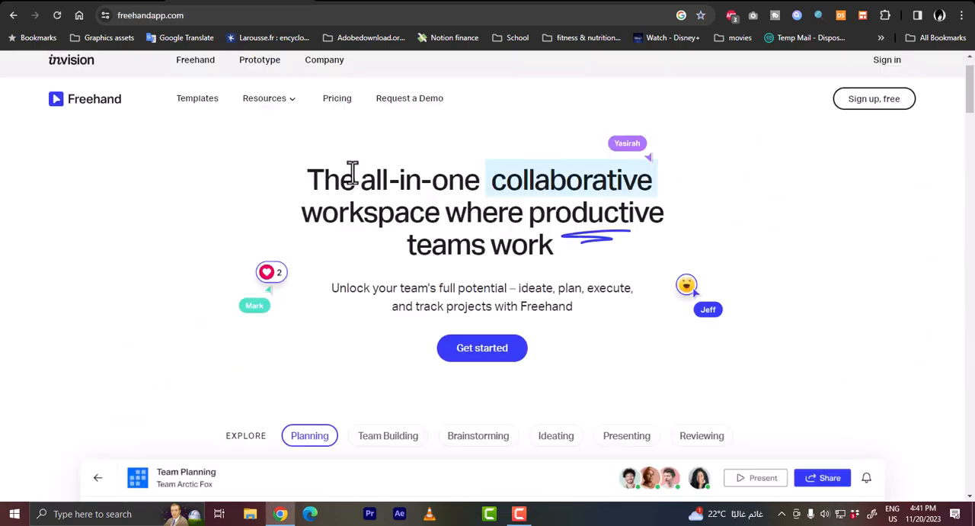
Scroll through the Freehand page down to its Explore section of example boards
scroll("down", 3)
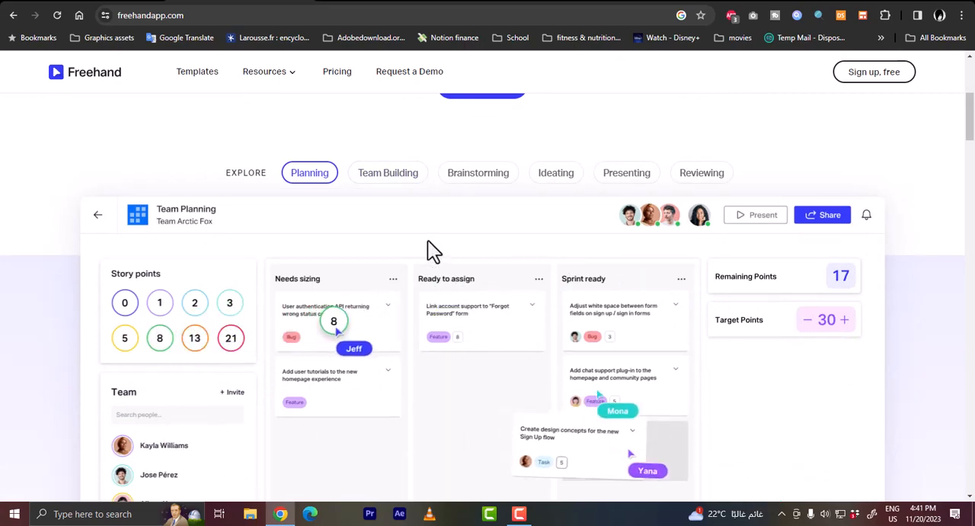
scroll("down", 3)
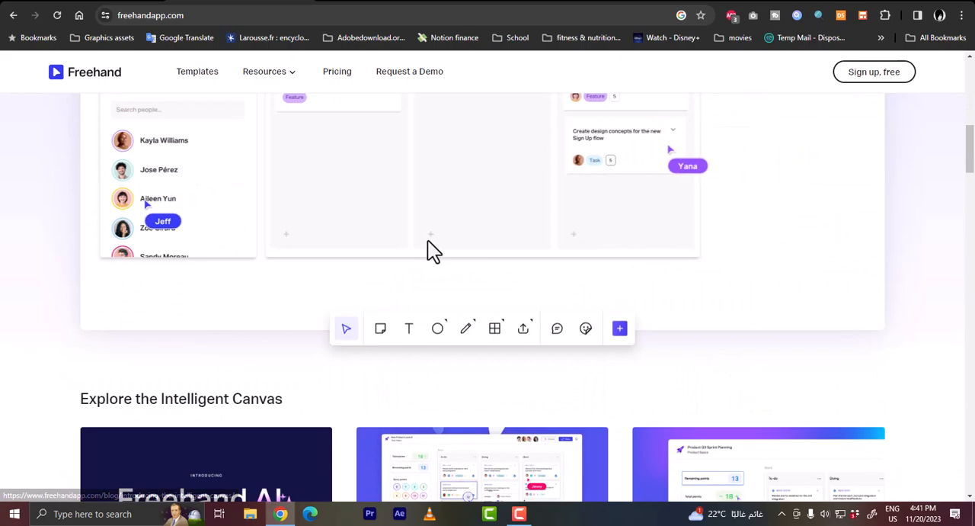
scroll("down", 3)
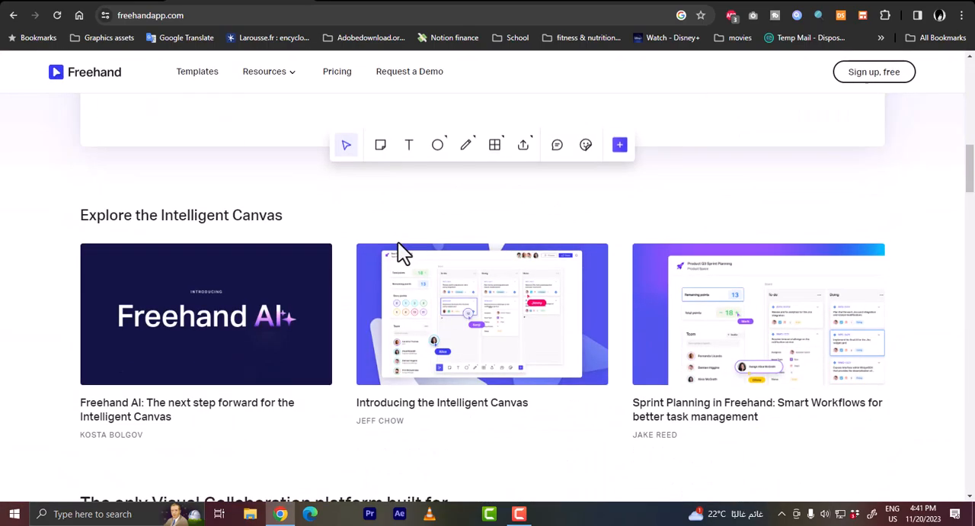
mouse_move(204, 411)
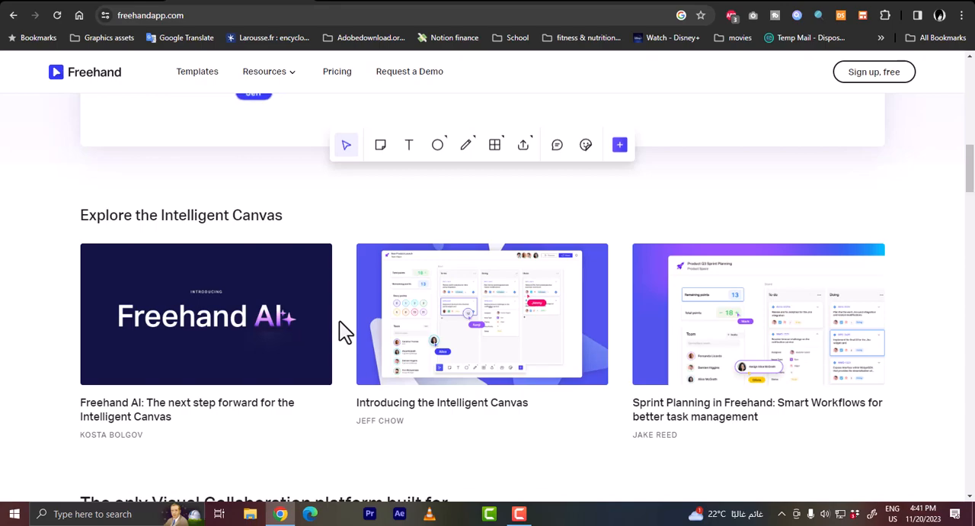
scroll("down", 3)
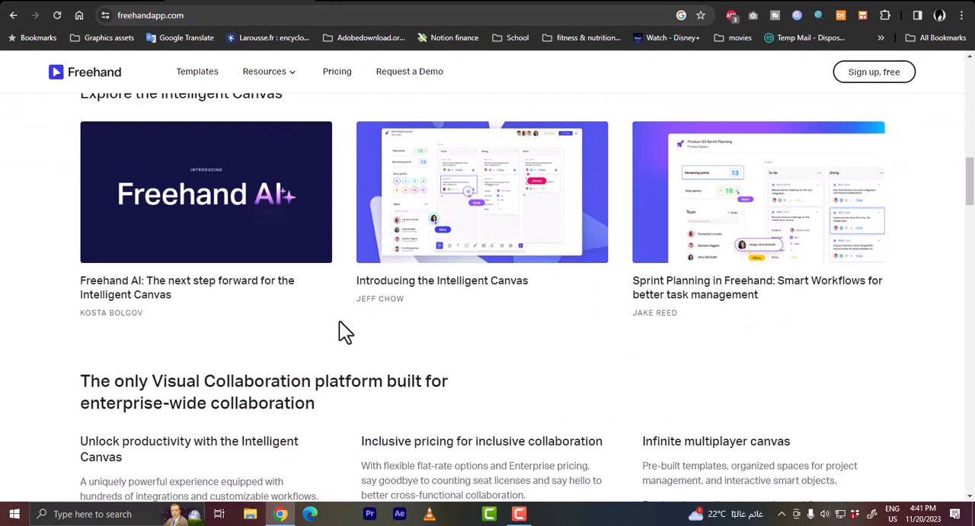
scroll("down", 3)
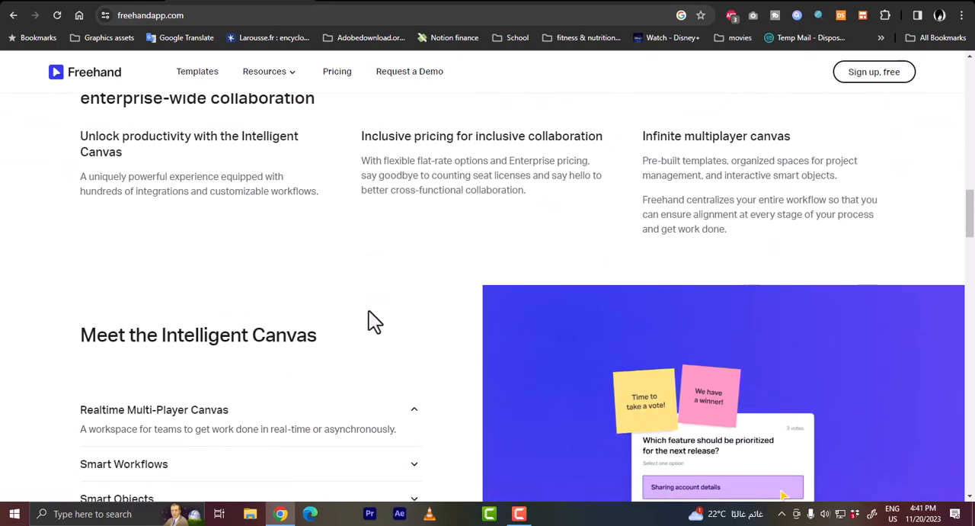
scroll("up", 3)
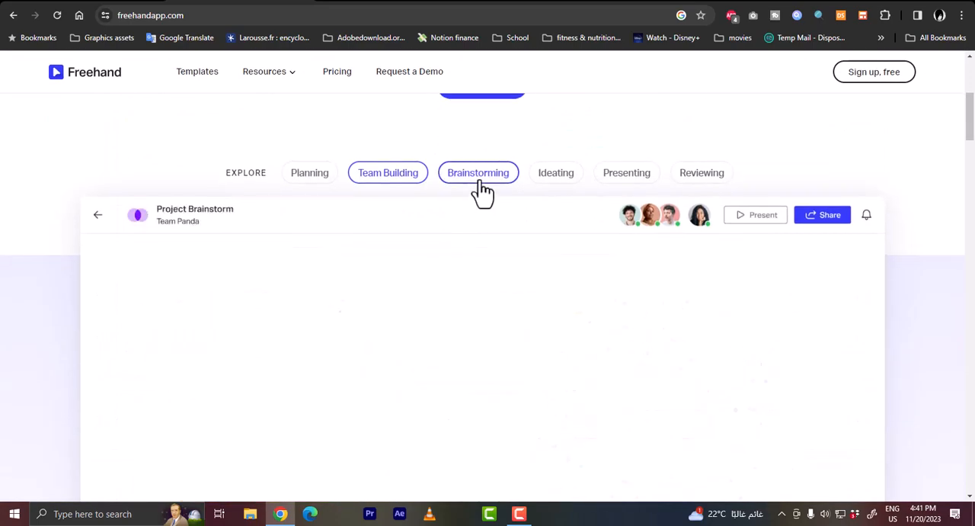
Preview the Brainstorming example board and the next board in the Explore section
left_click(478, 172)
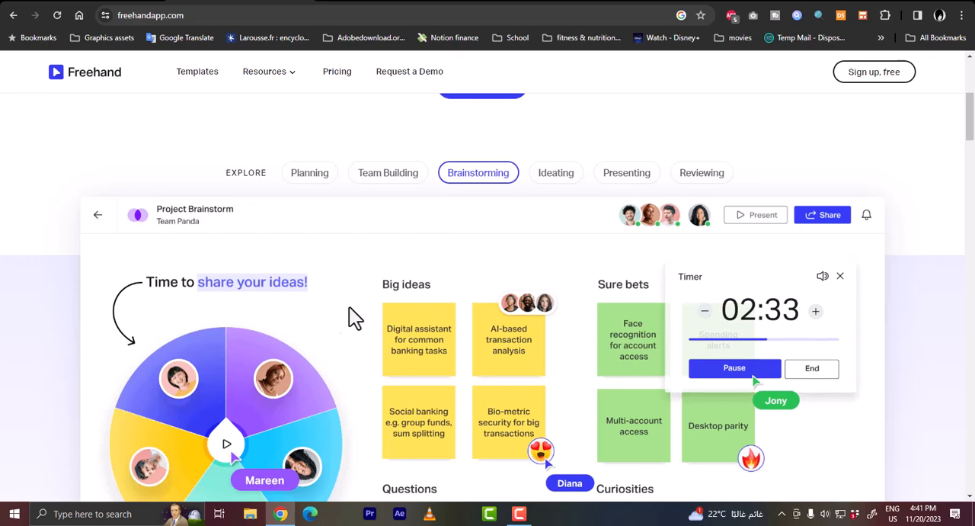
mouse_move(434, 342)
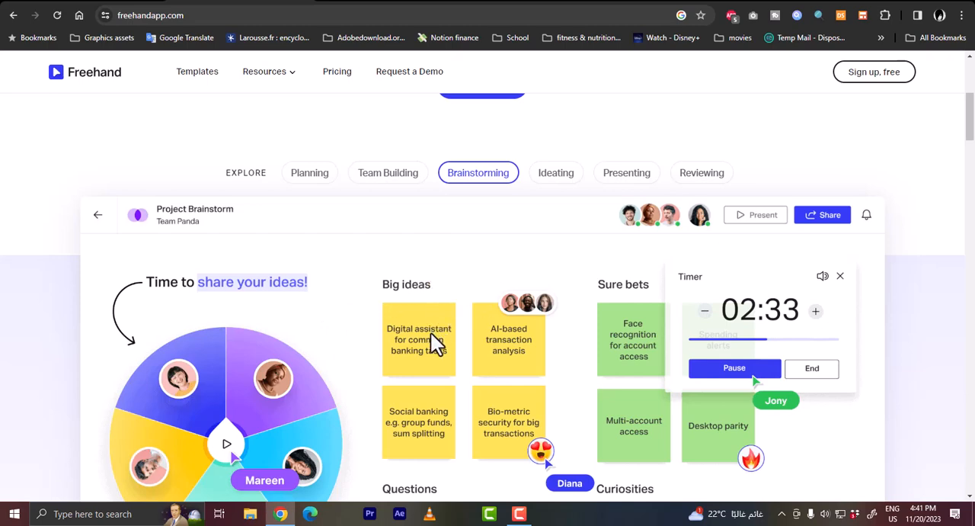
mouse_move(678, 335)
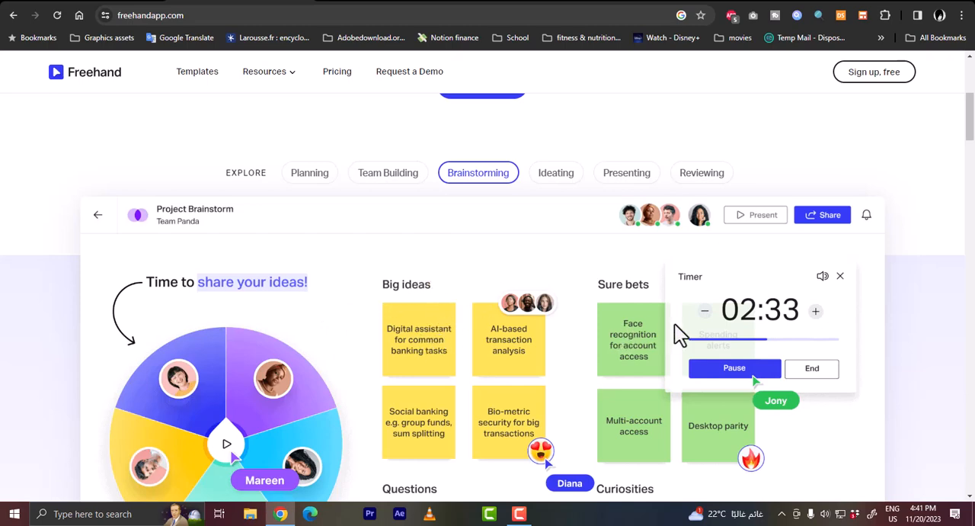
mouse_move(521, 262)
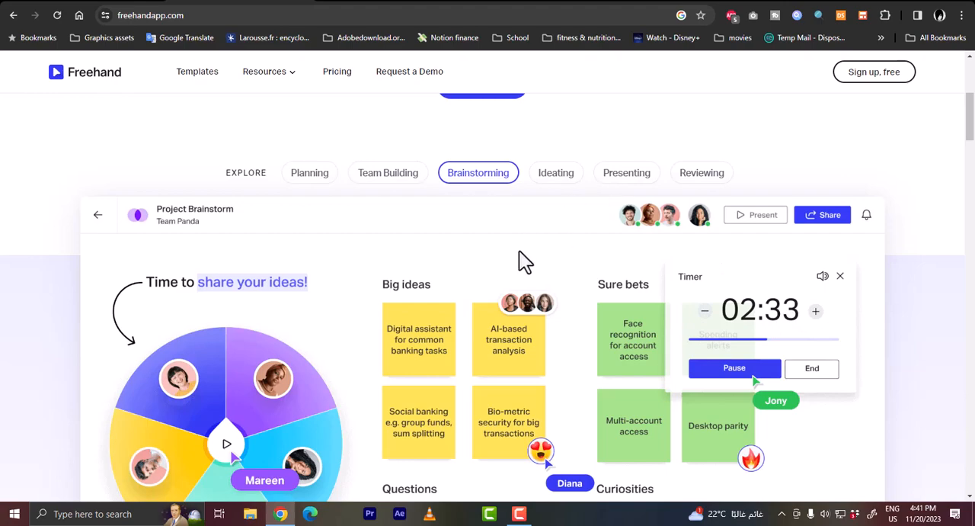
left_click(626, 172)
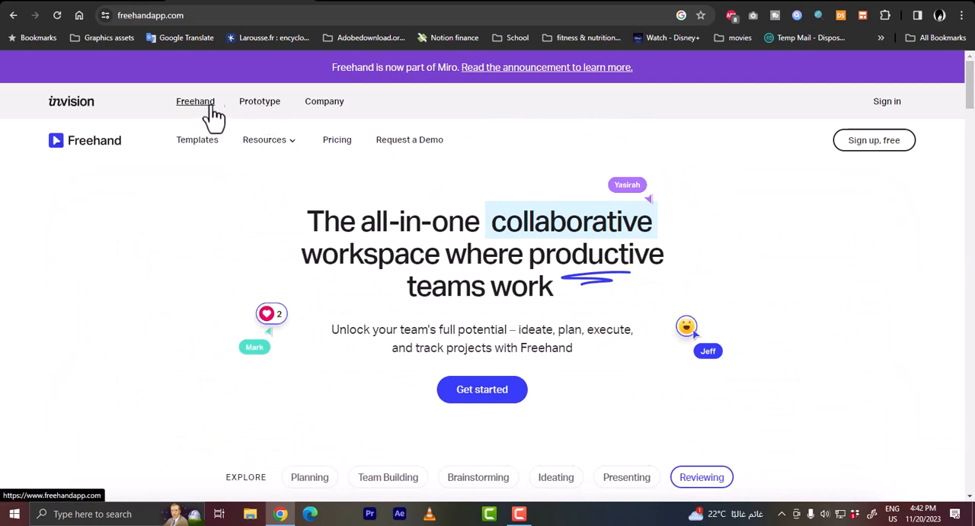
left_click(259, 101)
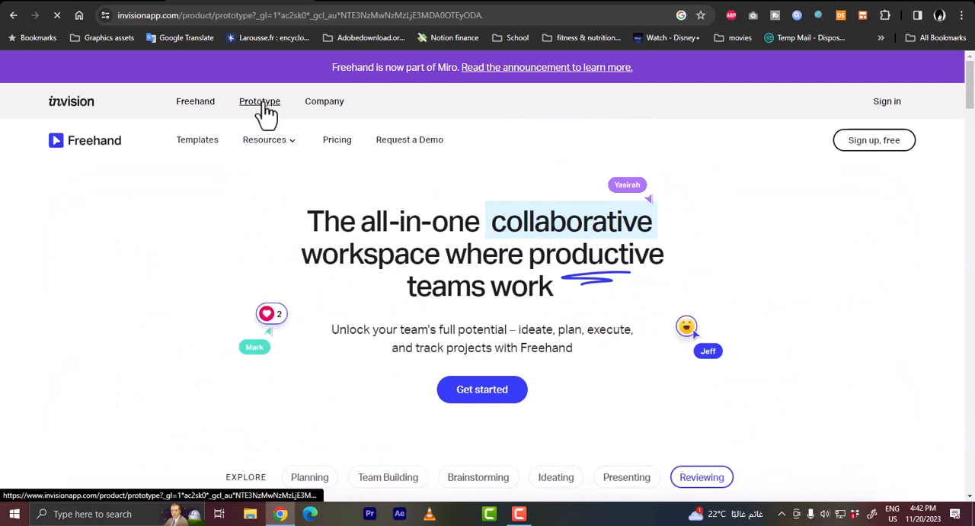
left_click(259, 101)
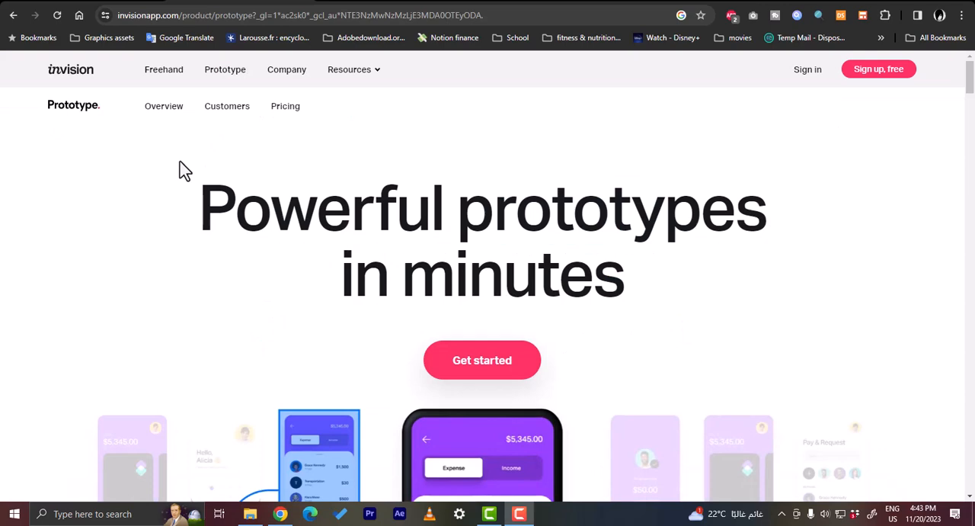
mouse_move(408, 206)
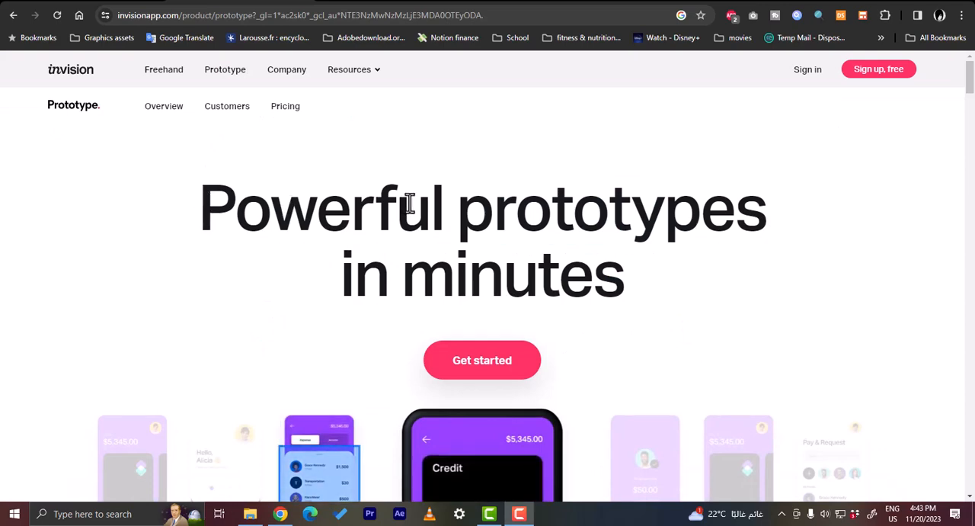
scroll("down", 3)
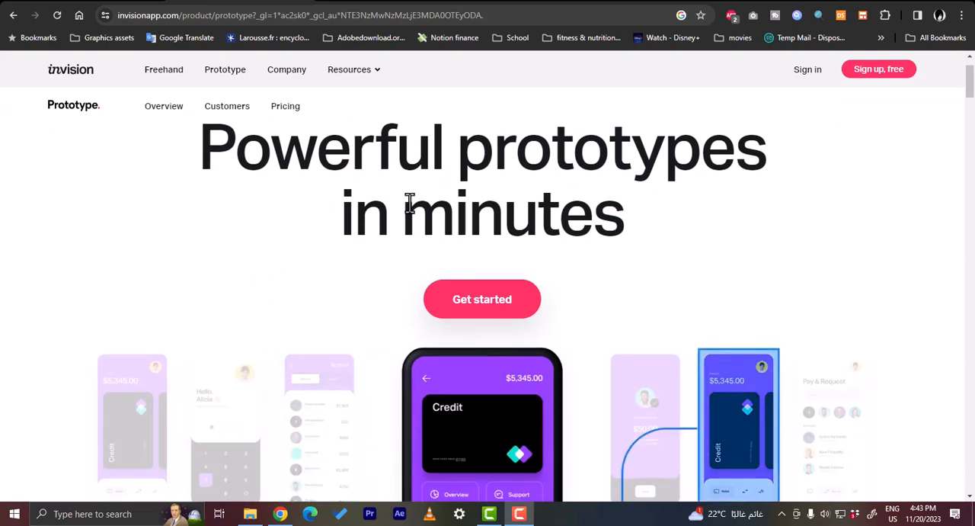
scroll("down", 3)
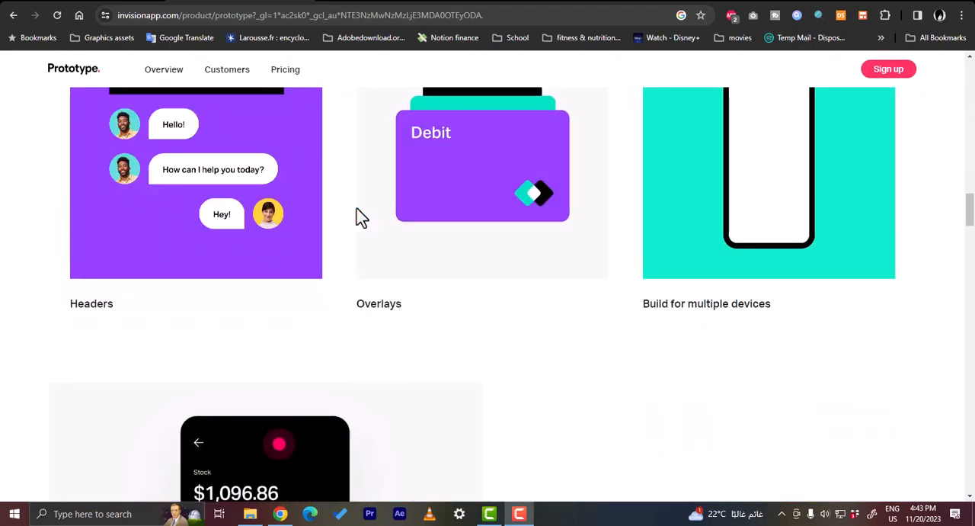
scroll("up", 3)
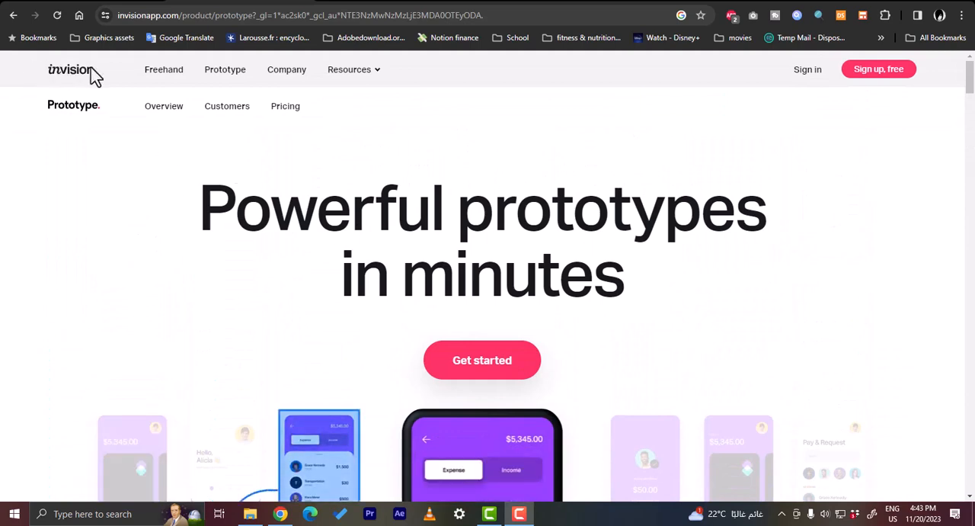
mouse_move(838, 115)
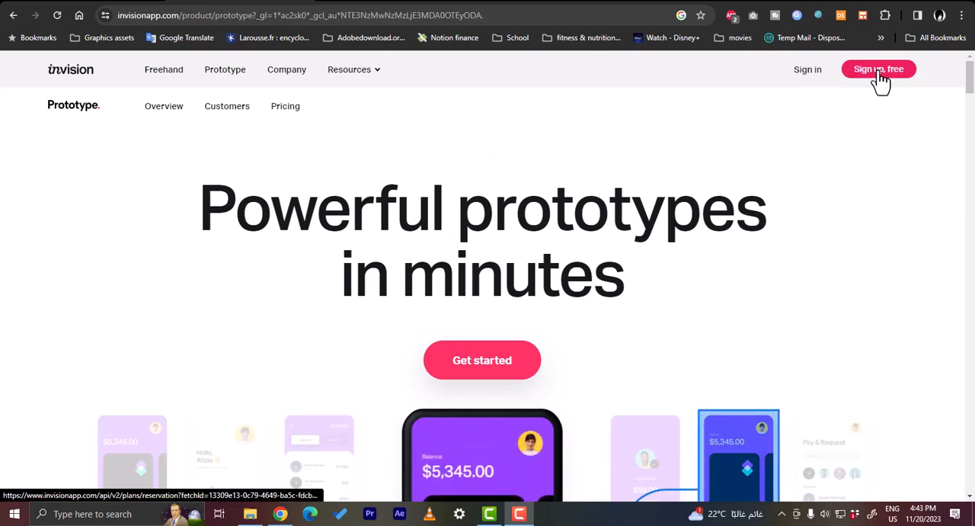
left_click(878, 68)
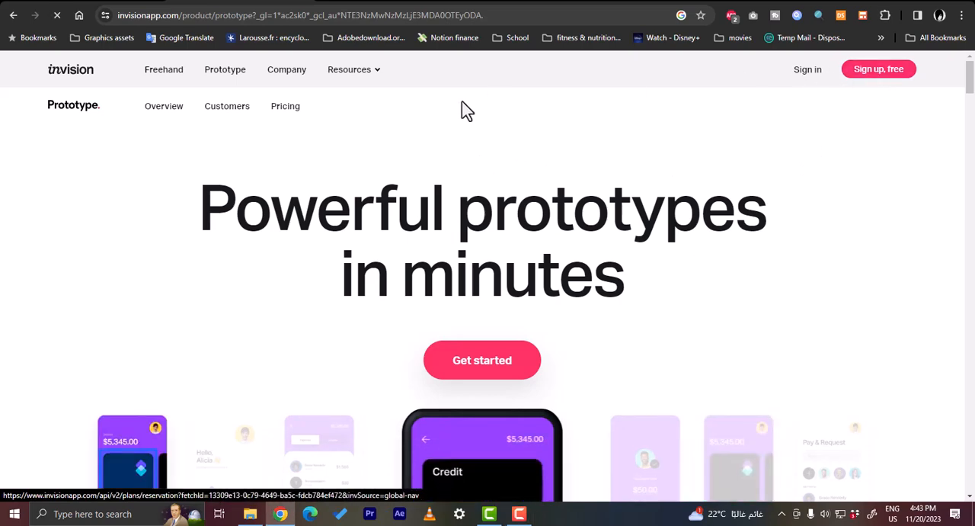
left_click(481, 359)
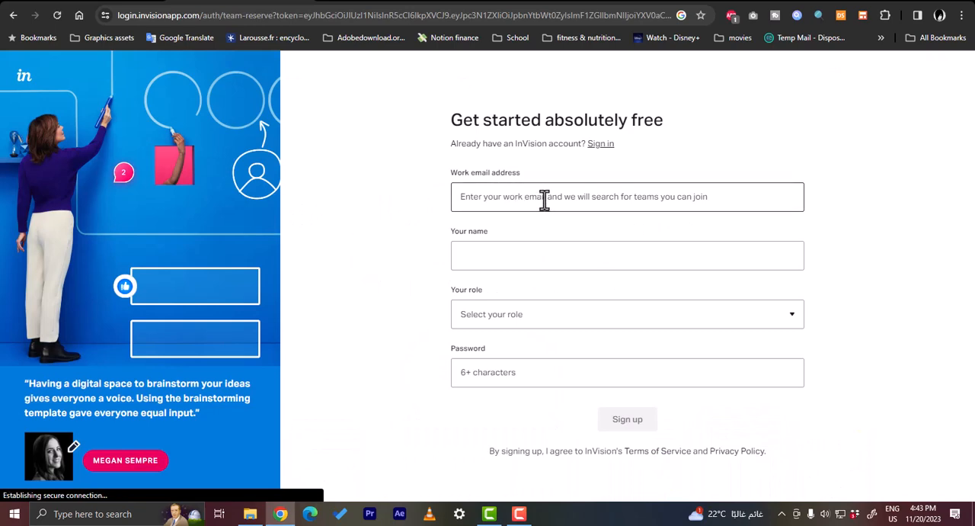
mouse_move(539, 195)
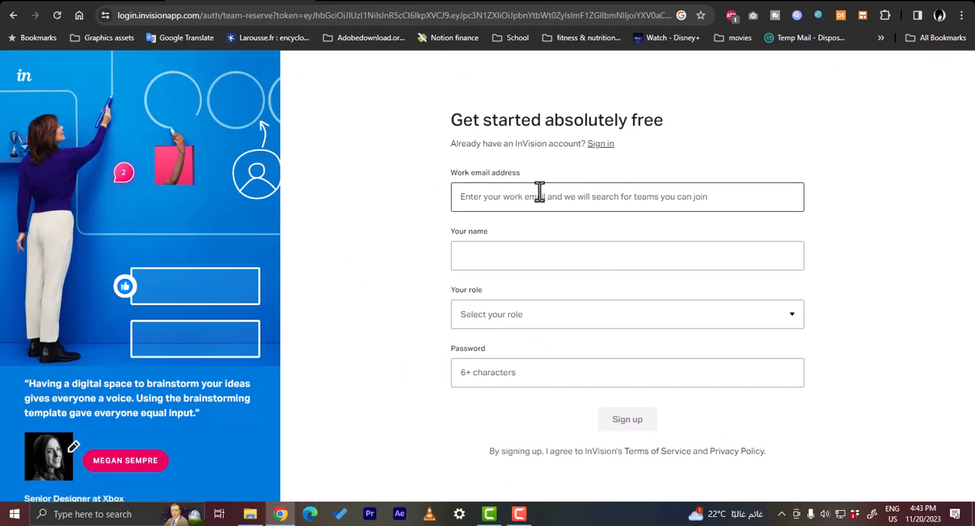
mouse_move(278, 105)
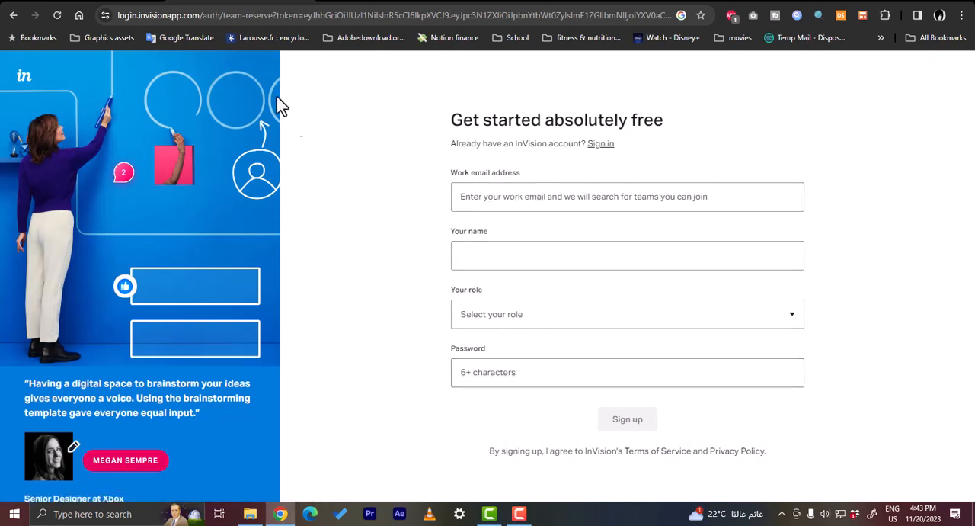
left_click(804, 37)
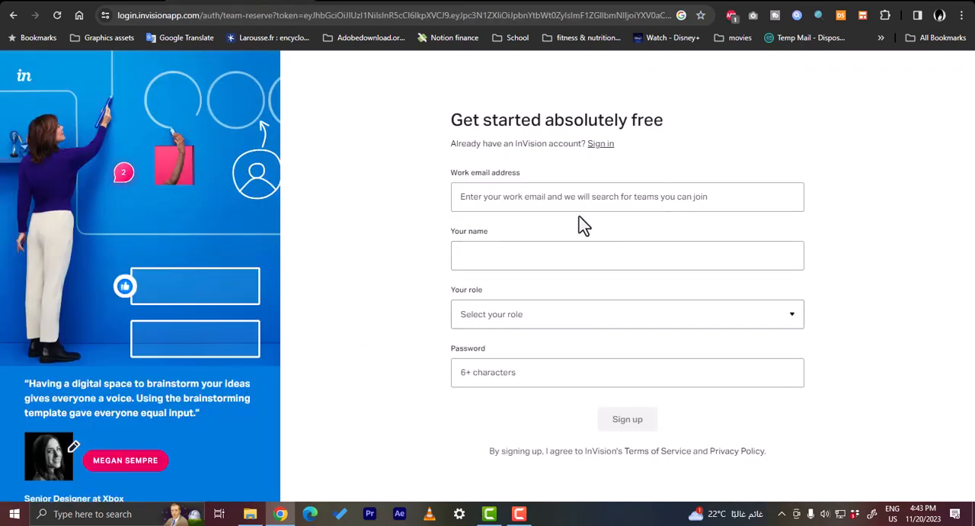
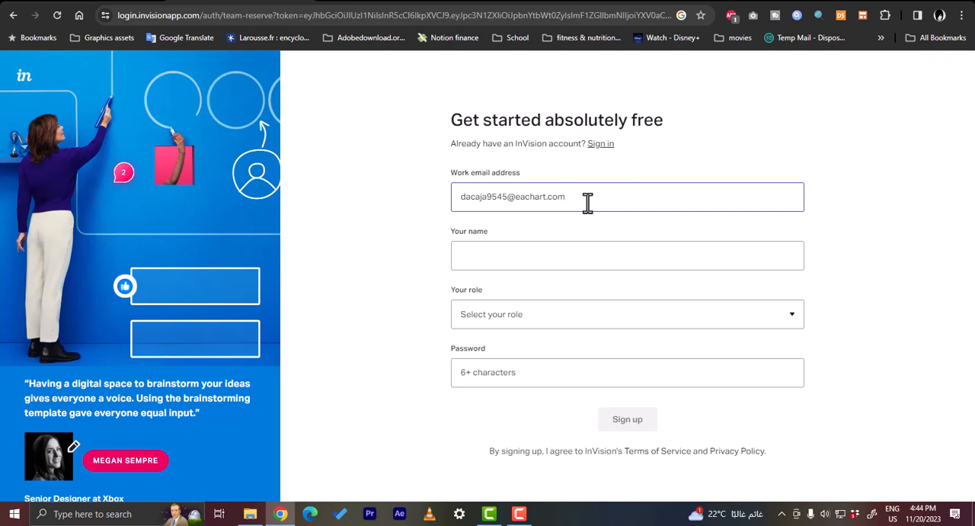
left_click(627, 256)
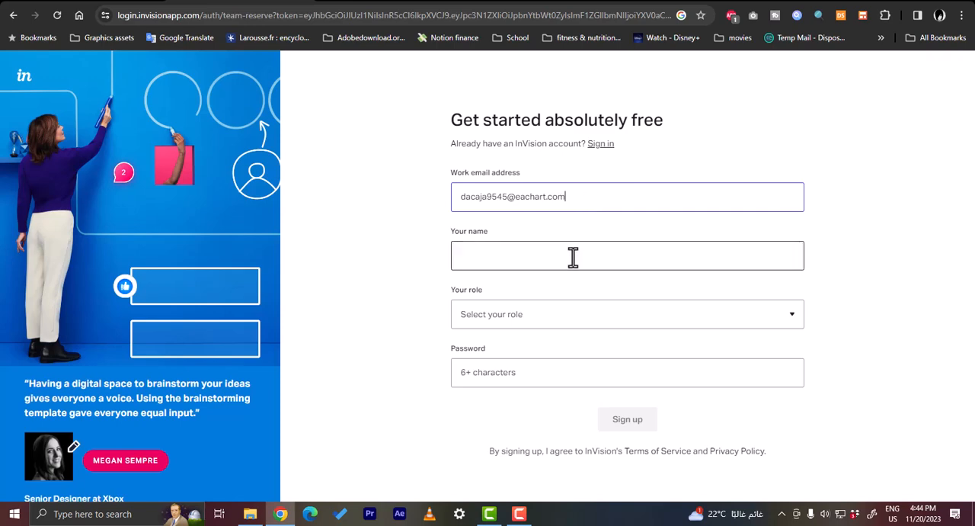
Choose Educator as the role and submit the free sign-up form
left_click(628, 314)
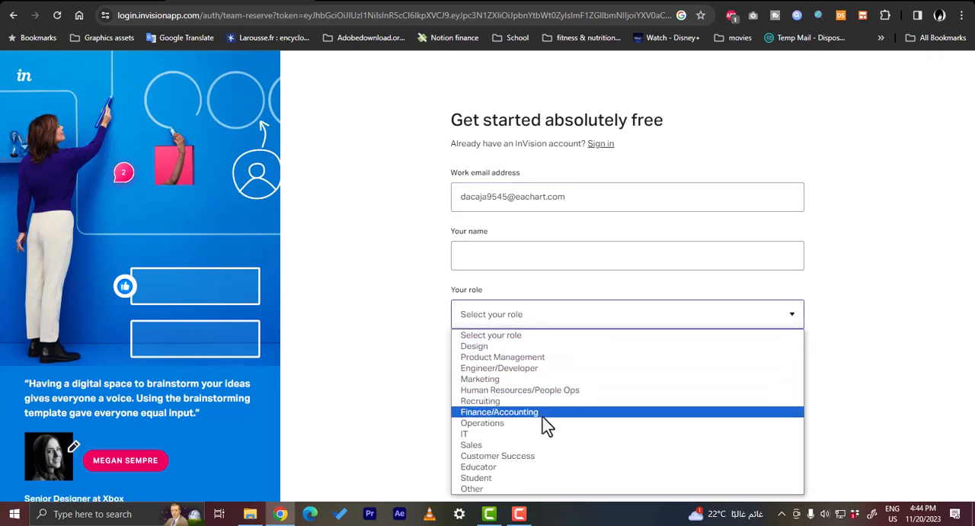
left_click(479, 466)
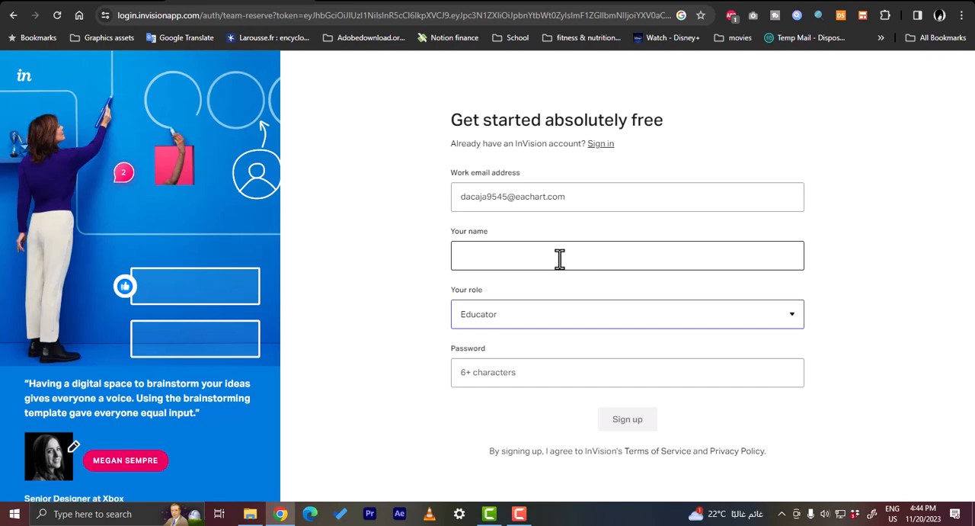
left_click(628, 417)
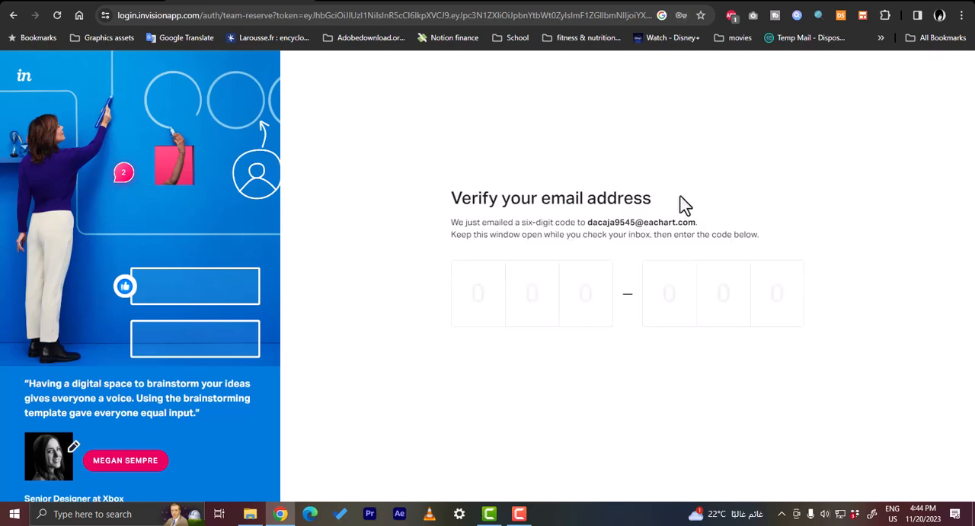
left_click(573, 292)
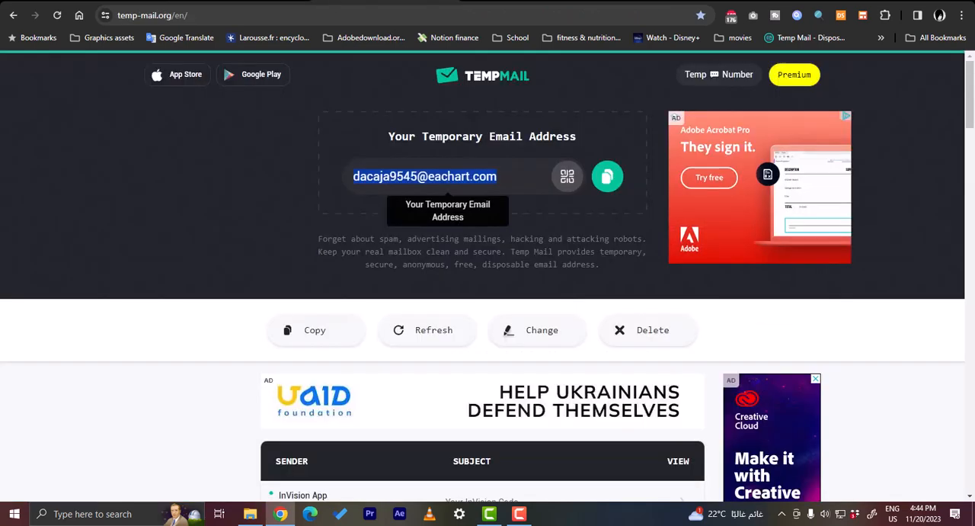
scroll("down", 3)
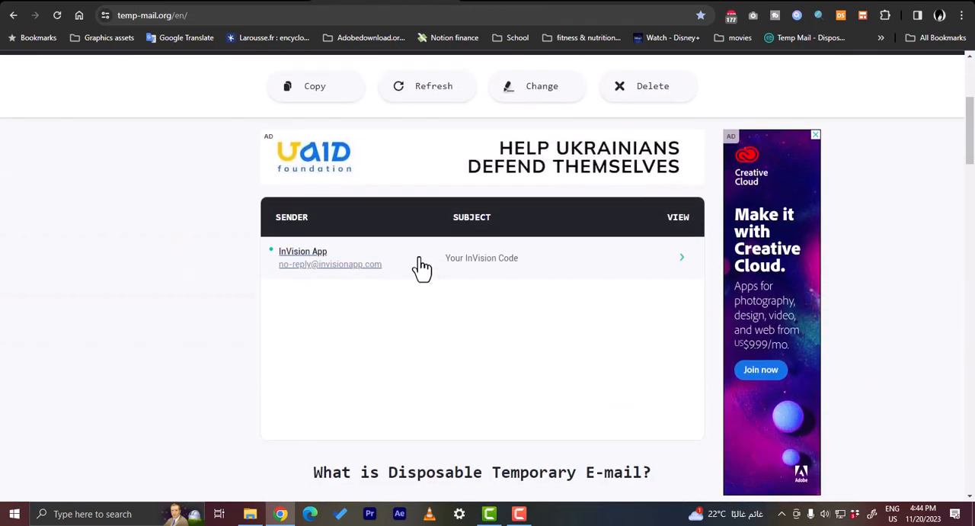
left_click(482, 258)
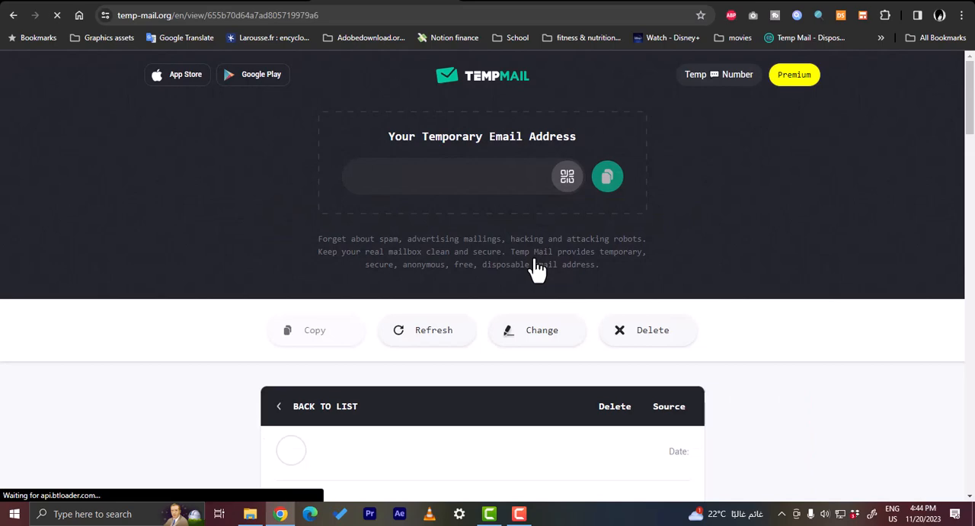
scroll("down", 3)
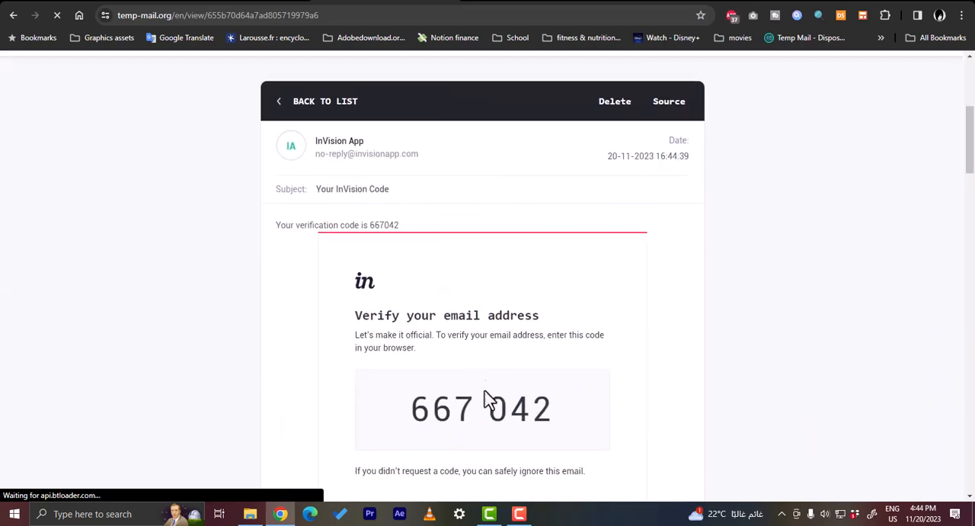
double_click(482, 409)
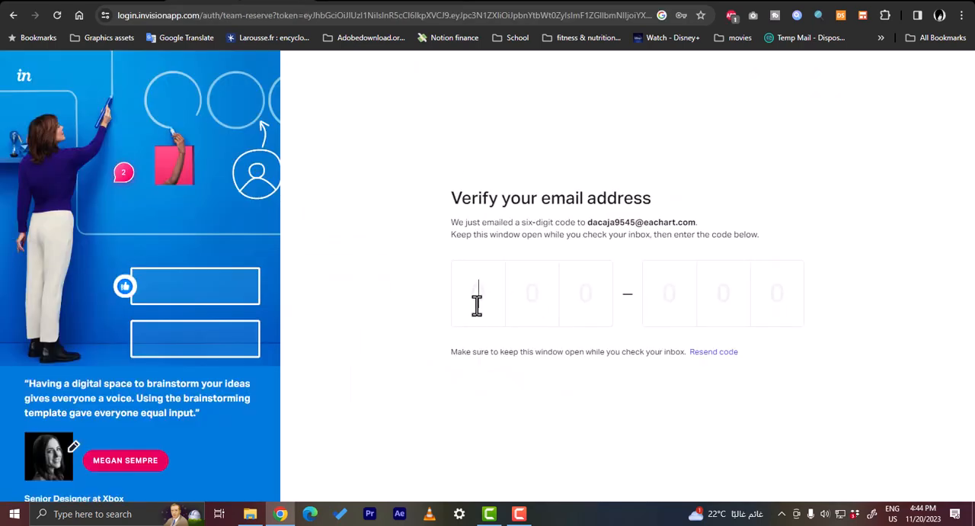
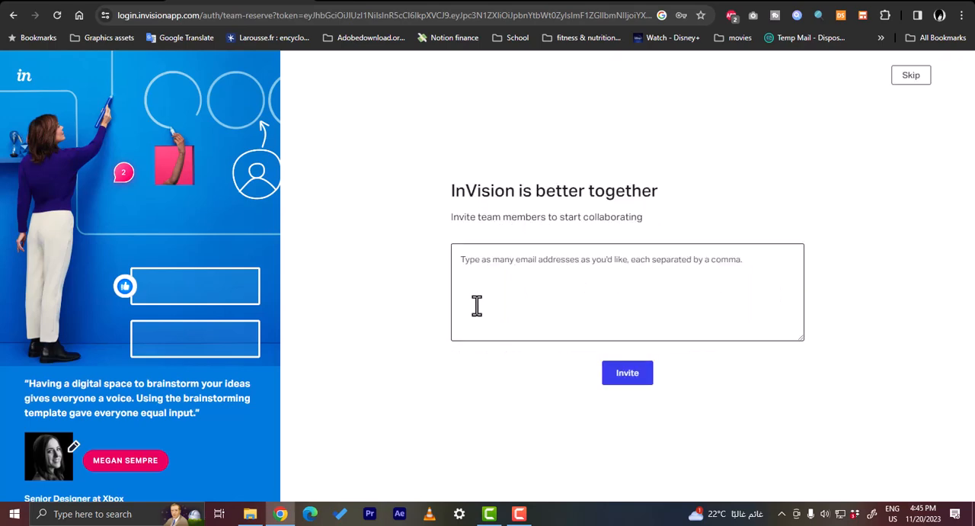
mouse_move(545, 279)
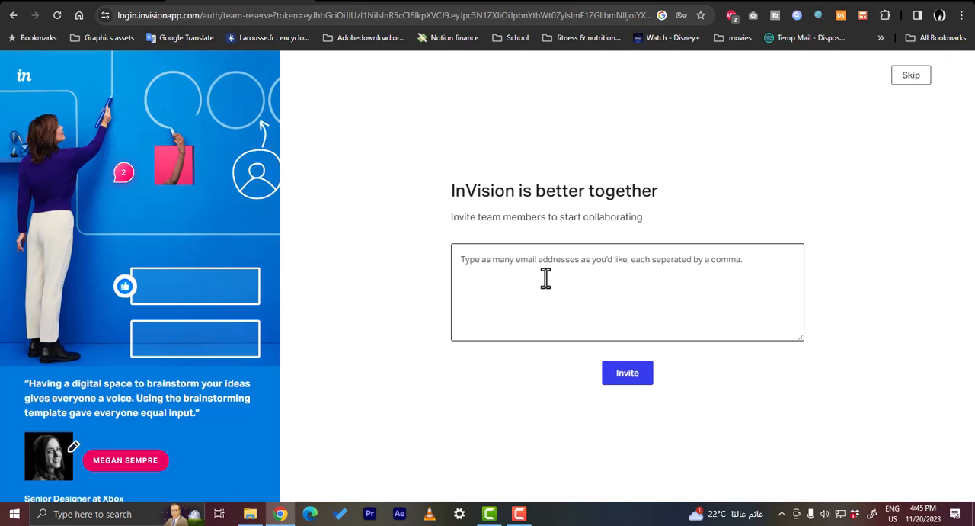
left_click(911, 74)
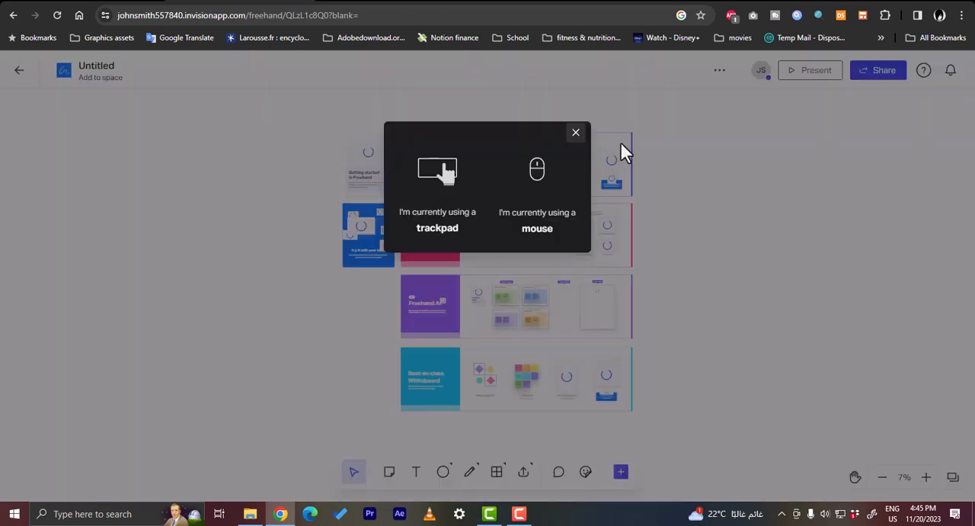
mouse_move(487, 191)
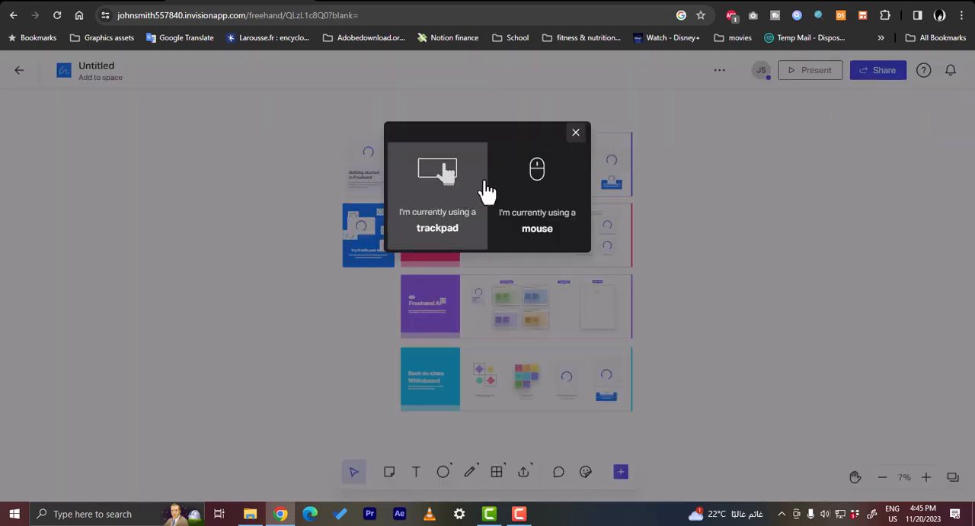
mouse_move(536, 198)
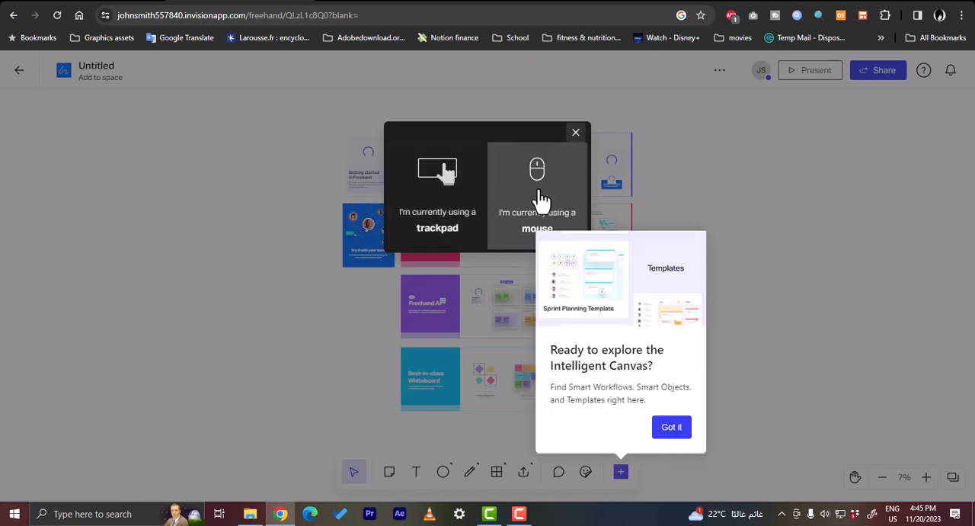
Dismiss the mouse-input prompt, the navigation tips and the Intelligent Canvas introduction
left_click(536, 193)
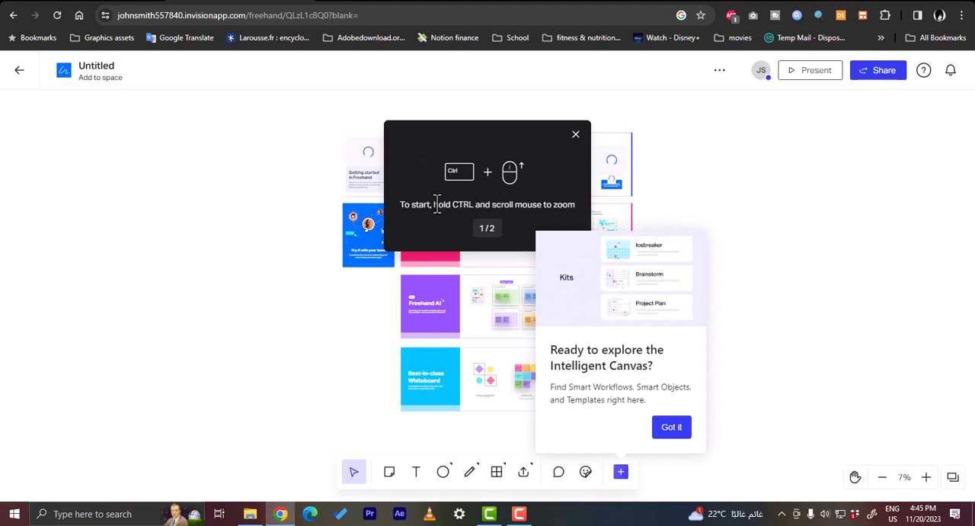
left_click(670, 426)
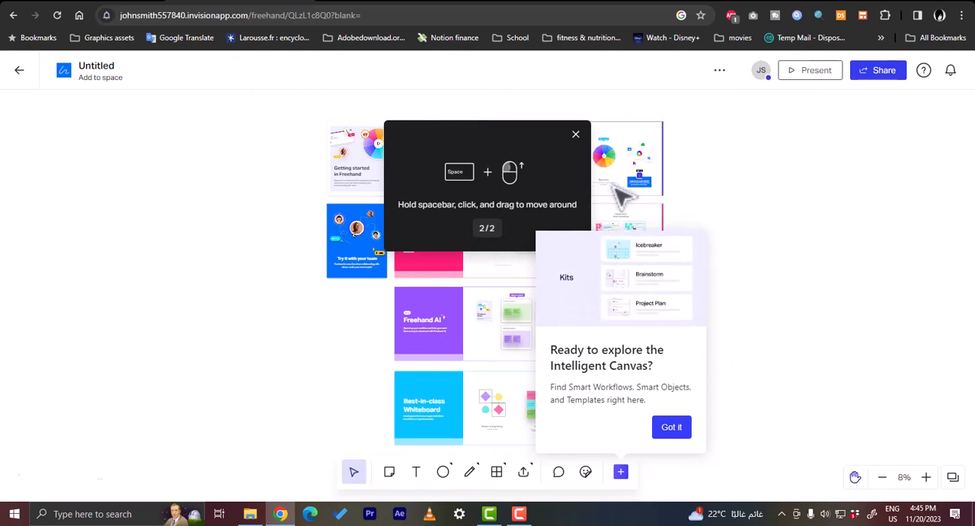
left_click(576, 134)
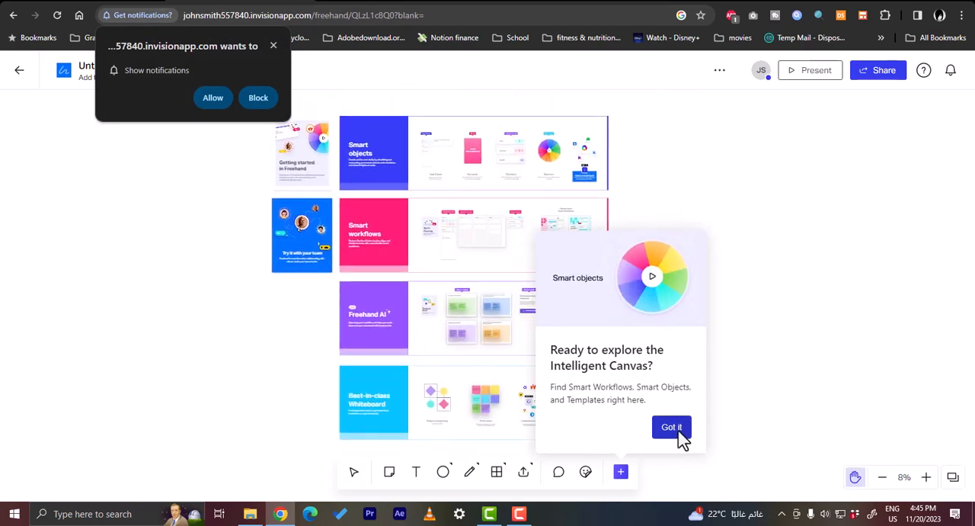
left_click(671, 427)
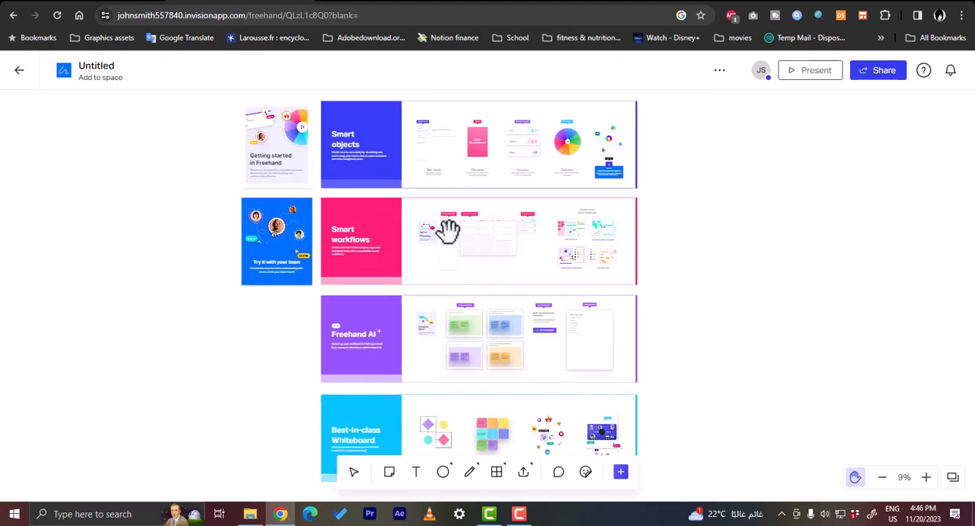
Zoom in three times on the Smart objects and Smart workflows template boards
left_click(926, 477)
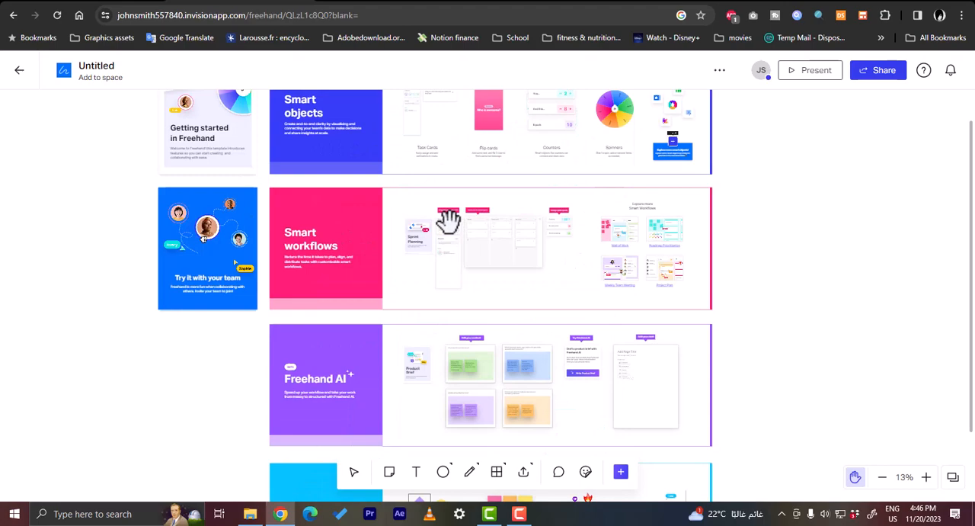
left_click(927, 477)
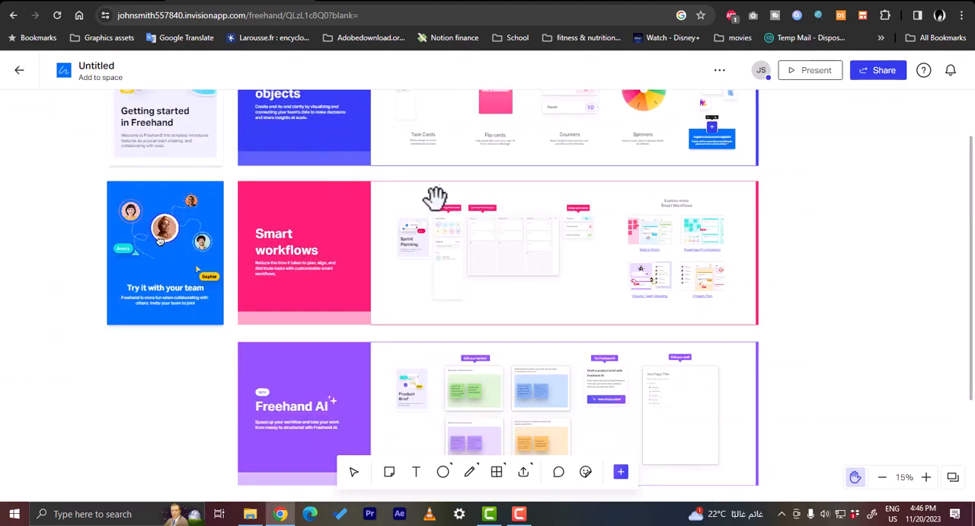
left_click(927, 476)
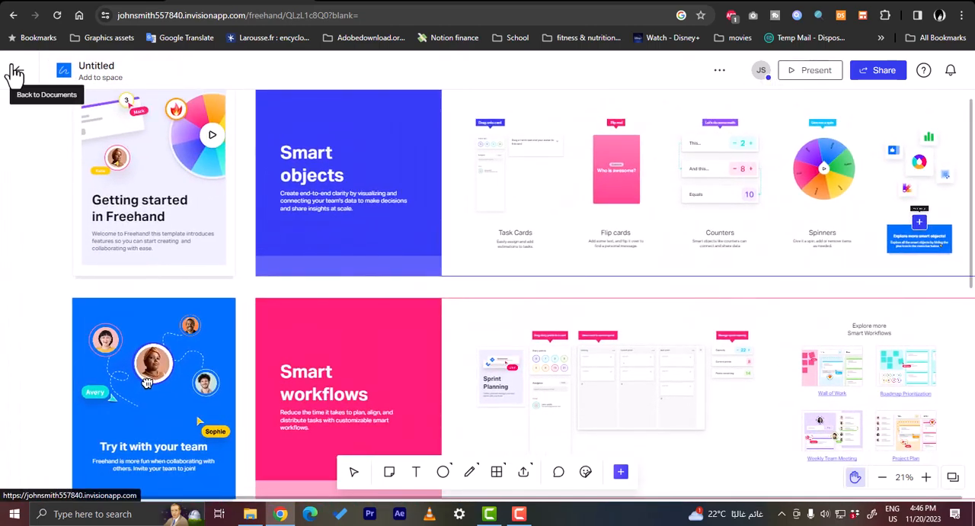
Return to the documents home, expand the sidebar and go to App Integrations
left_click(15, 70)
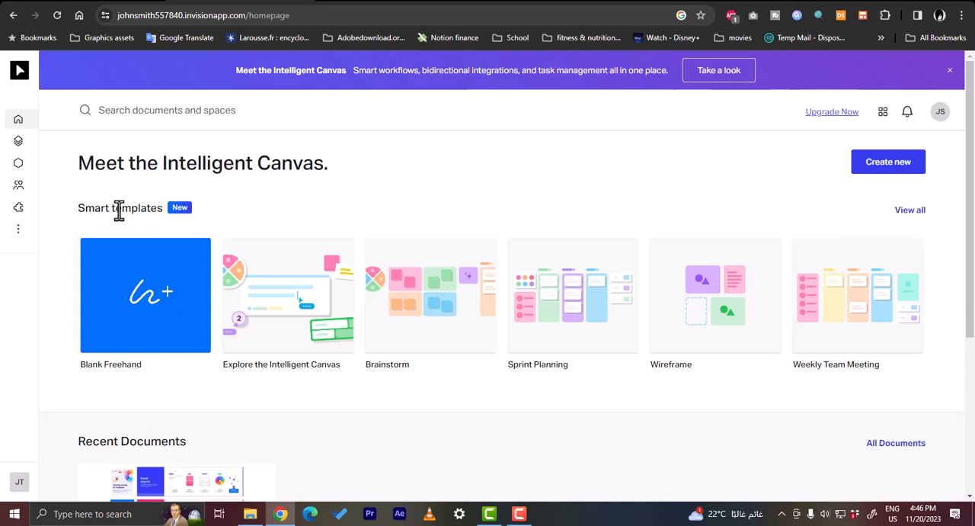
scroll("down", 3)
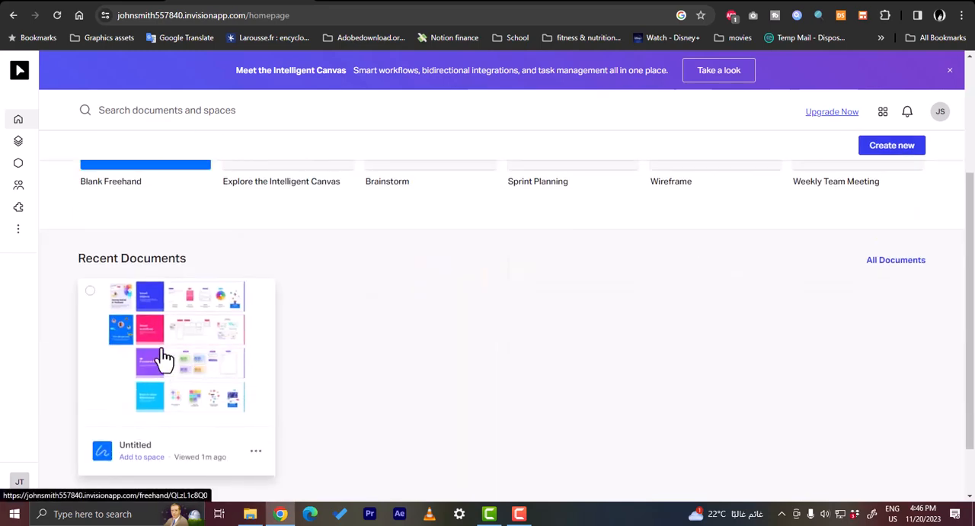
mouse_move(170, 354)
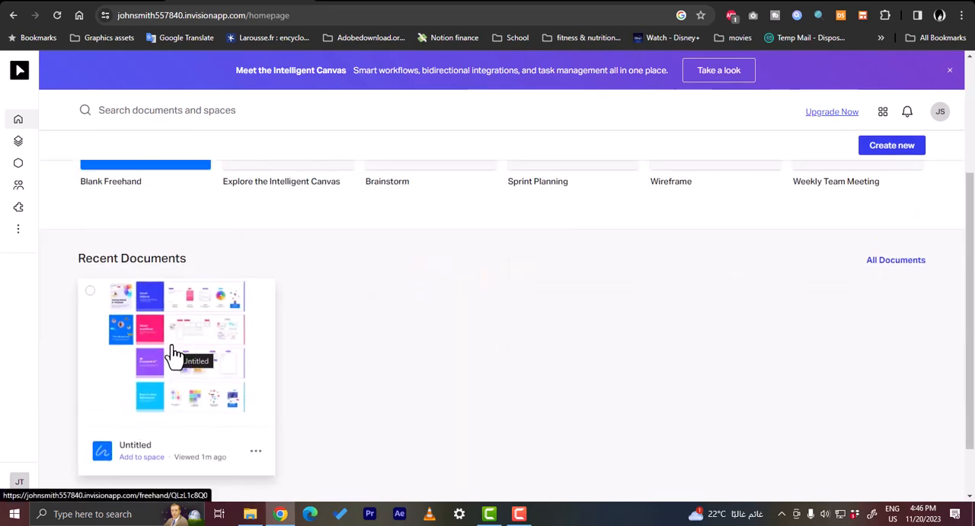
left_click(18, 118)
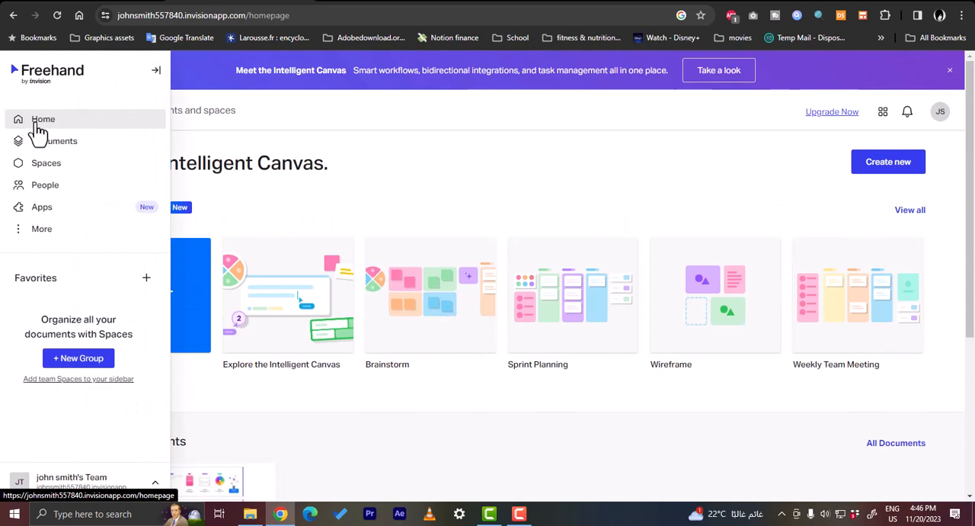
mouse_move(45, 162)
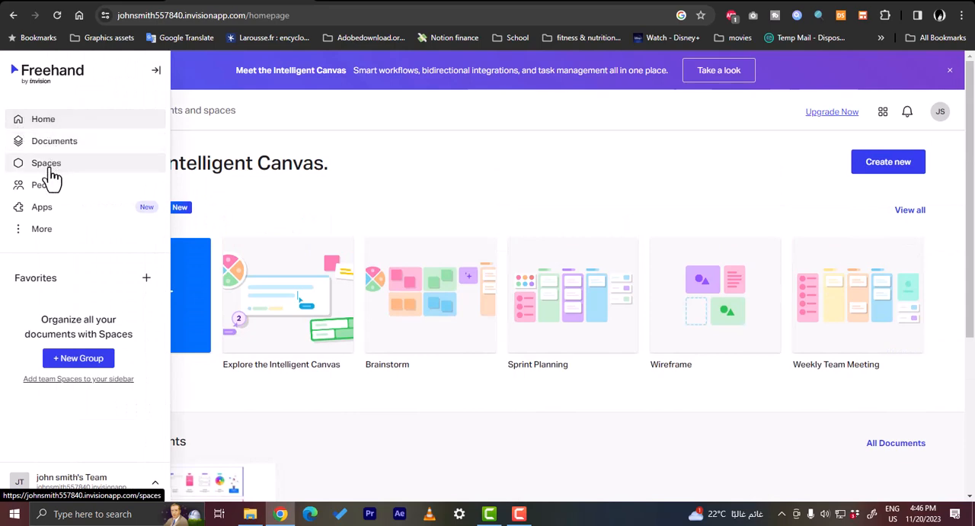
mouse_move(42, 207)
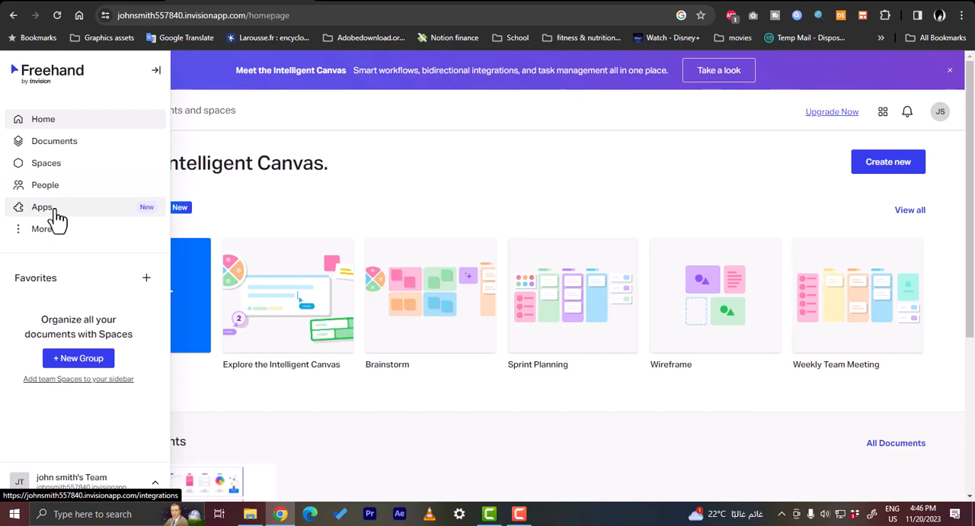
left_click(41, 207)
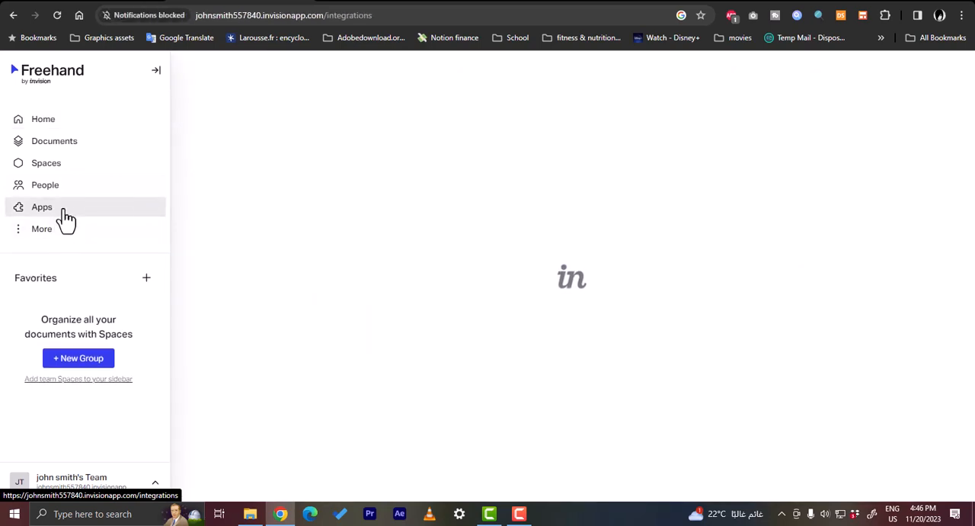
Browse through the App Integrations page
left_click(41, 207)
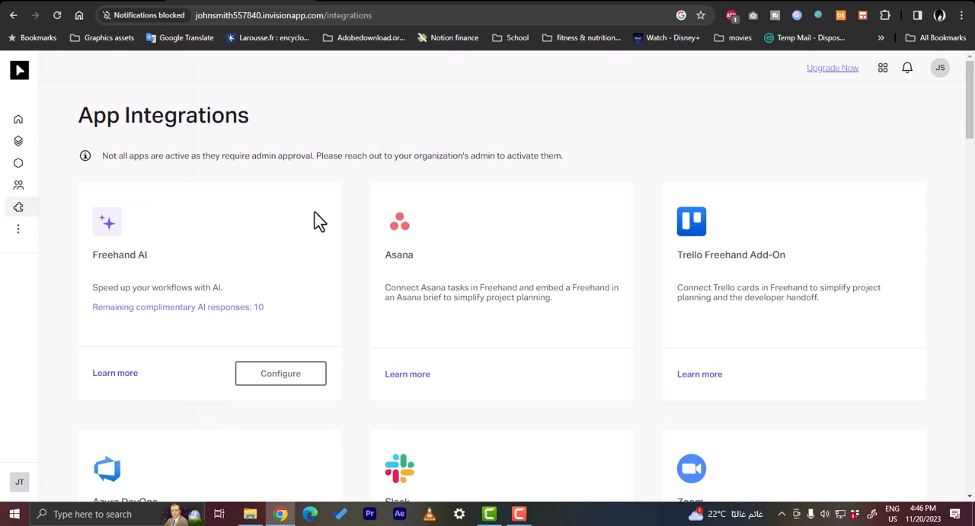
mouse_move(383, 155)
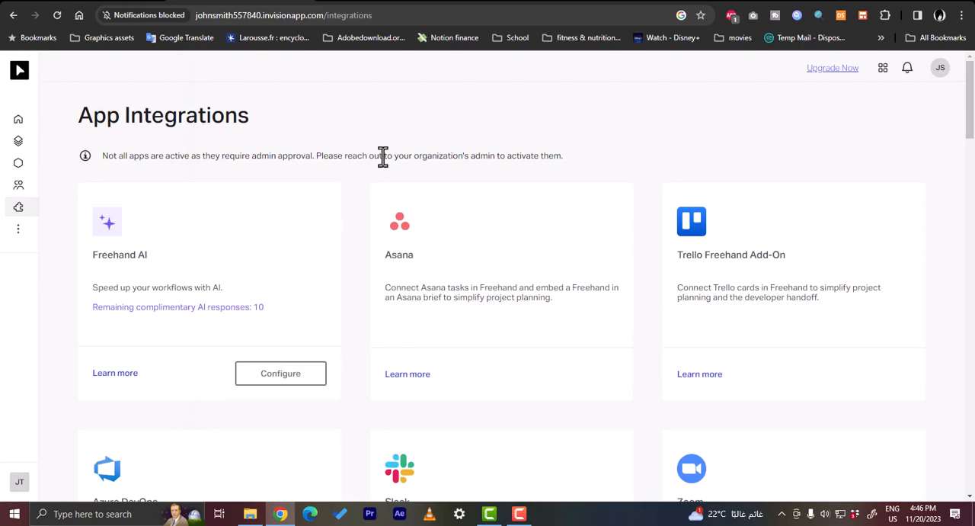
scroll("down", 3)
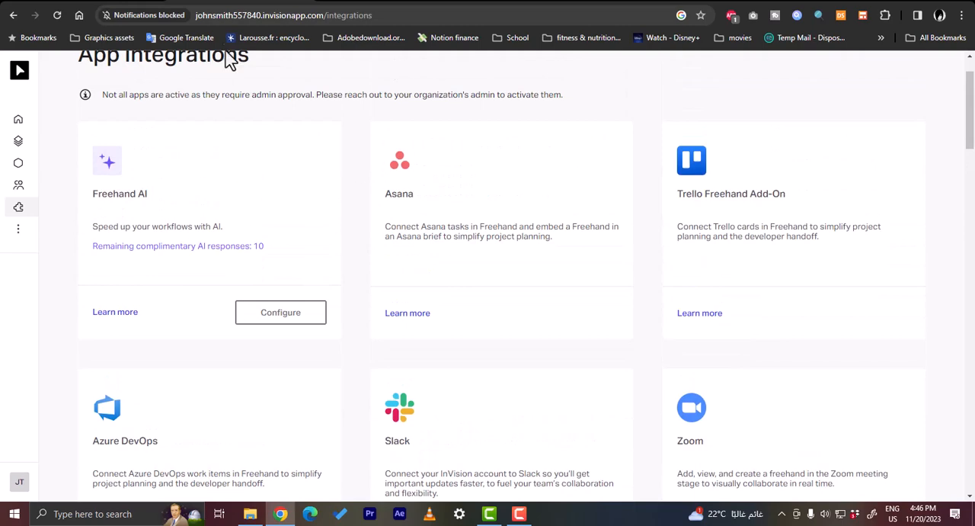
mouse_move(169, 214)
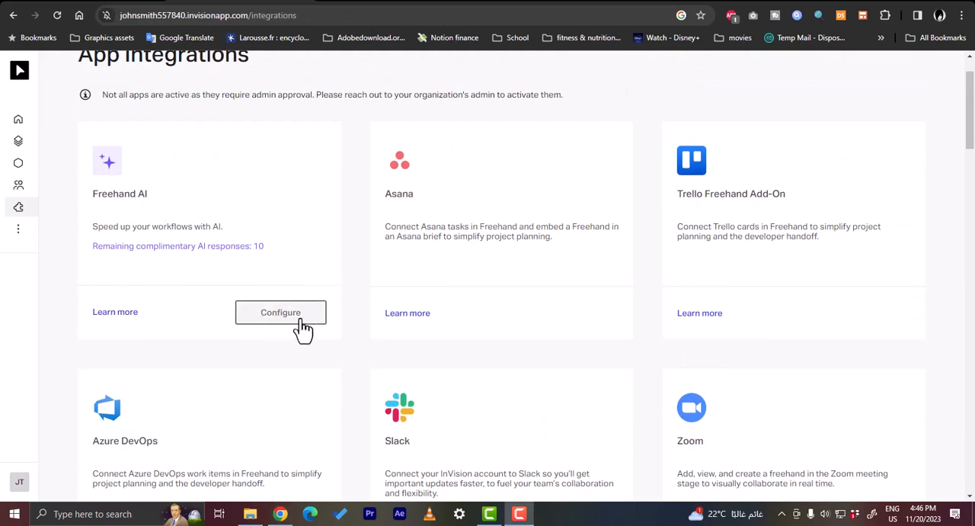
mouse_move(359, 261)
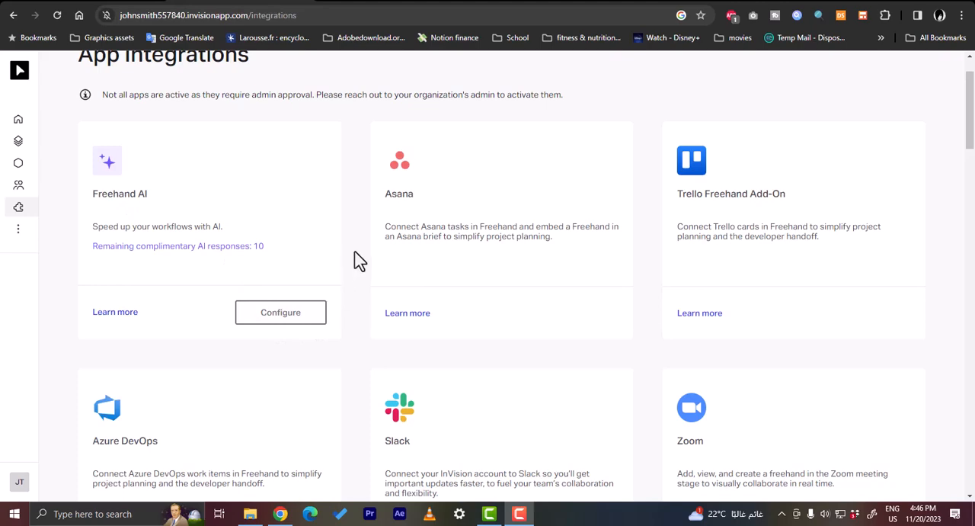
mouse_move(756, 222)
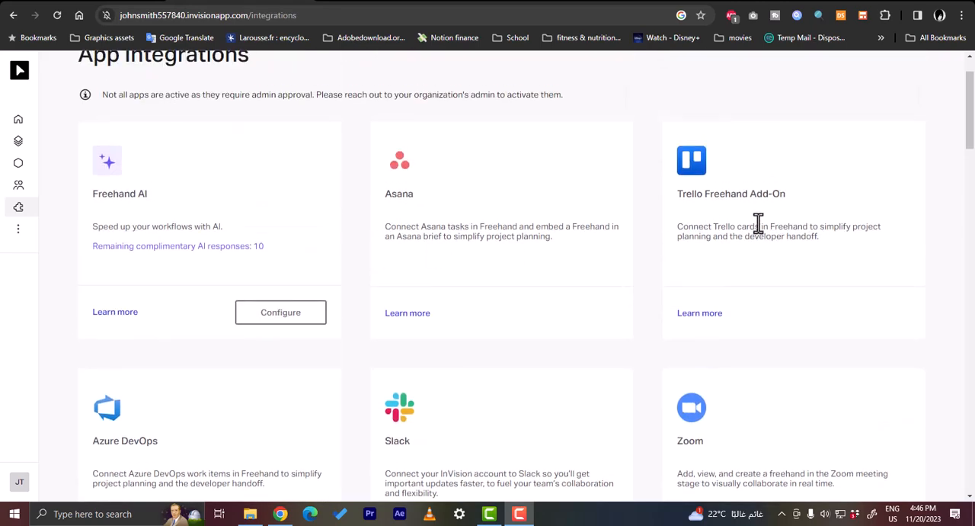
scroll("down", 3)
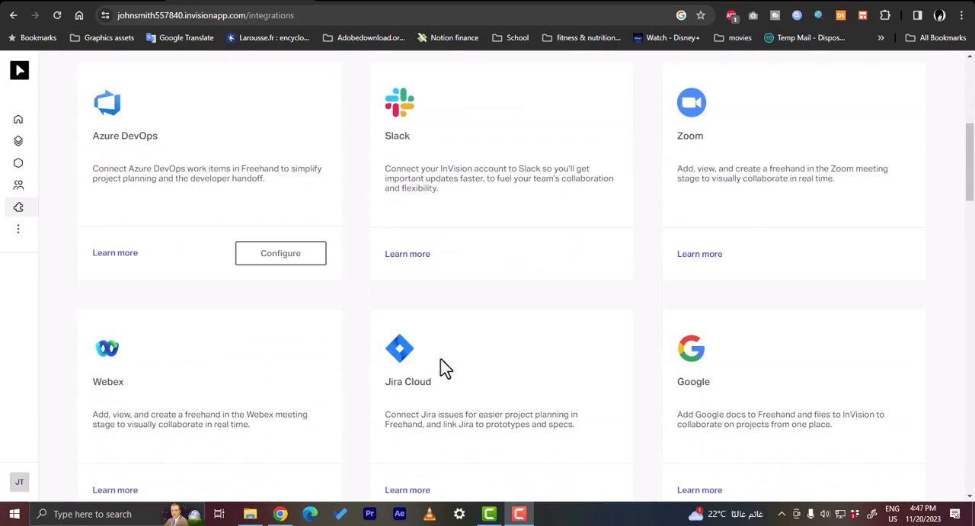
scroll("down", 3)
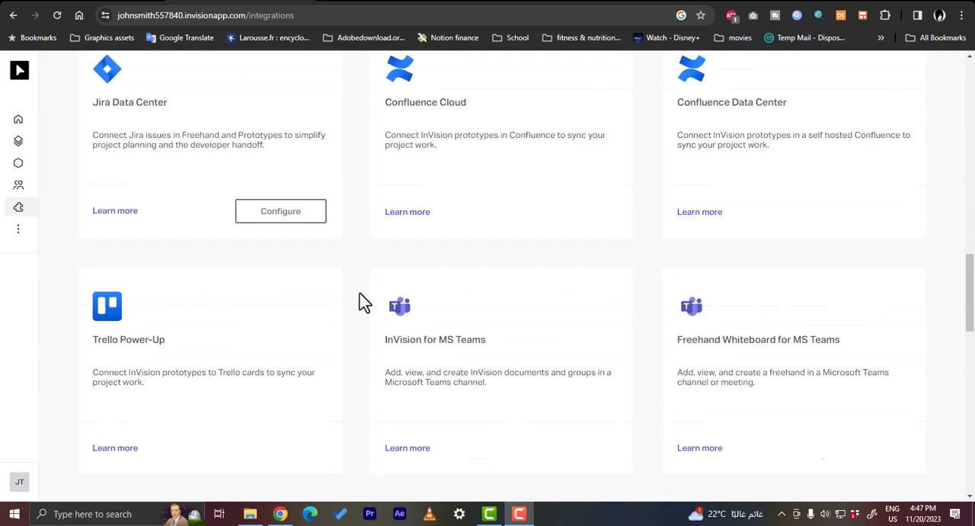
scroll("up", 3)
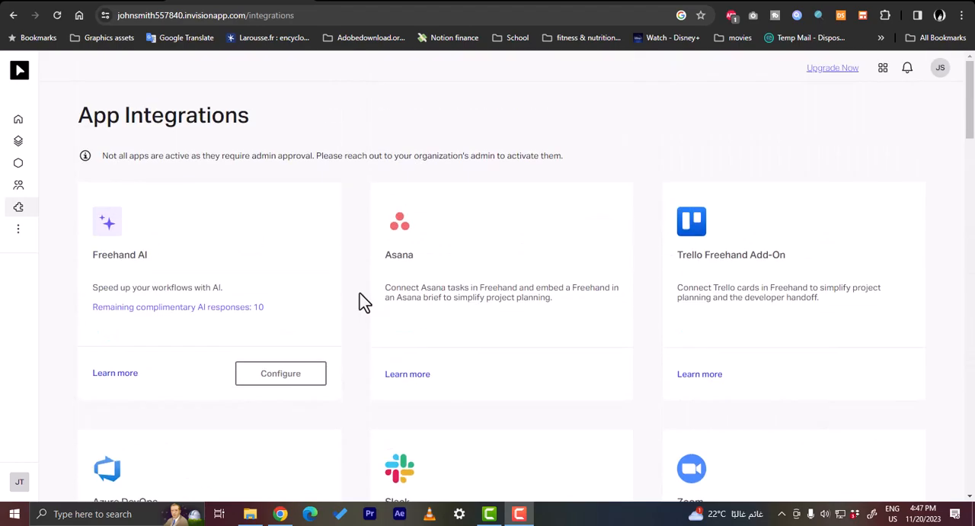
Visit the Spaces overview, then return to the Home page of smart templates
left_click(45, 161)
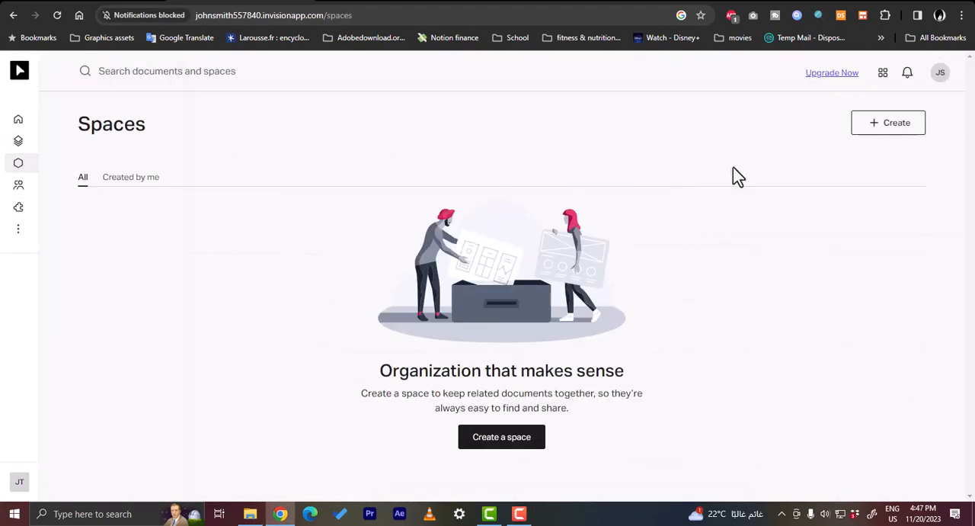
left_click(18, 70)
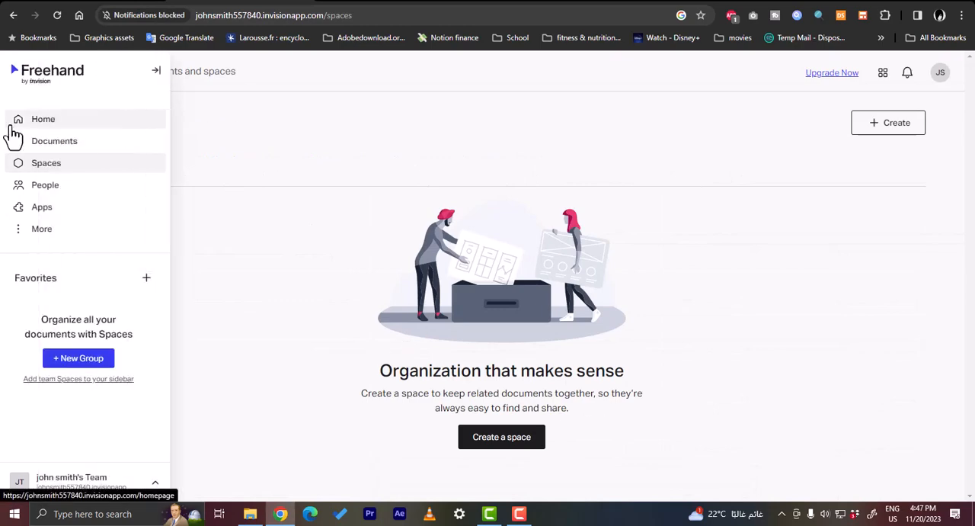
left_click(42, 119)
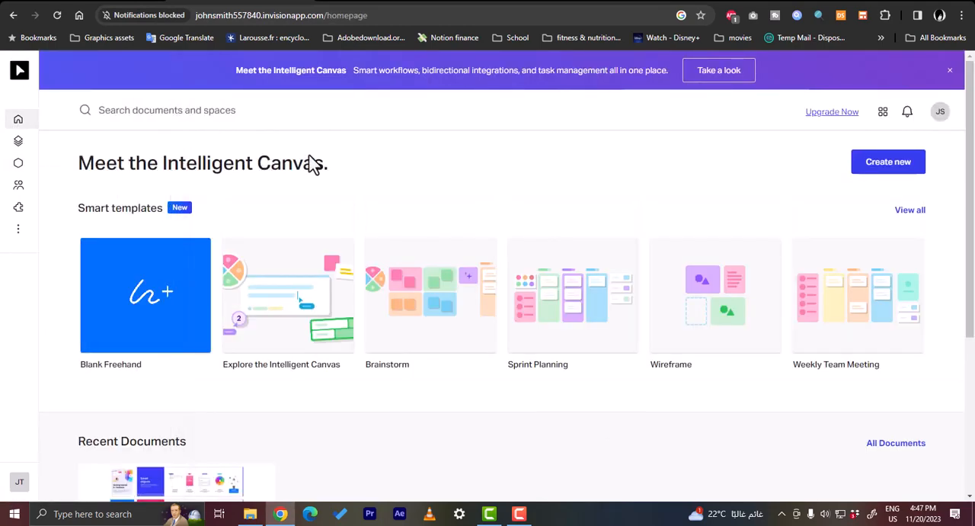
scroll("down", 3)
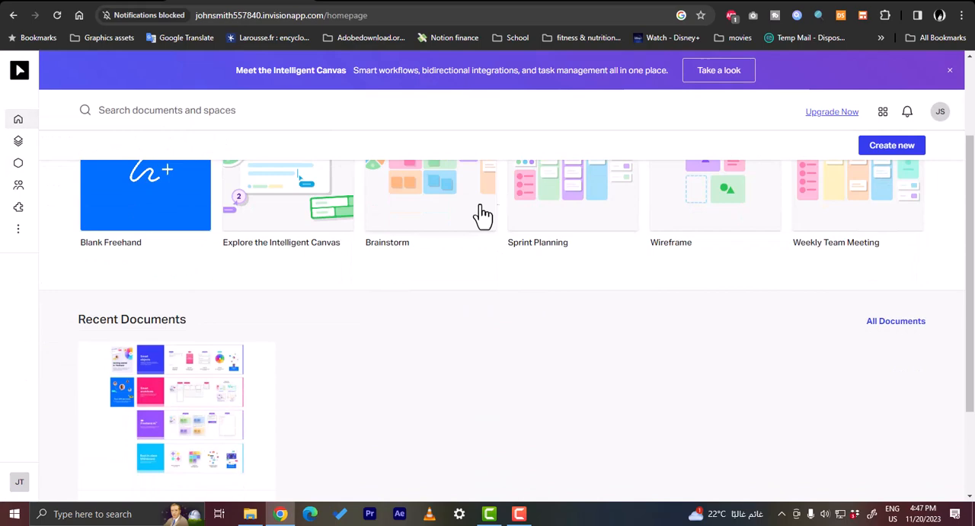
scroll("up", 3)
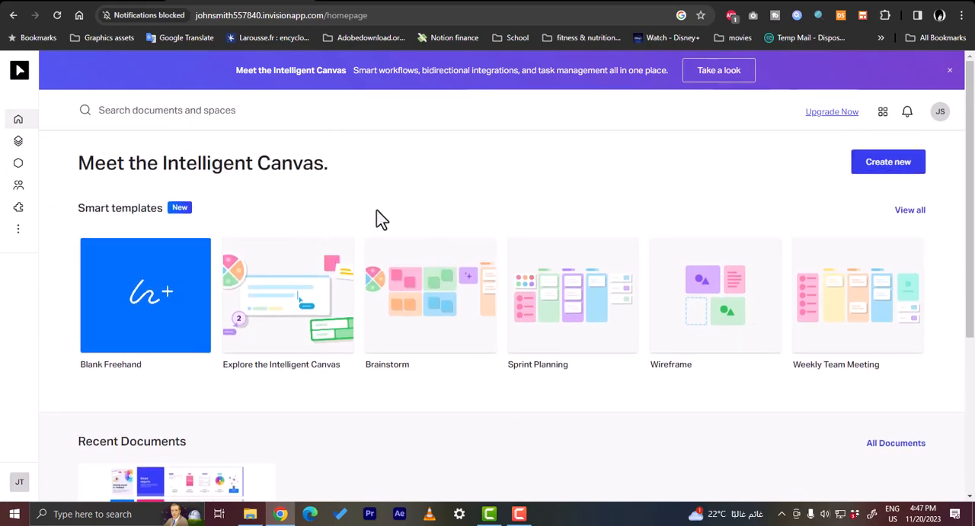
mouse_move(293, 304)
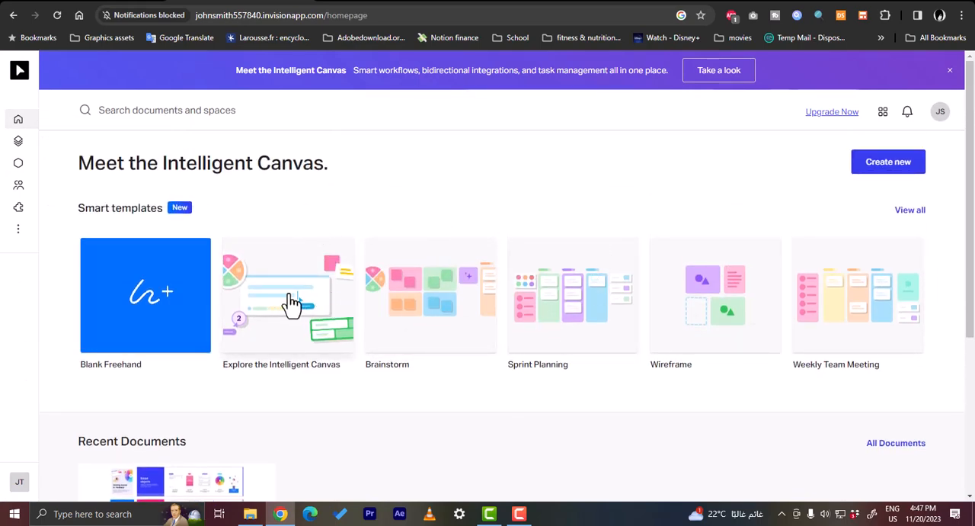
mouse_move(541, 297)
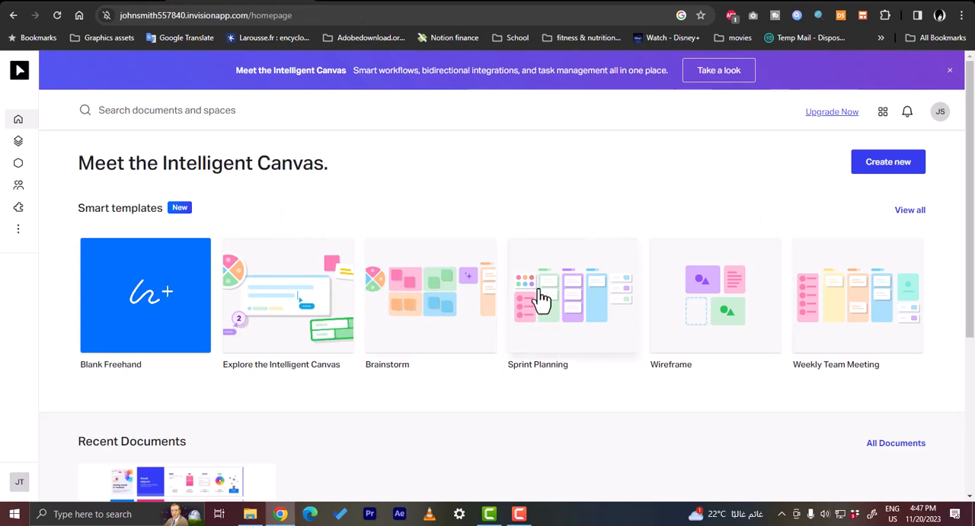
mouse_move(699, 296)
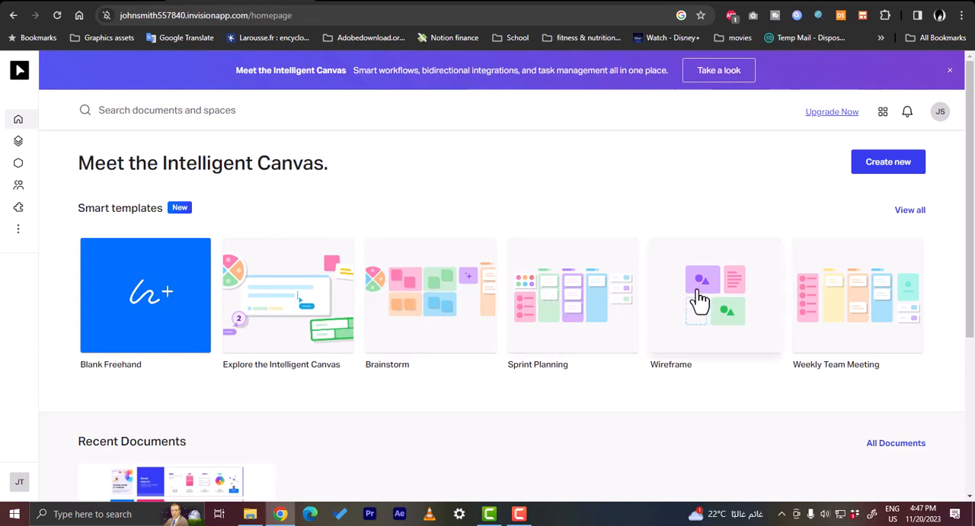
mouse_move(856, 297)
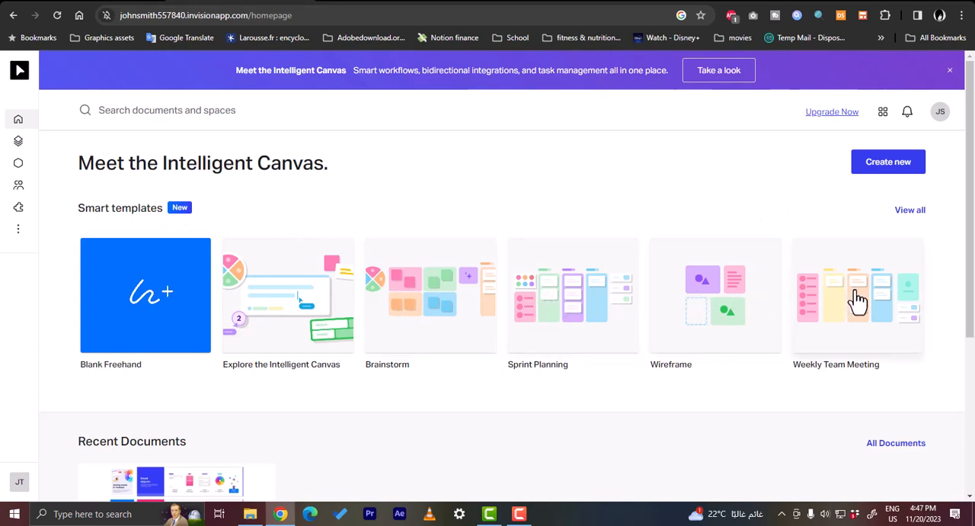
Start a document from the Weekly Team Meeting template and pick a book icon for it
left_click(145, 296)
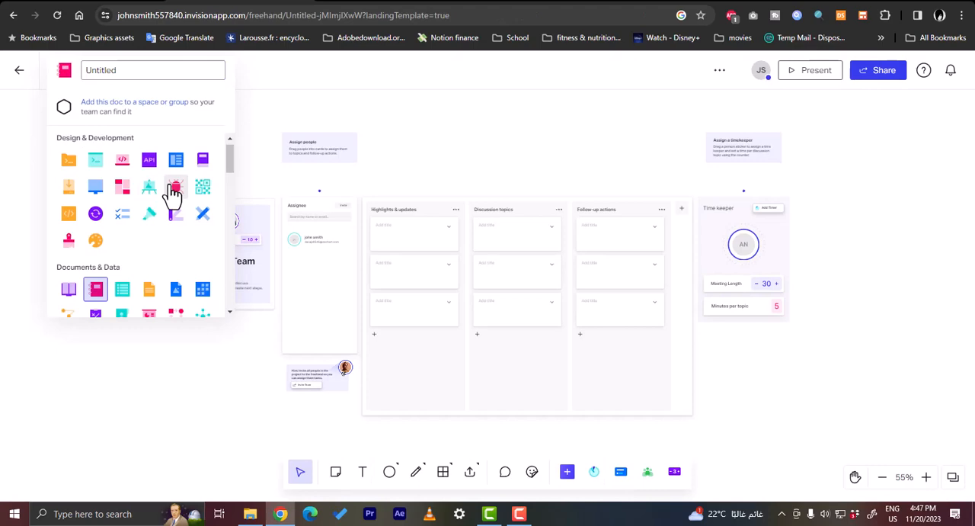
mouse_move(149, 160)
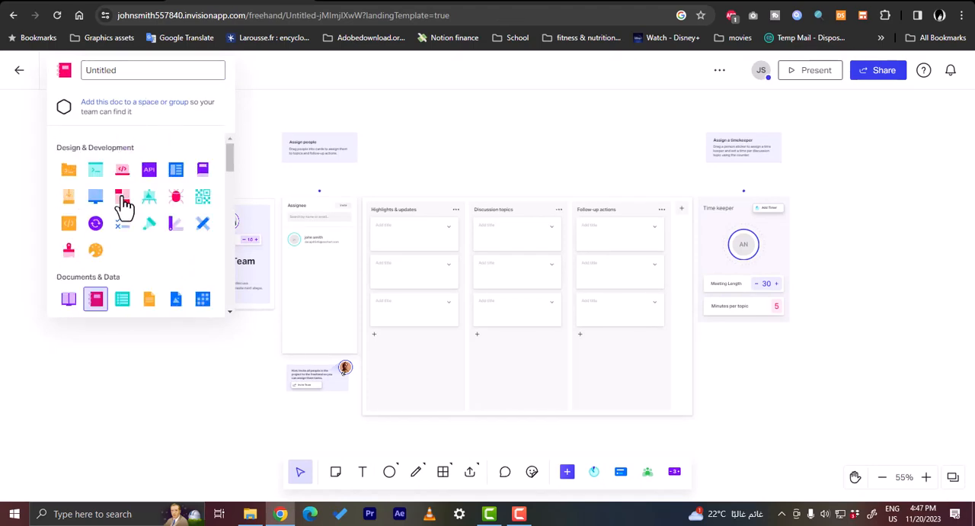
left_click(69, 299)
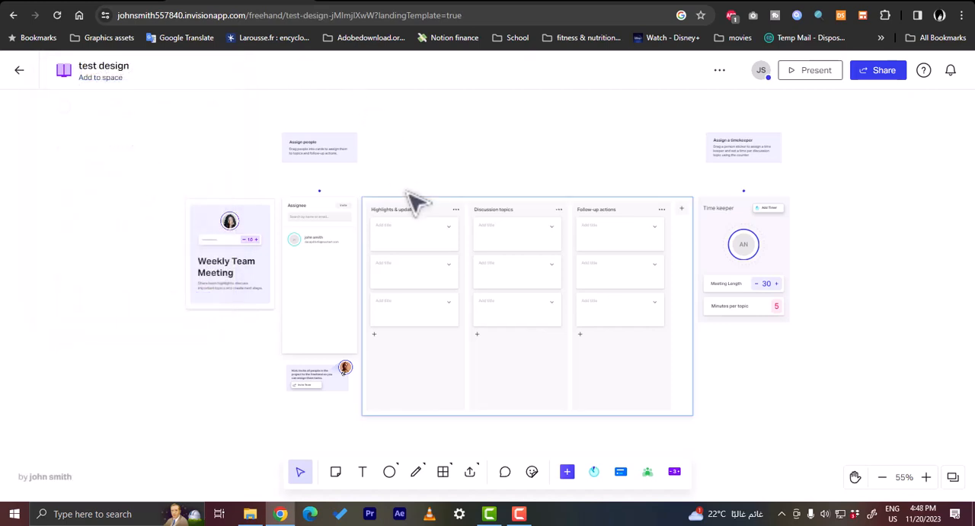
mouse_move(500, 198)
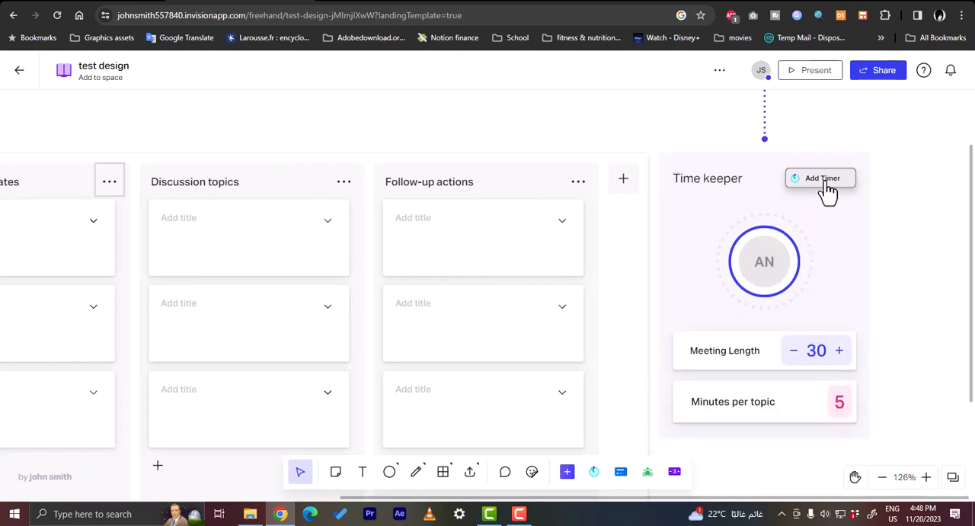
Add a five-minute timer to the meeting board, start it, then pause it
left_click(819, 177)
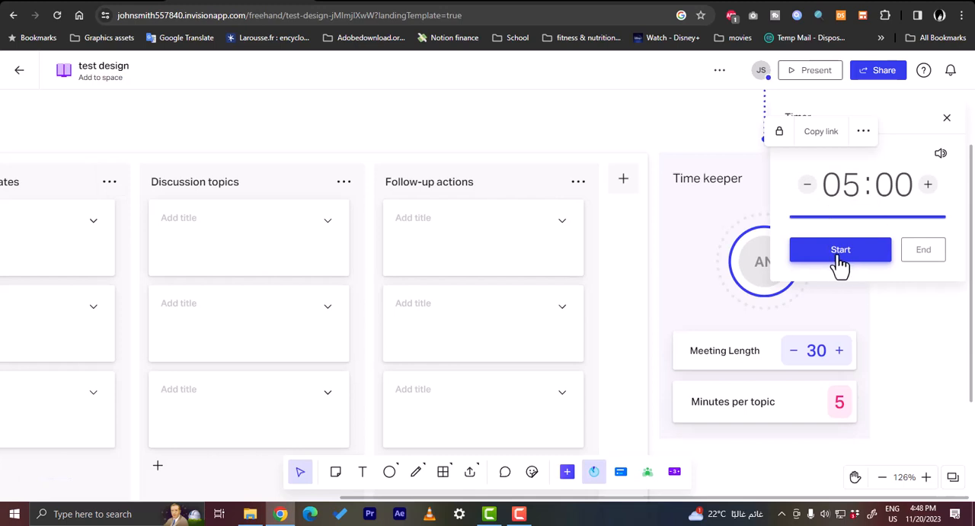
left_click(841, 249)
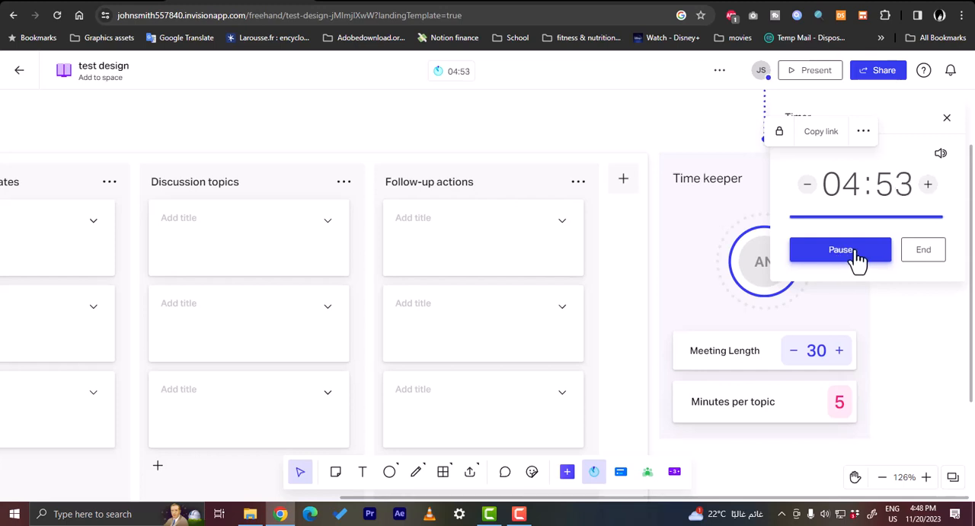
left_click(841, 250)
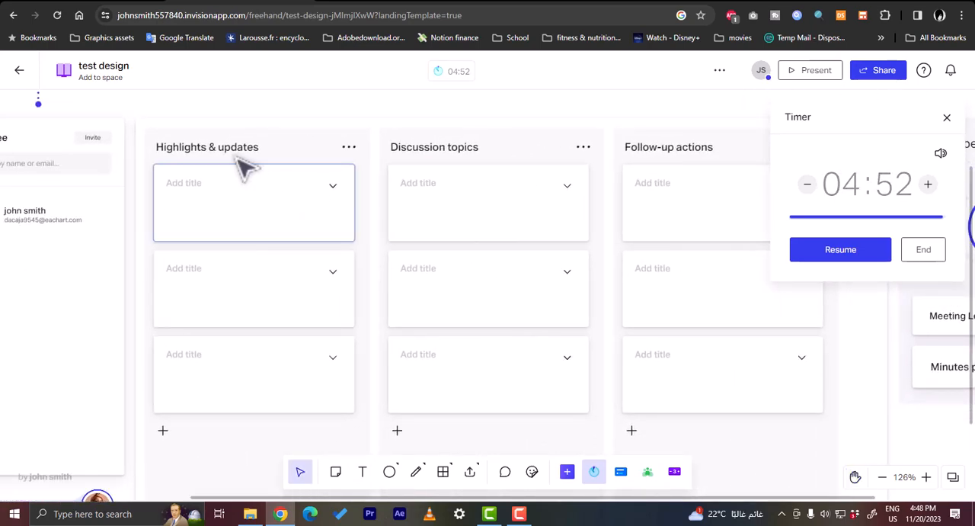
mouse_move(229, 198)
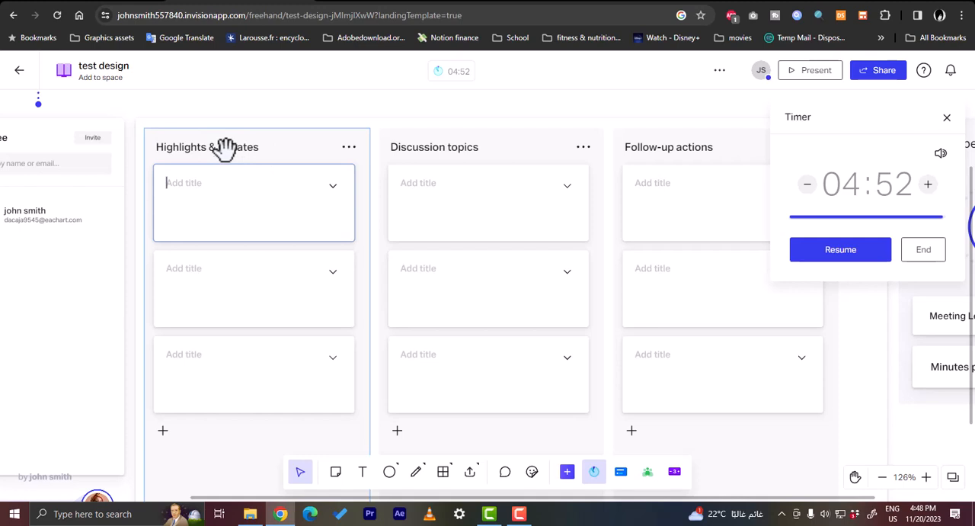
mouse_move(631, 146)
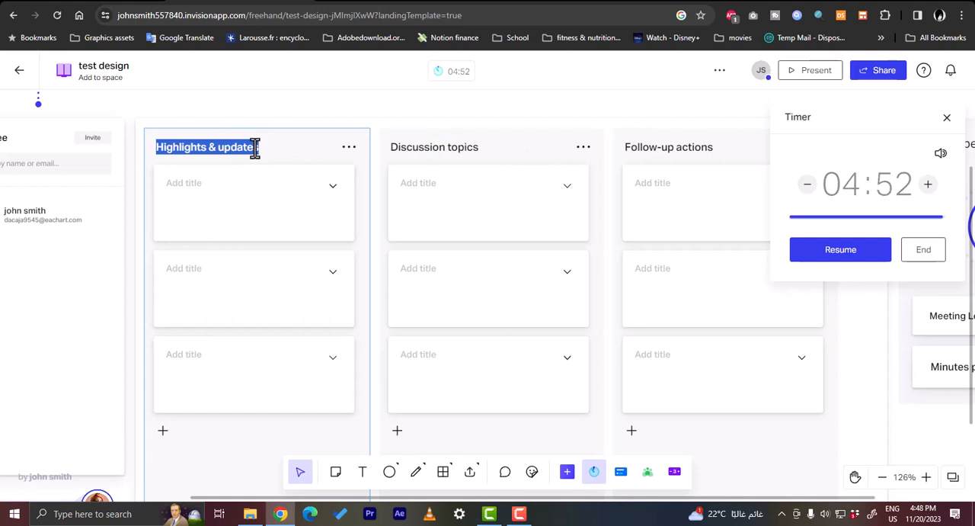
Title the first column 'in progress' and add a 'task 1' card with its details expanded
type("in p")
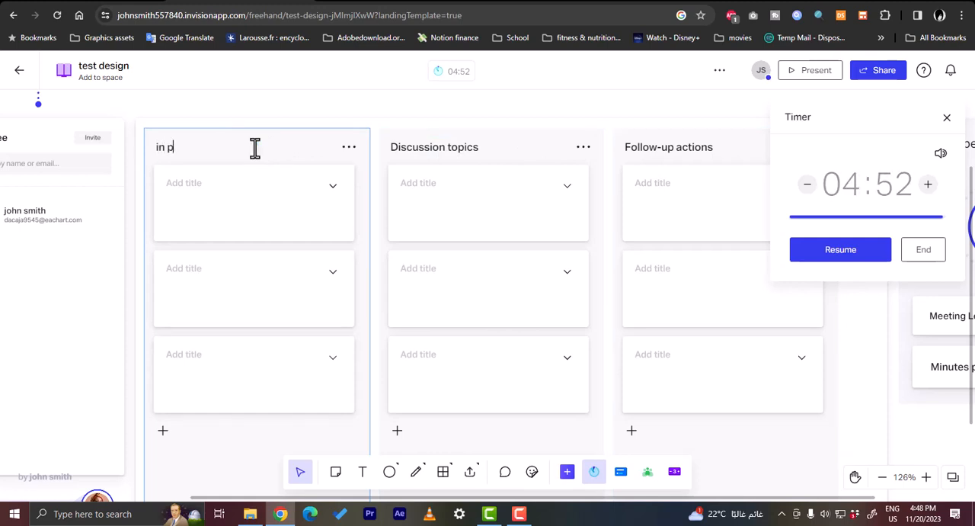
type("rogress")
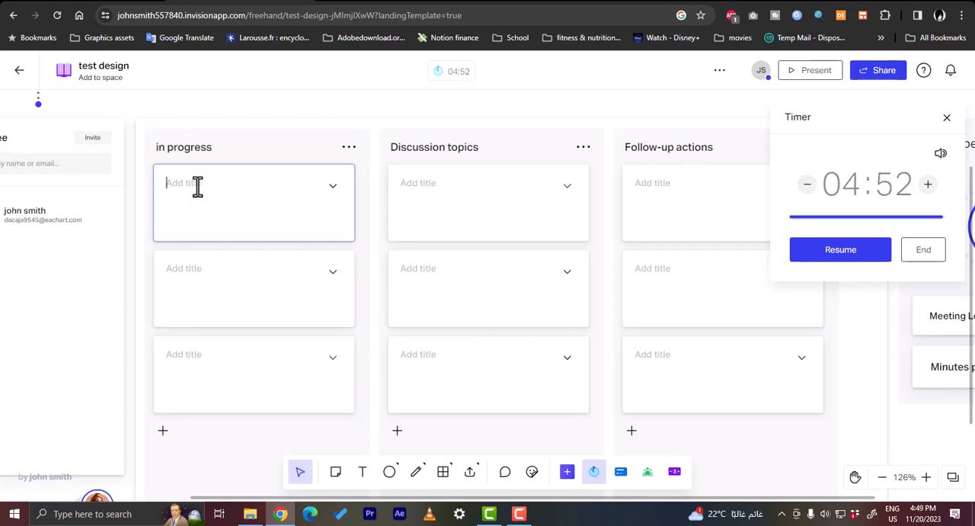
type("as")
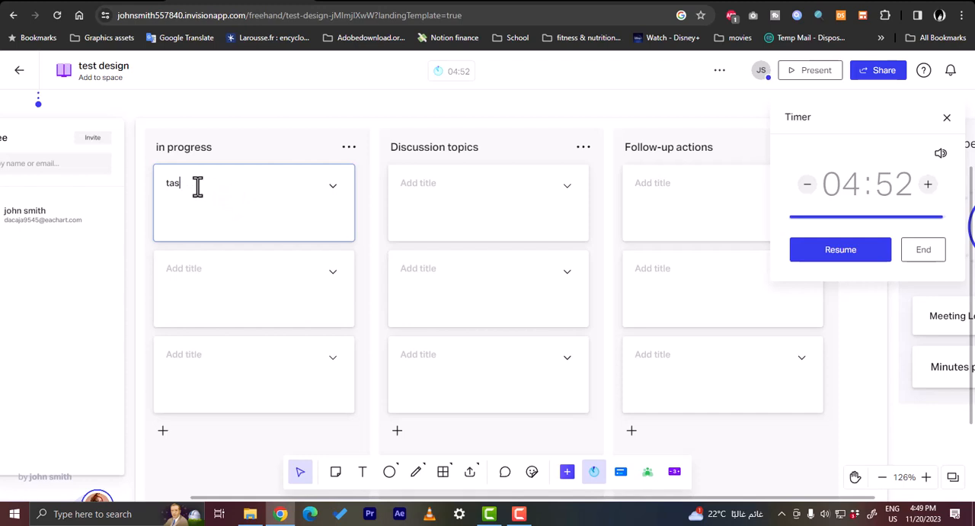
type("k 1")
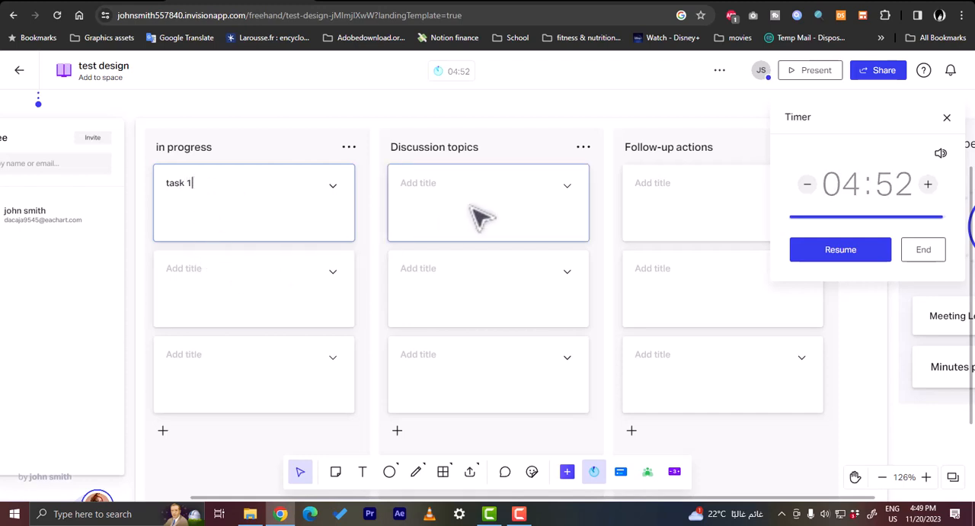
left_click(332, 187)
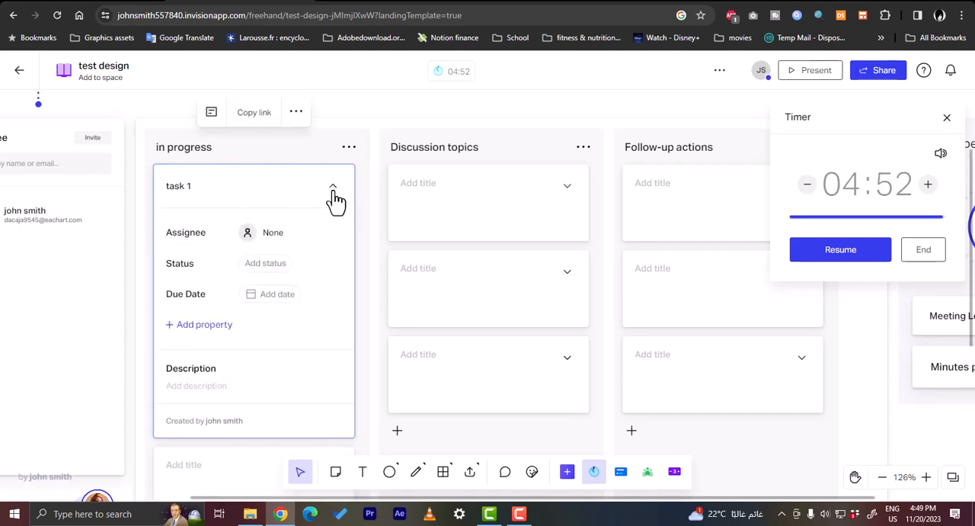
mouse_move(282, 269)
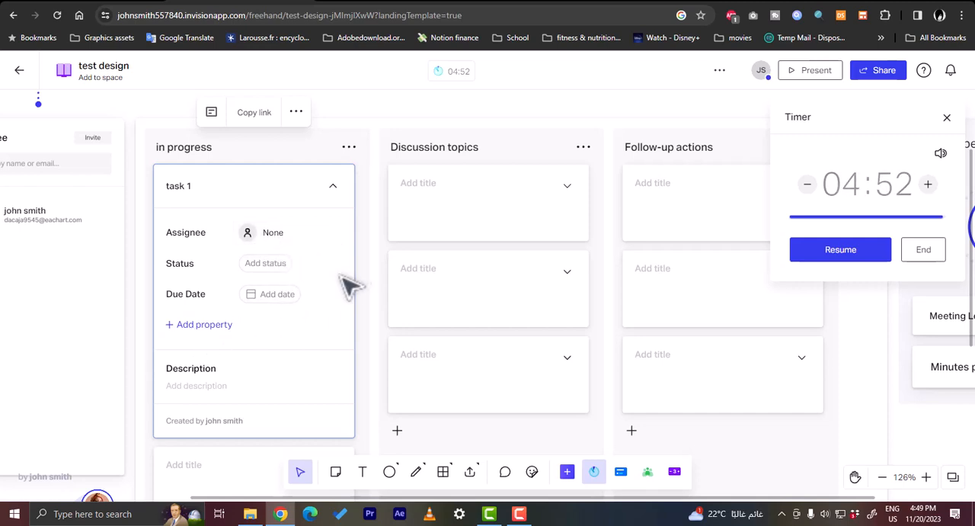
left_click(180, 185)
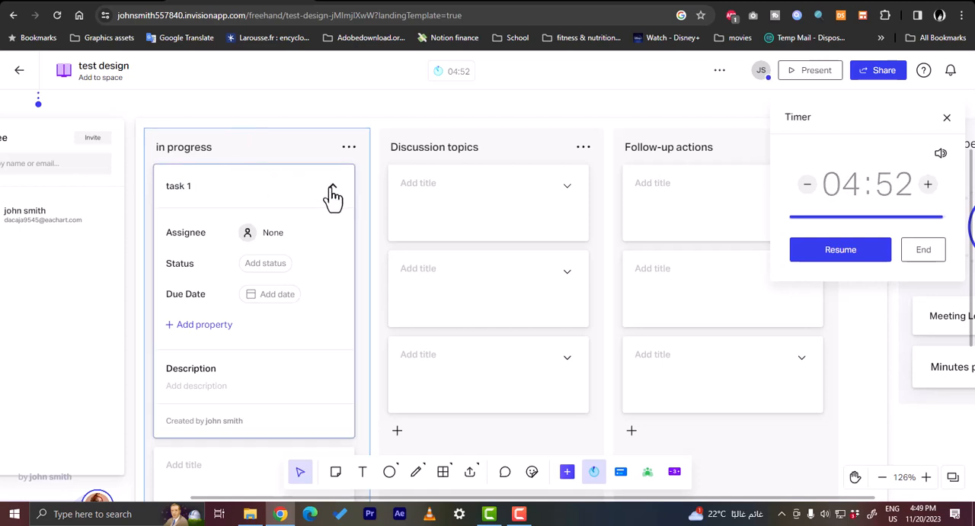
Move the task 1 card from in progress into the Discussion topics column
left_click(332, 185)
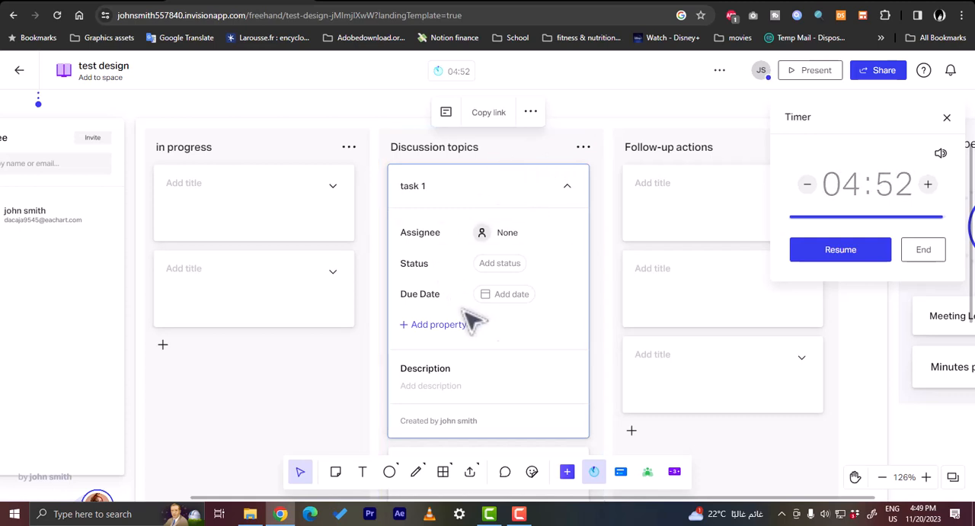
mouse_move(298, 471)
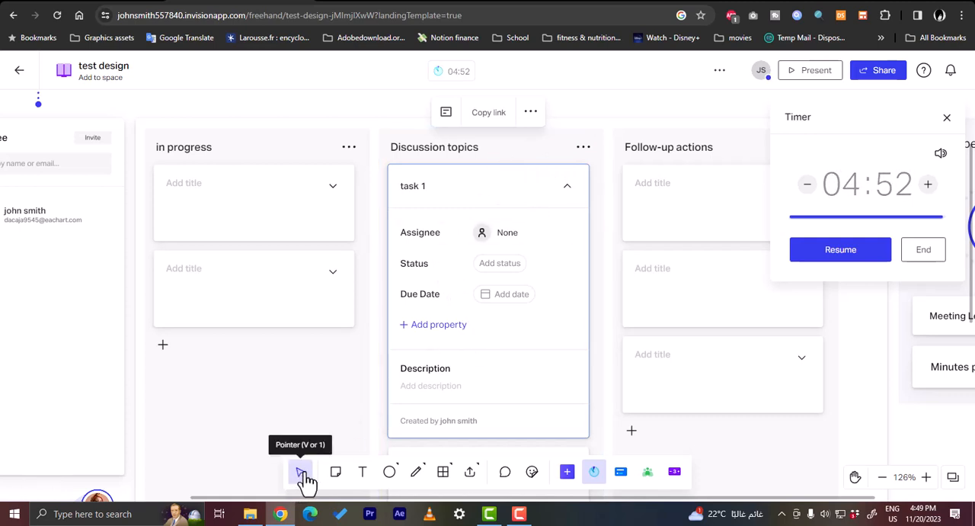
mouse_move(335, 472)
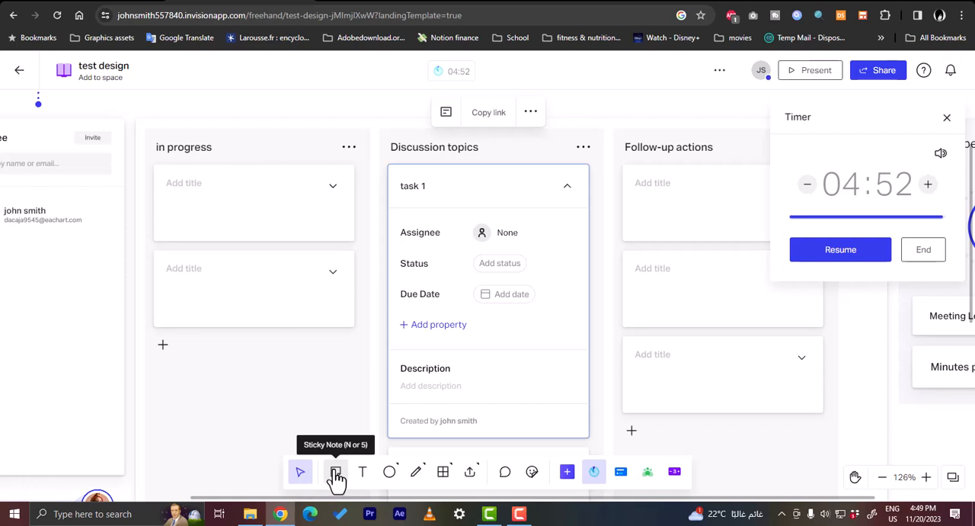
mouse_move(390, 470)
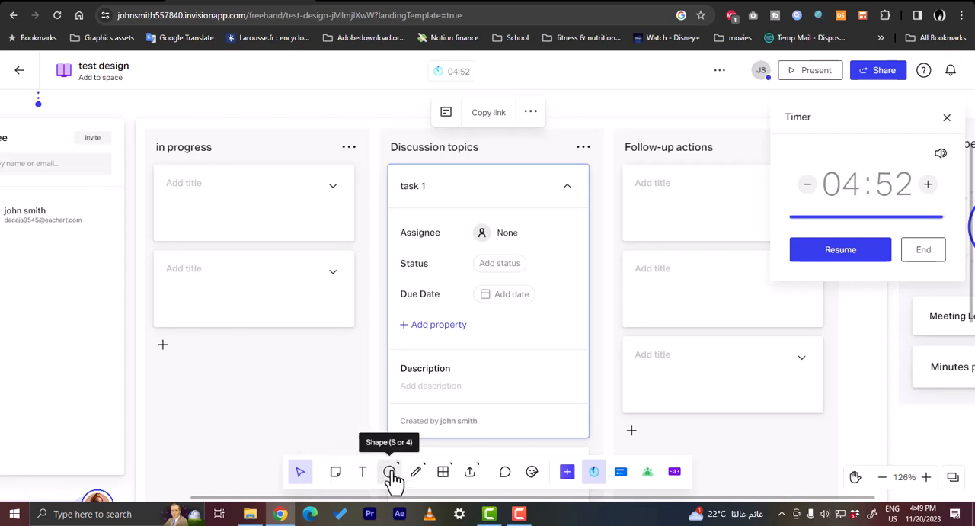
mouse_move(420, 471)
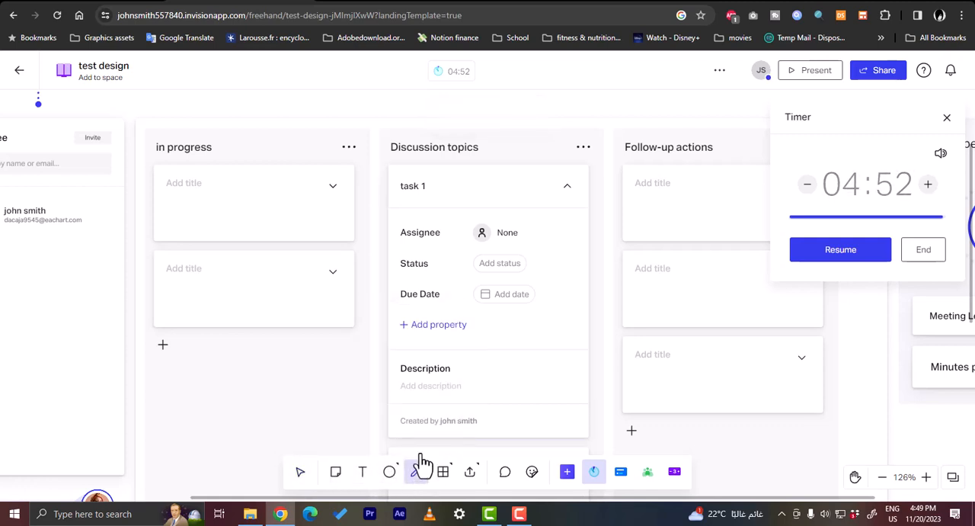
Scribble with the Pen tool, browse the Layouts and Upload menus, and place a new card
left_click(415, 473)
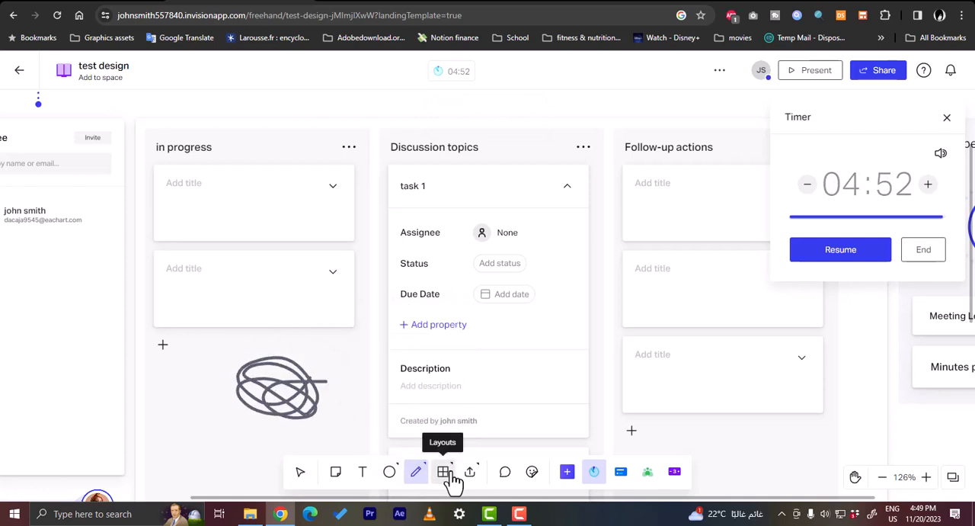
left_click(442, 472)
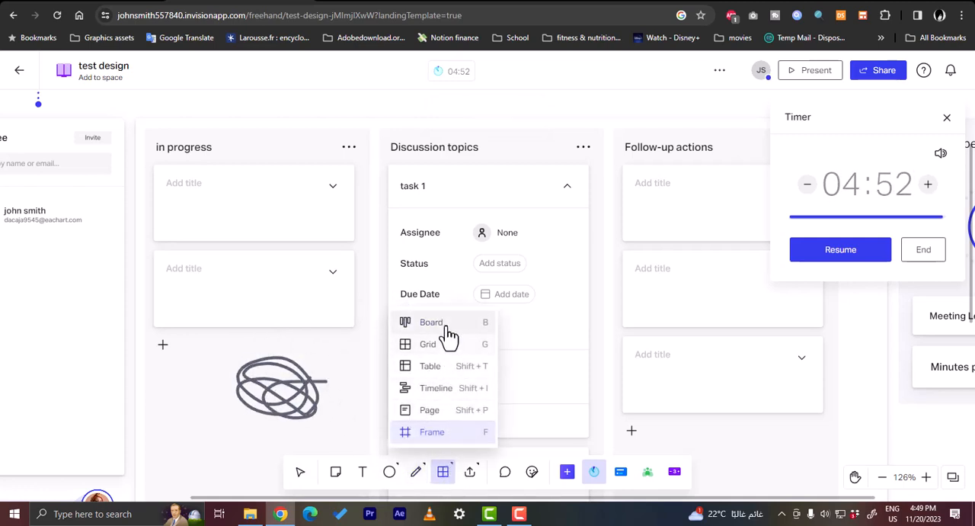
mouse_move(442, 419)
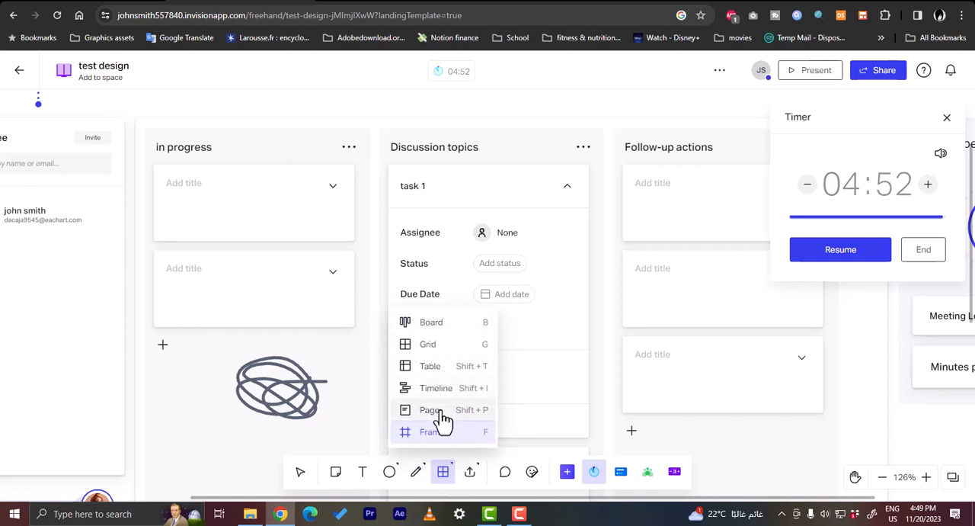
left_click(469, 472)
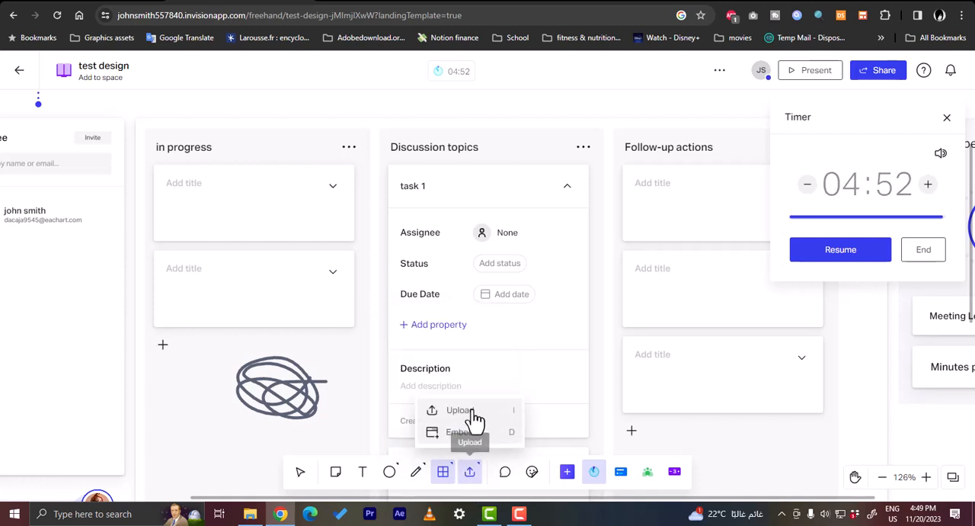
mouse_move(504, 472)
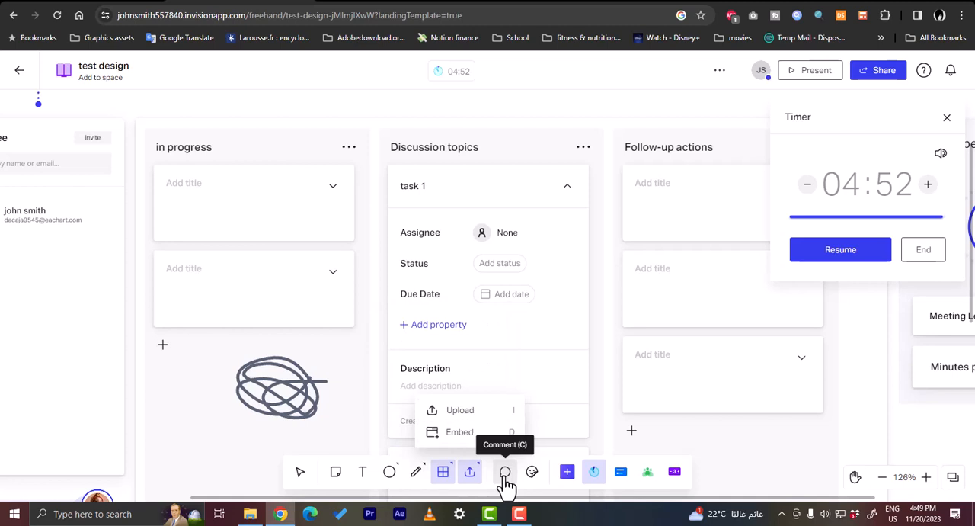
mouse_move(532, 472)
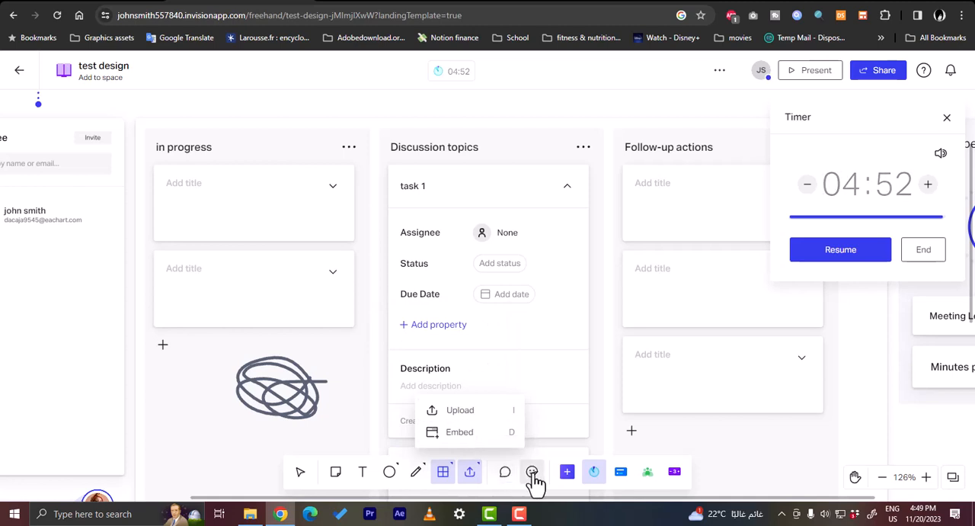
mouse_move(566, 472)
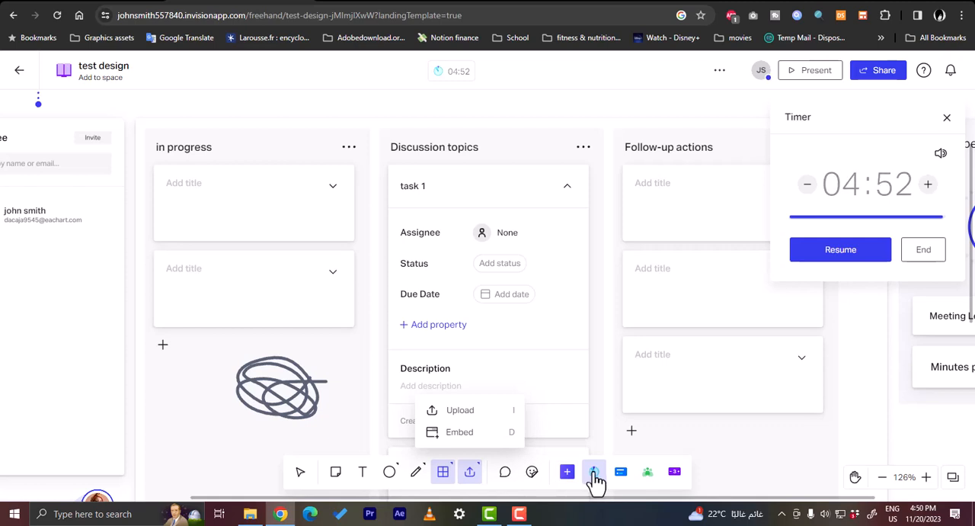
mouse_move(645, 471)
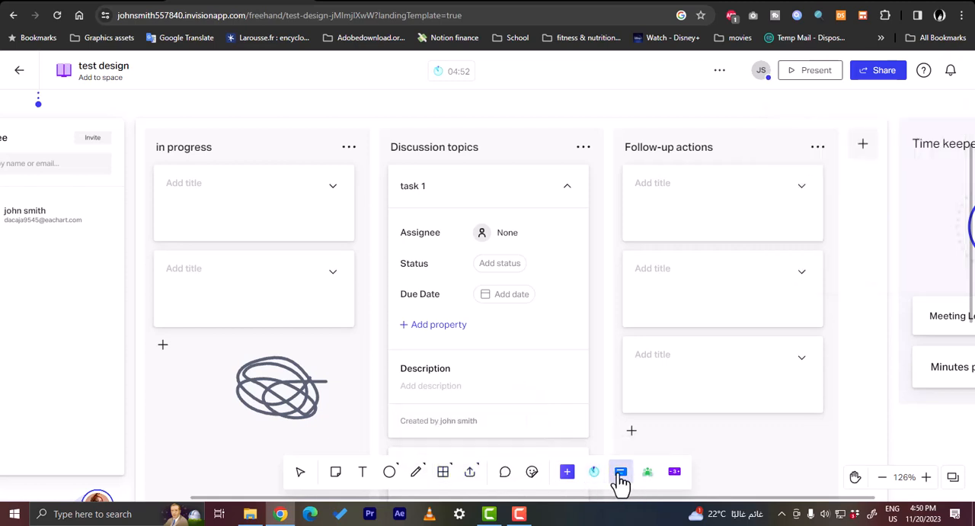
left_click(622, 471)
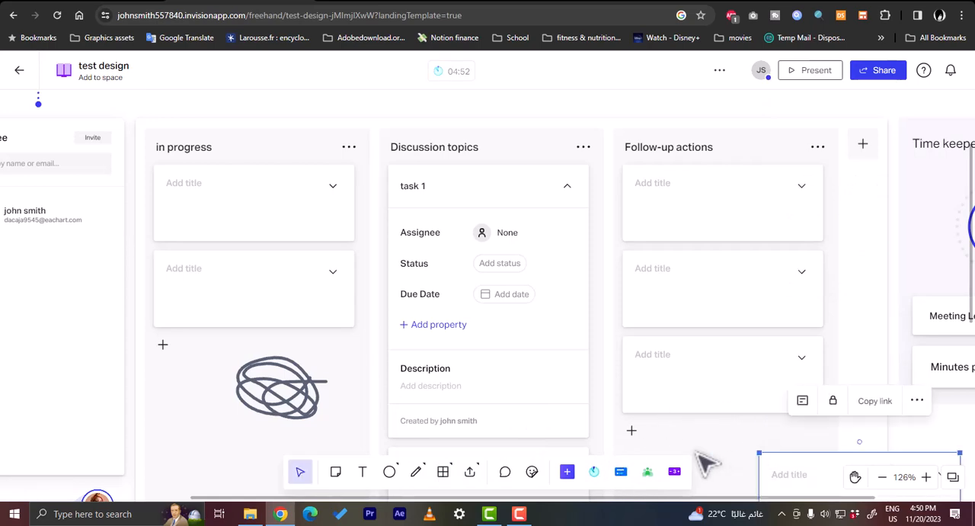
Drag the task 1 card above the board and return to the InVision home page
scroll("down", 3)
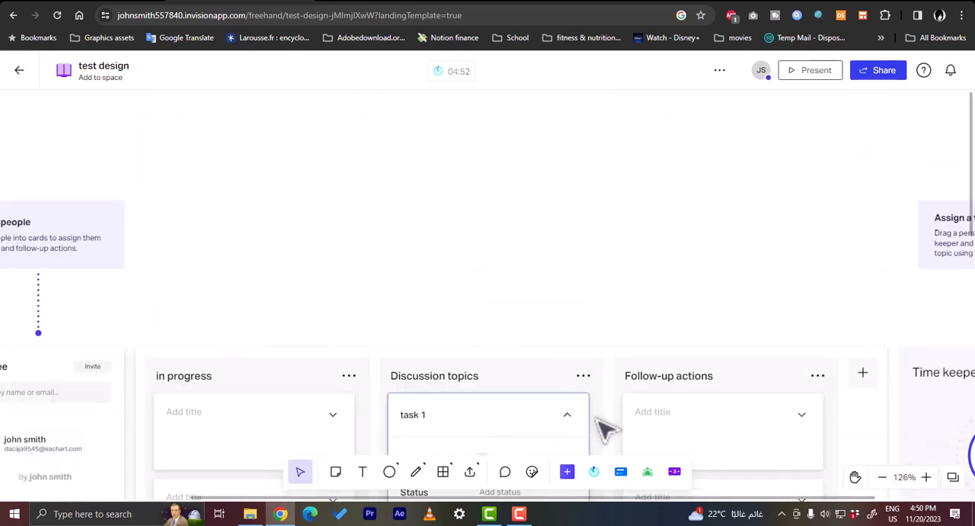
left_click_drag(488, 415, 373, 414)
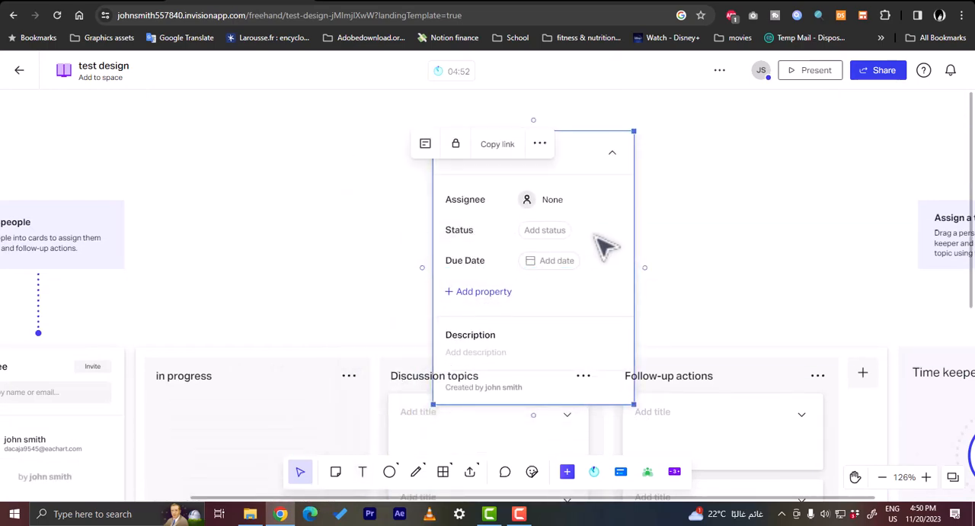
left_click(18, 70)
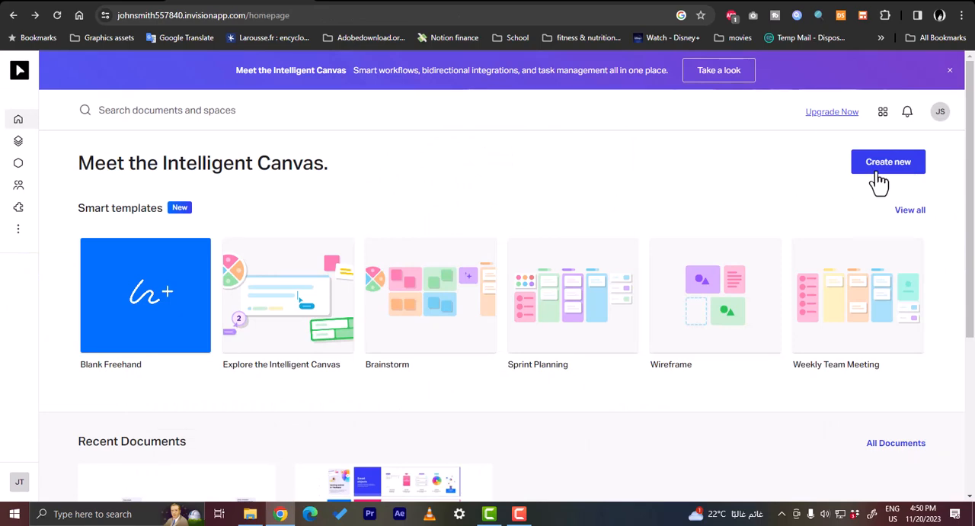
Create a new Blank Freehand document from the Create new dropdown
left_click(886, 162)
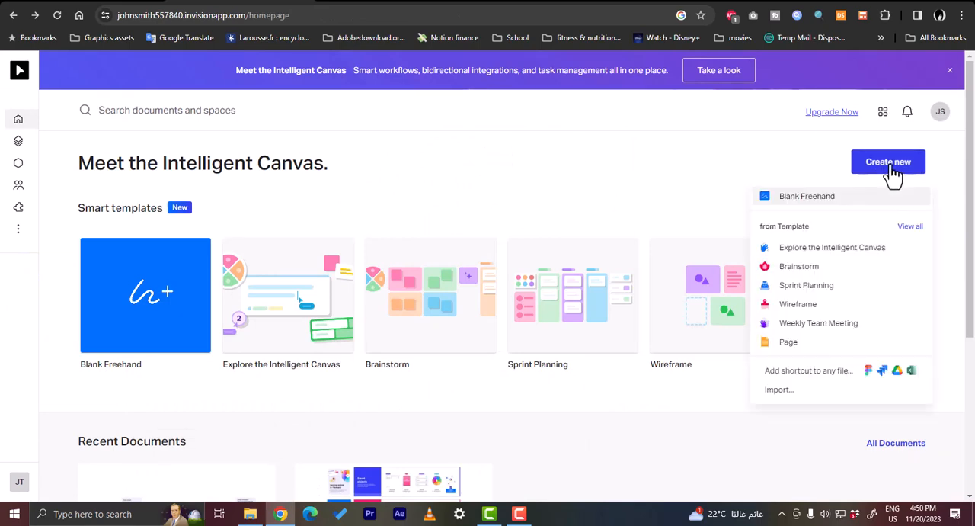
mouse_move(808, 201)
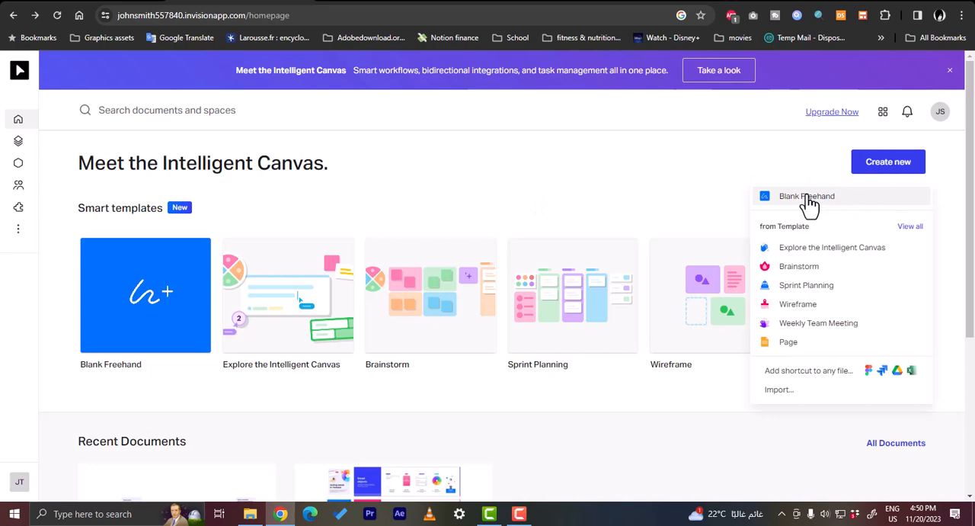
mouse_move(807, 256)
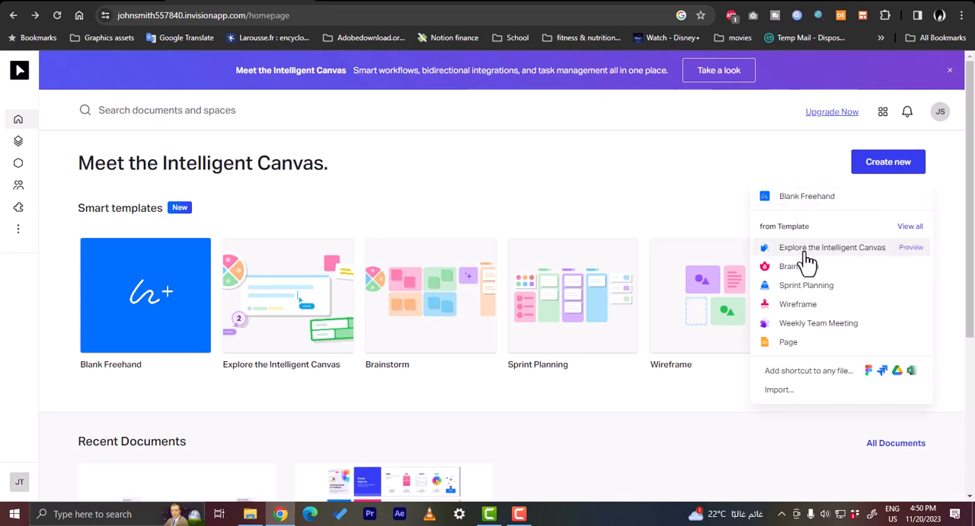
mouse_move(799, 265)
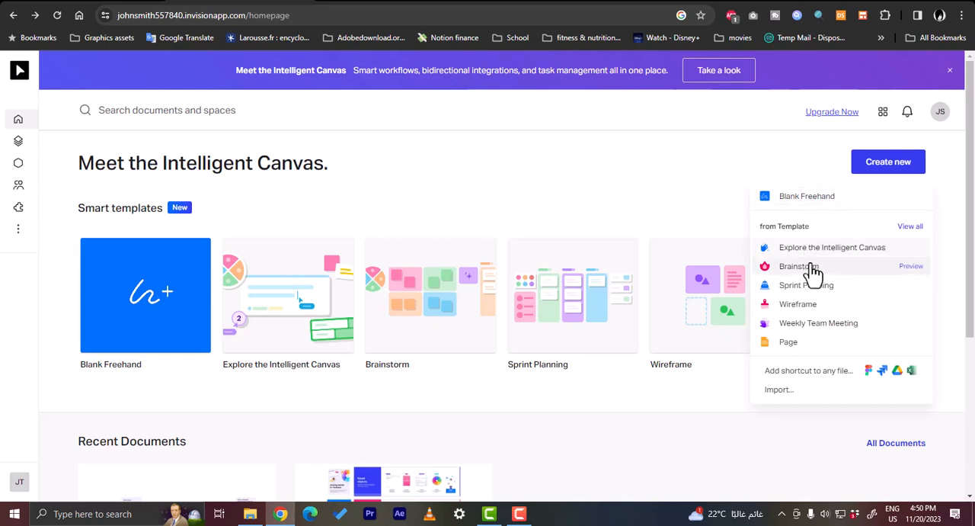
mouse_move(824, 235)
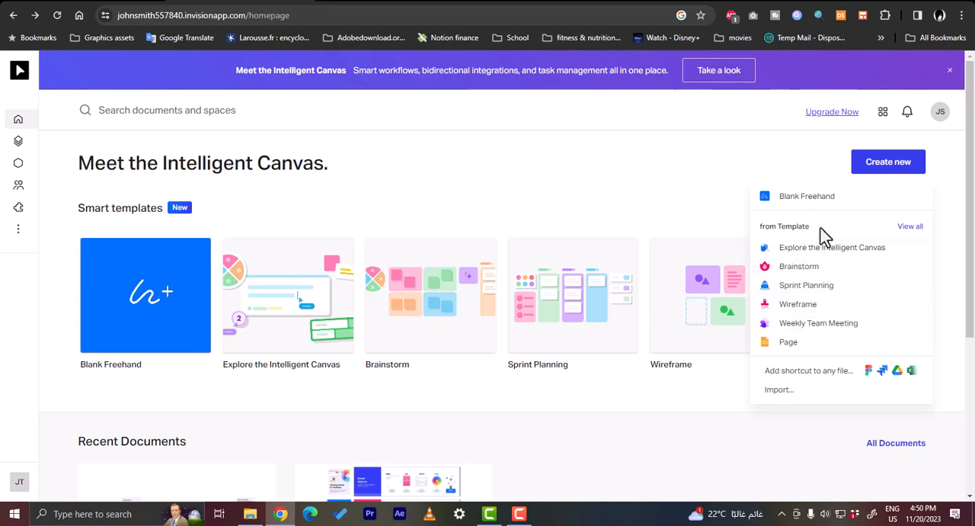
left_click(805, 195)
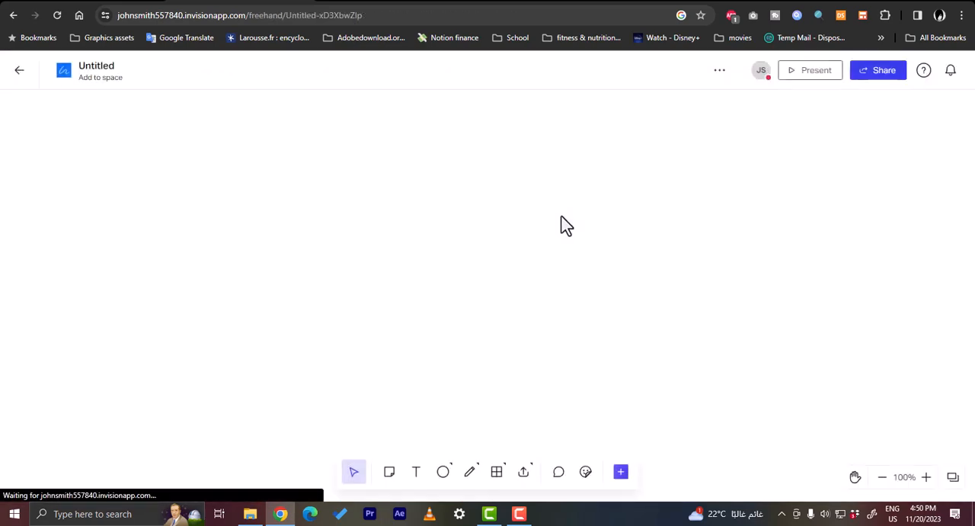
mouse_move(430, 418)
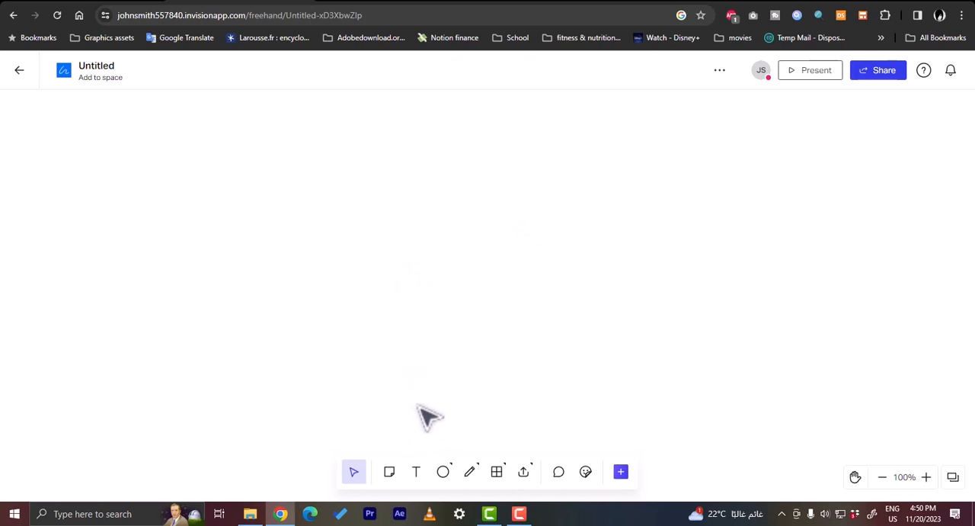
mouse_move(414, 472)
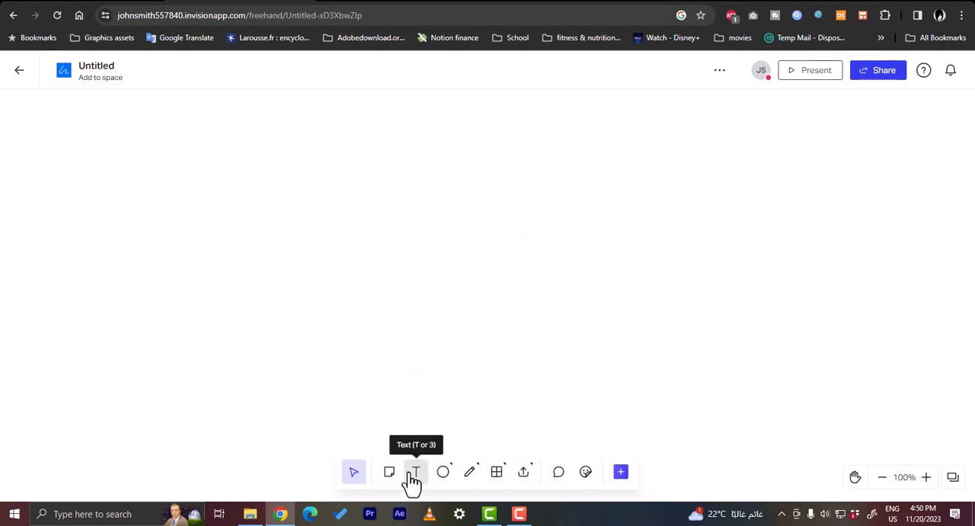
Add the text 'this is a title' on the canvas with the Text tool and make it bold
left_click(415, 470)
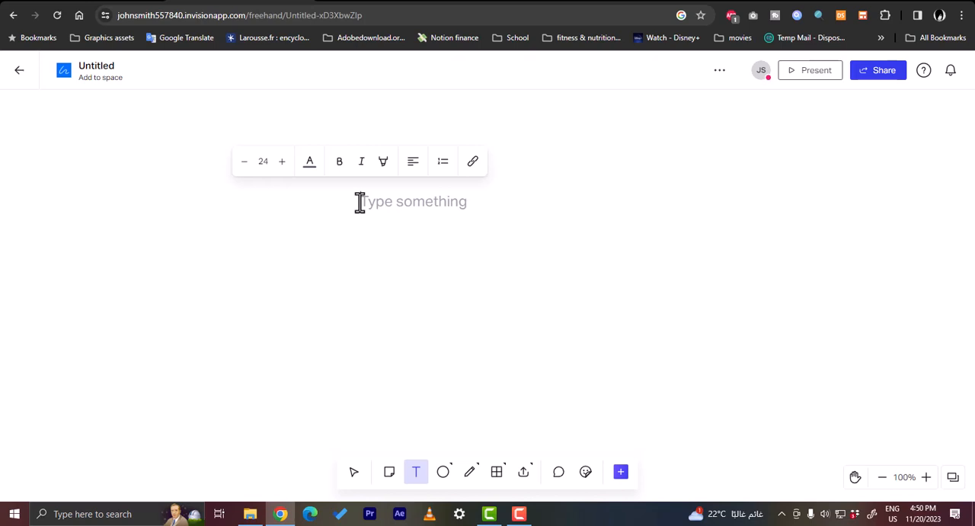
type("This is a t")
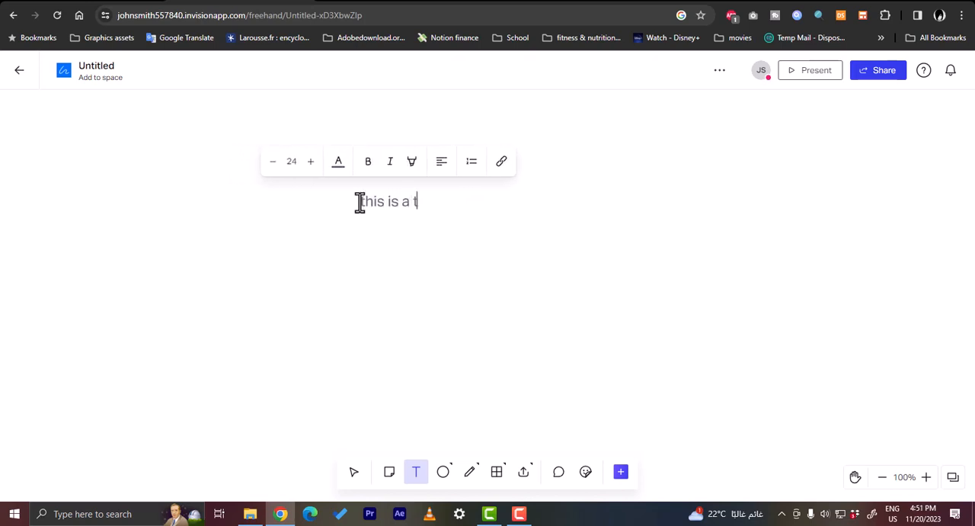
type("itle")
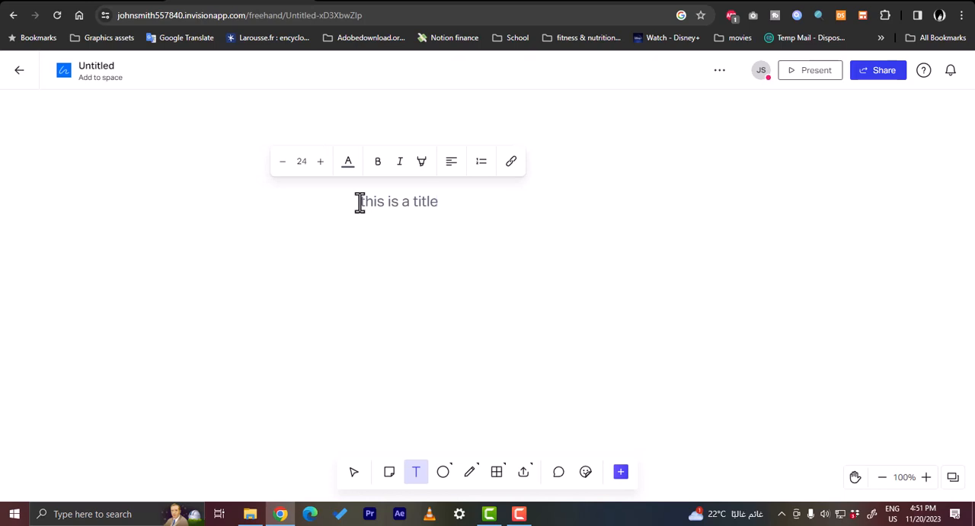
triple_click(399, 201)
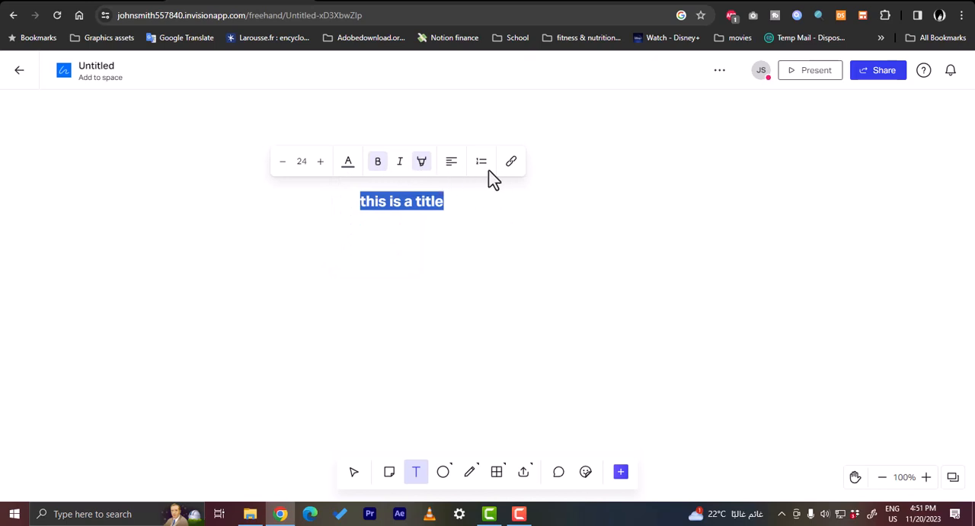
mouse_move(451, 161)
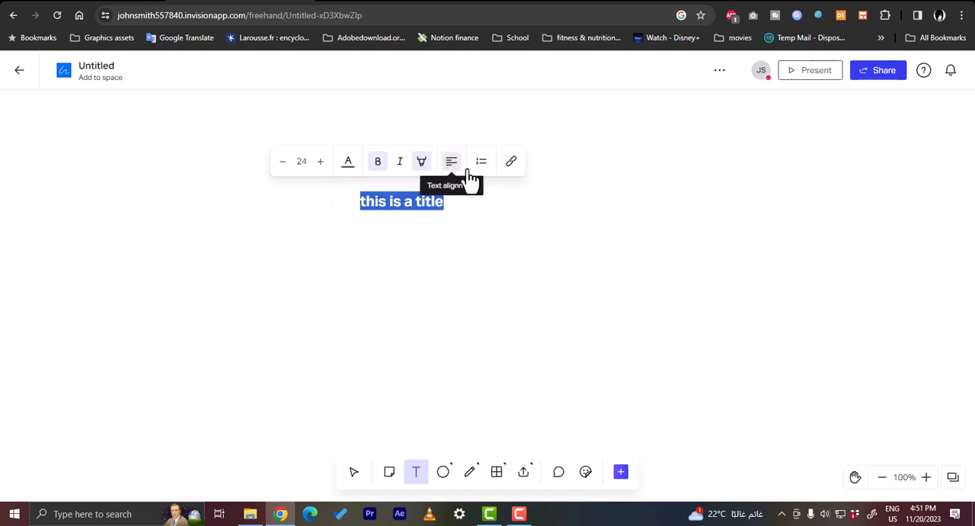
mouse_move(319, 161)
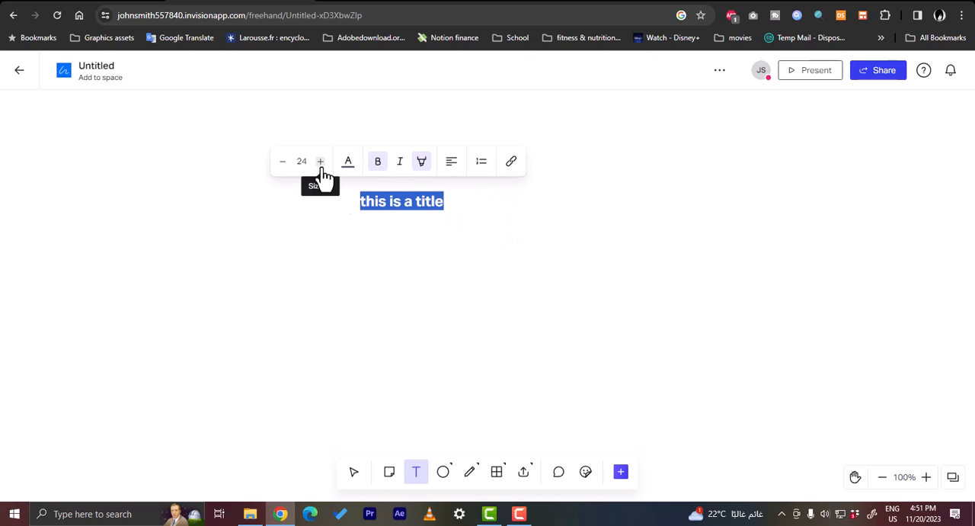
left_click(511, 162)
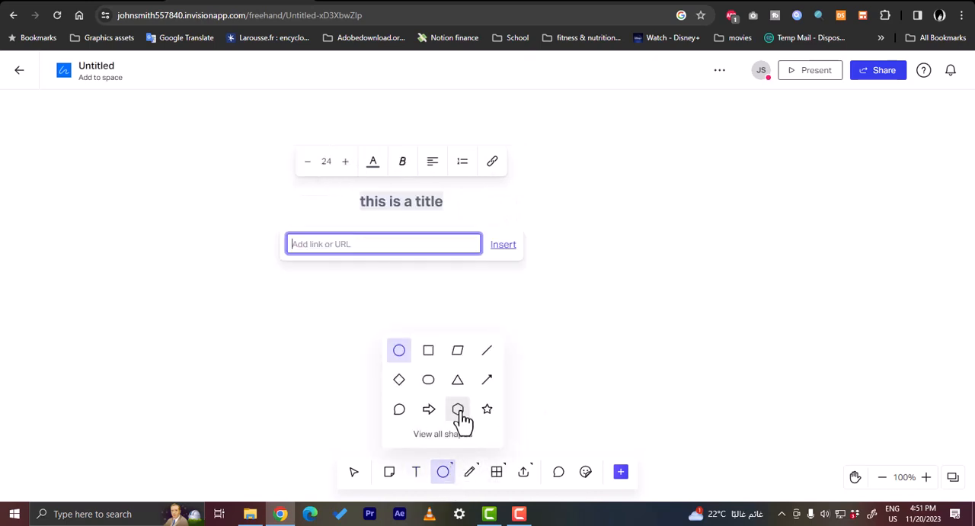
Draw a pink hexagon around the title and colour the title text green
left_click(457, 408)
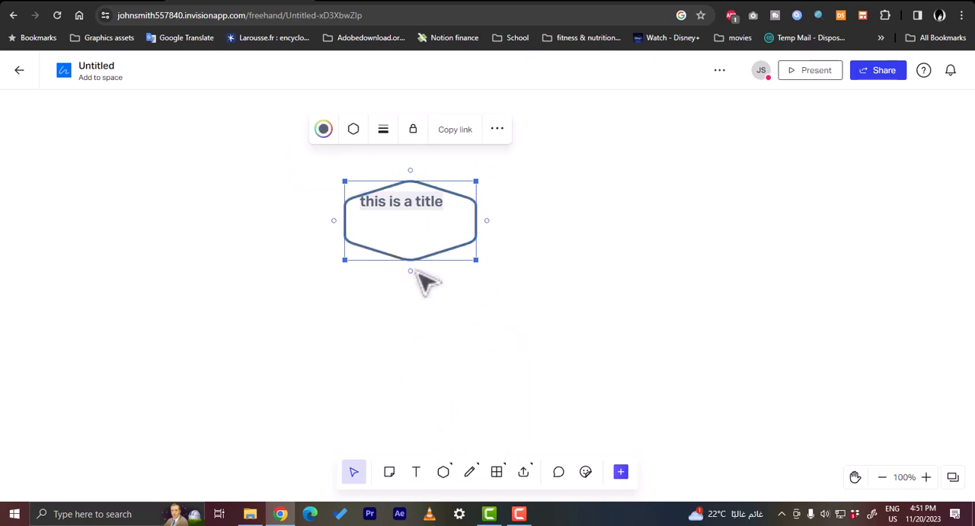
left_click_drag(410, 220, 402, 201)
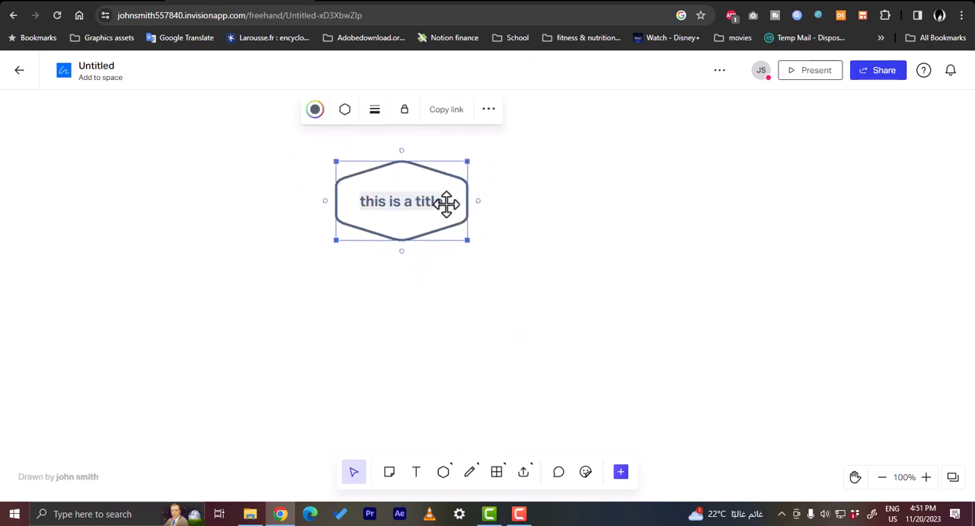
left_click(314, 110)
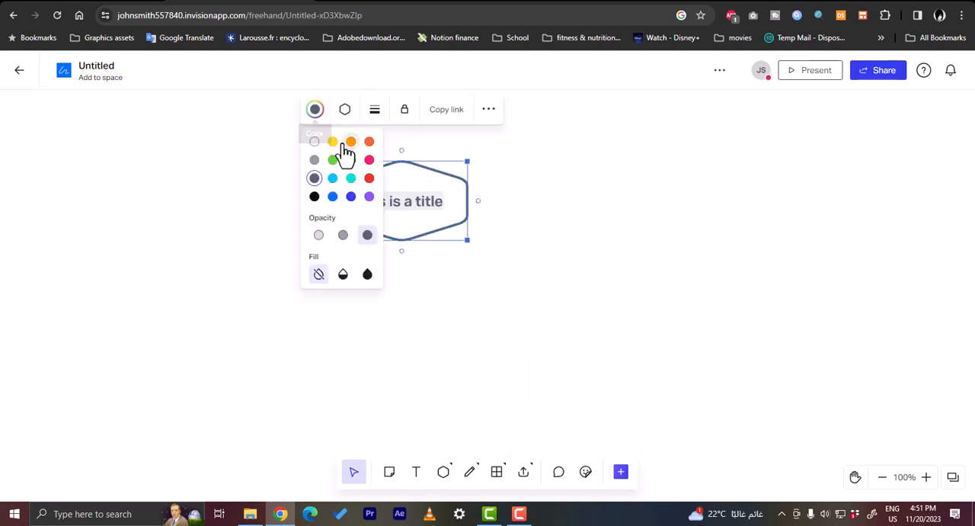
left_click(369, 159)
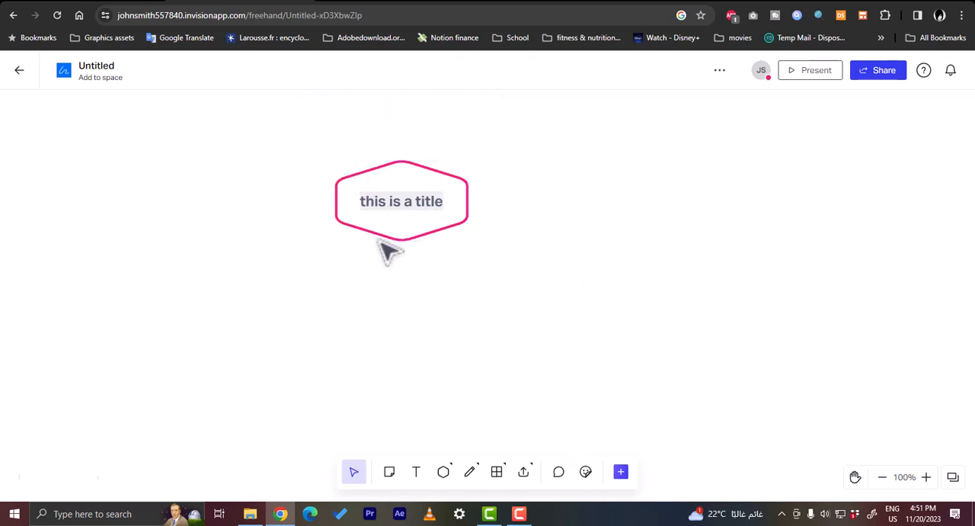
left_click(351, 162)
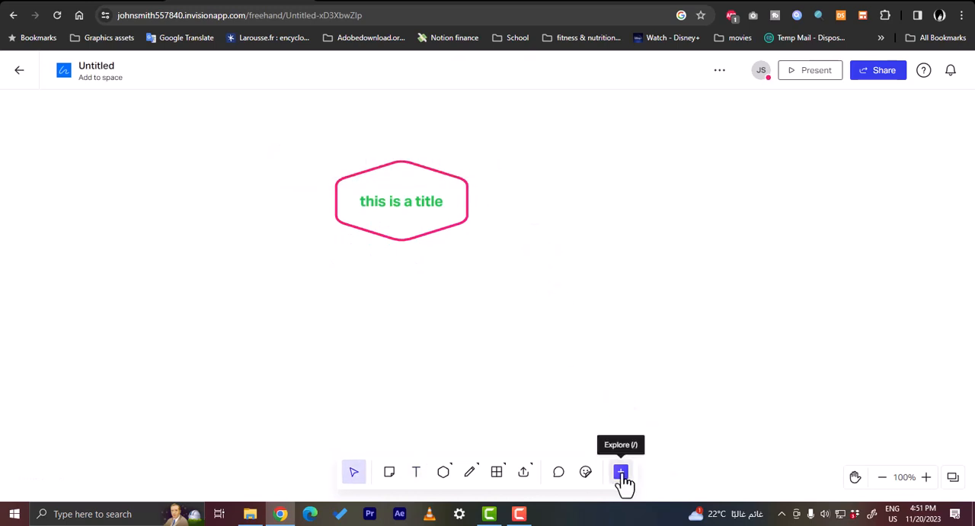
Browse the Explore panel's Objects list and switch to its Kits collection
left_click(622, 472)
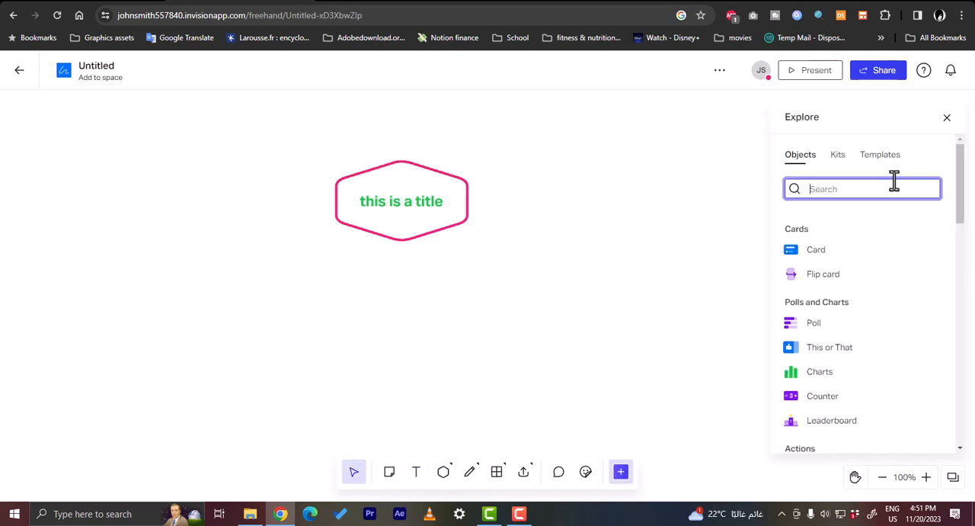
mouse_move(823, 272)
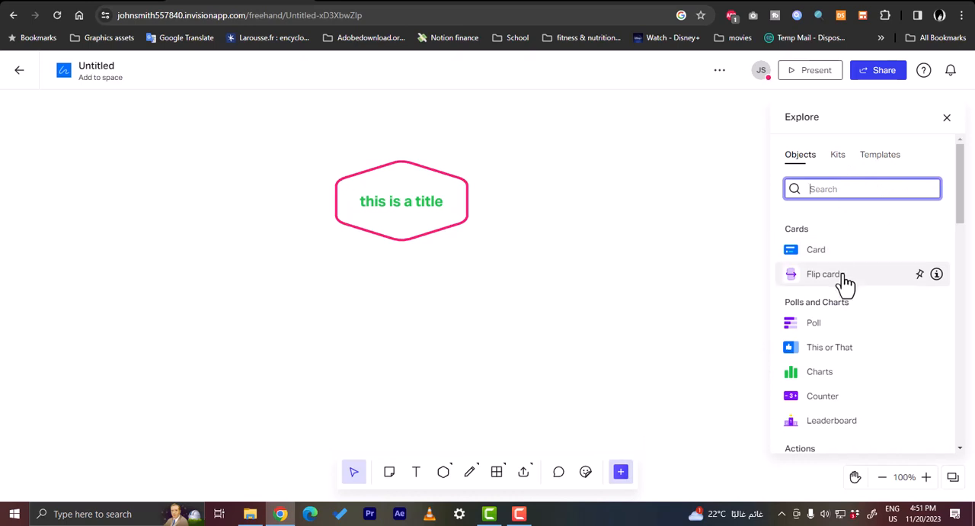
scroll("down", 3)
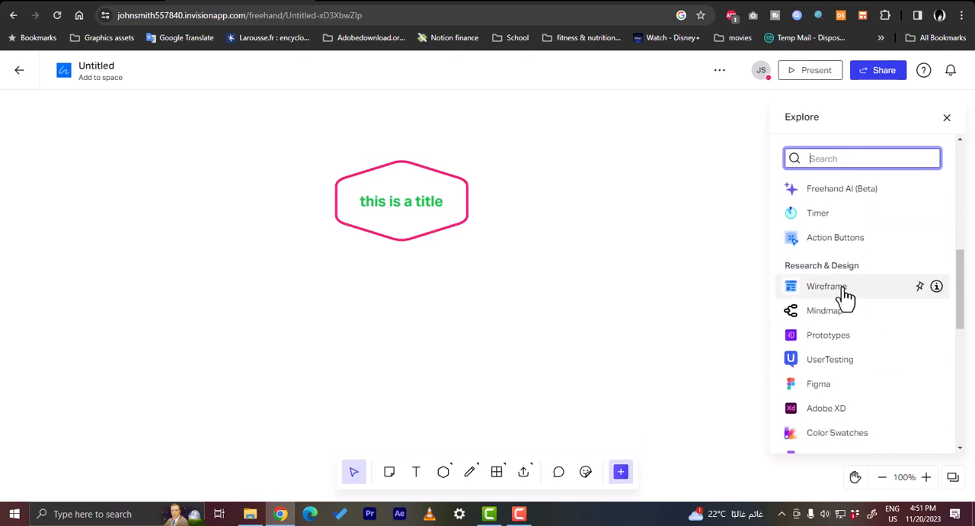
scroll("down", 3)
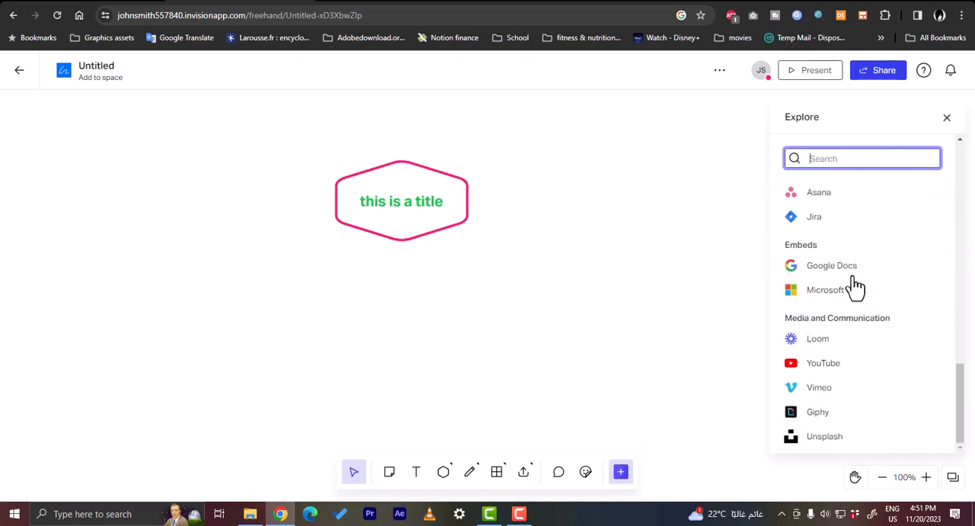
scroll("down", 3)
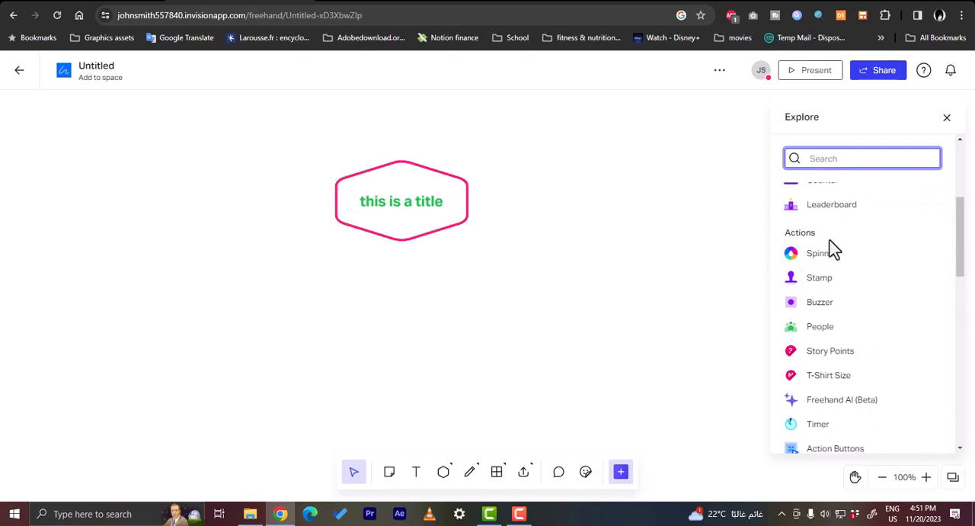
scroll("down", 3)
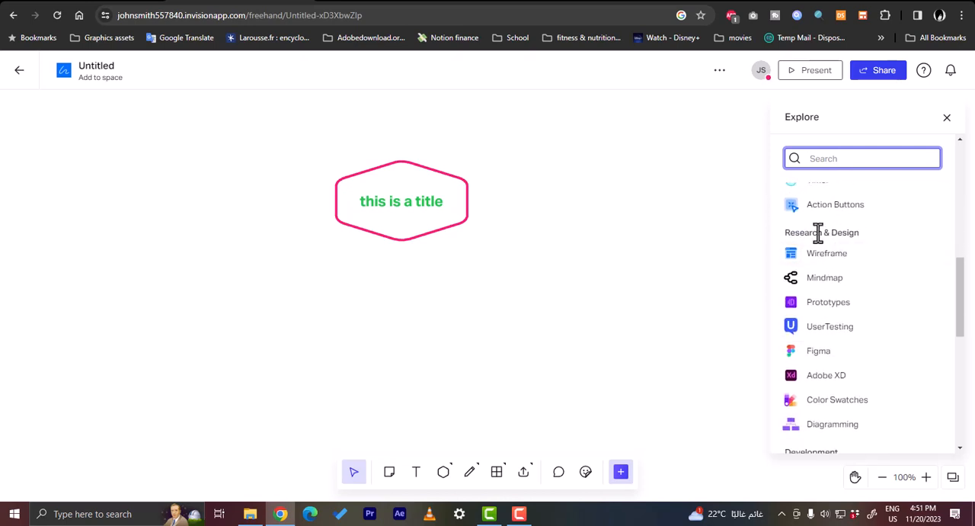
scroll("down", 3)
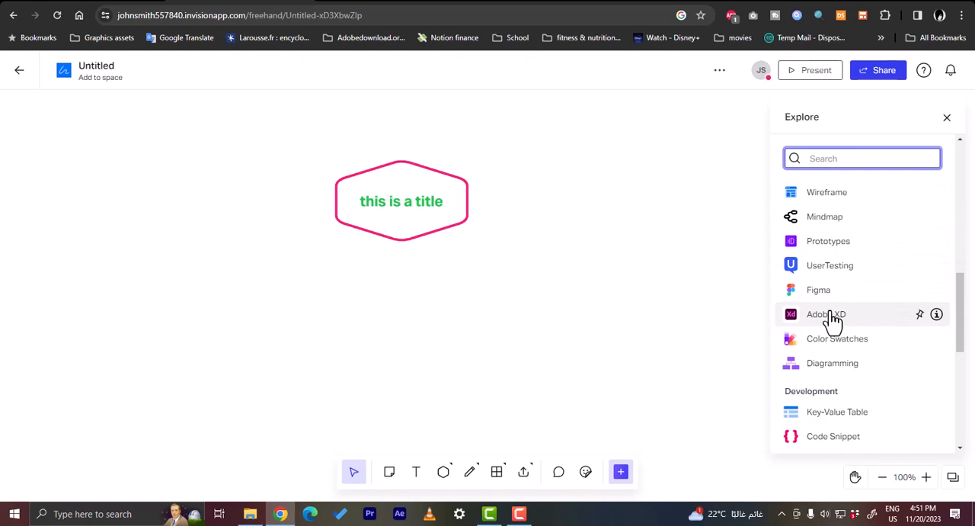
scroll("down", 3)
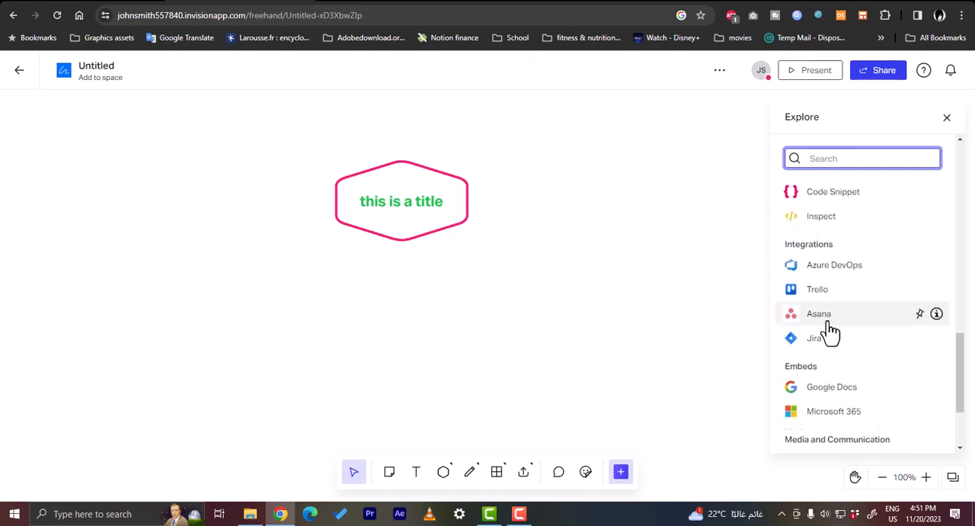
scroll("down", 3)
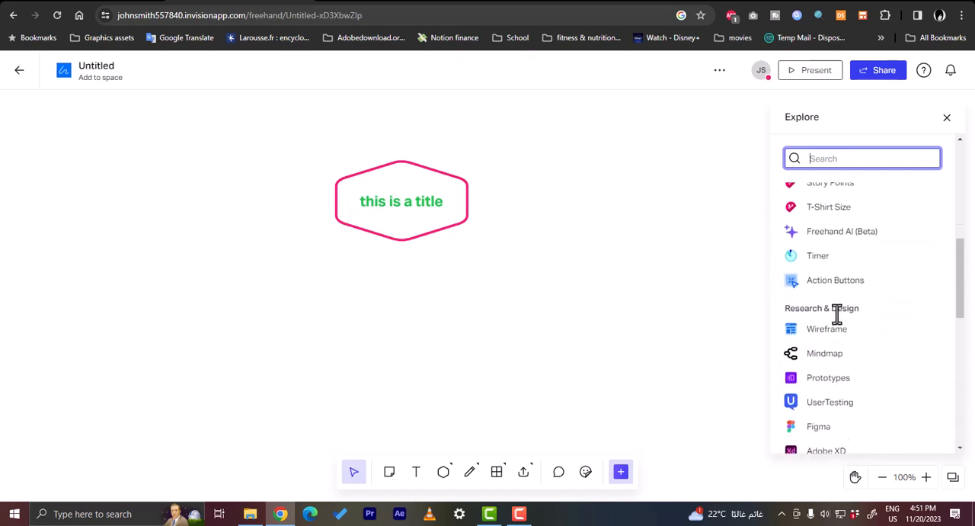
left_click(880, 154)
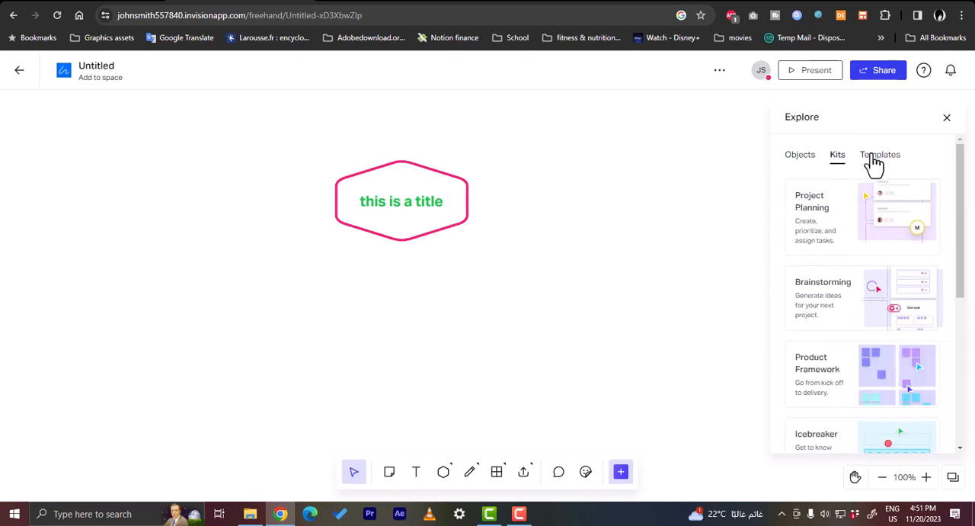
Browse the template gallery through Recents and AI Enabled back to Picked for you
left_click(881, 153)
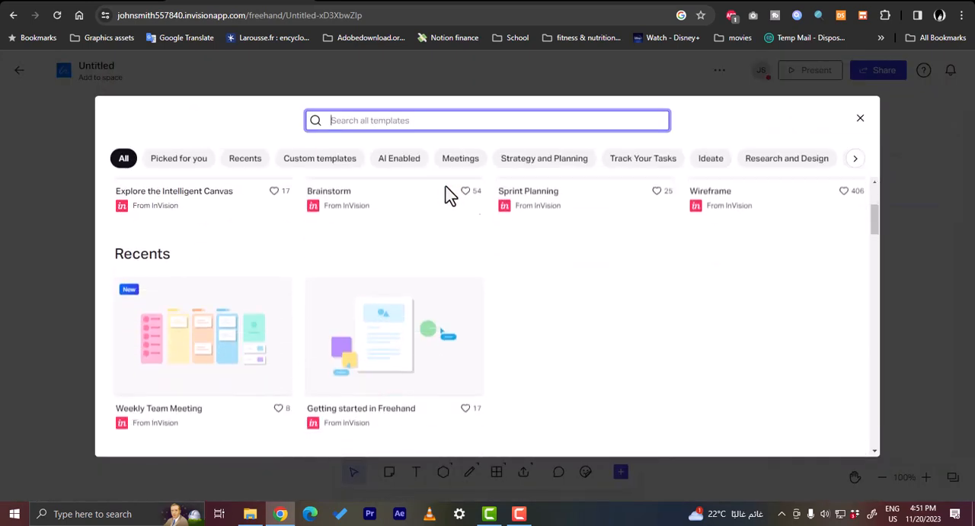
scroll("down", 3)
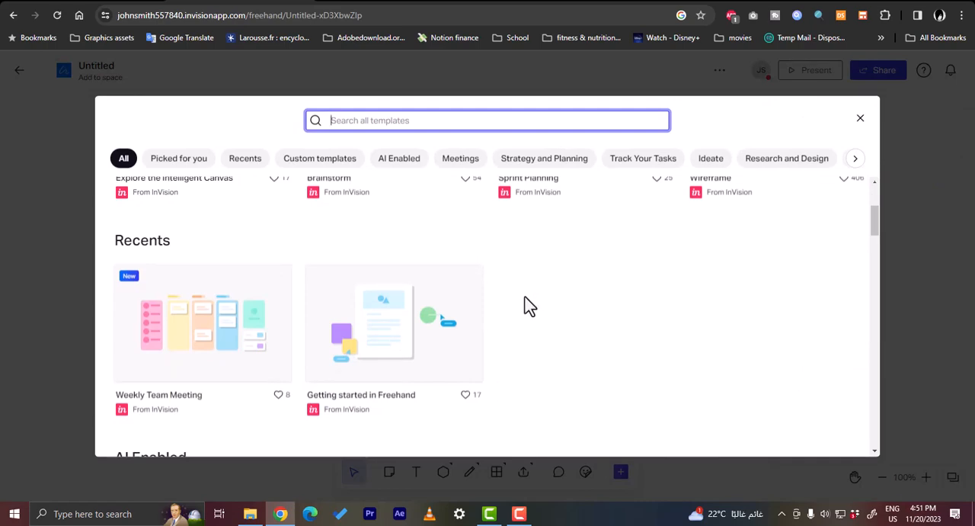
scroll("down", 3)
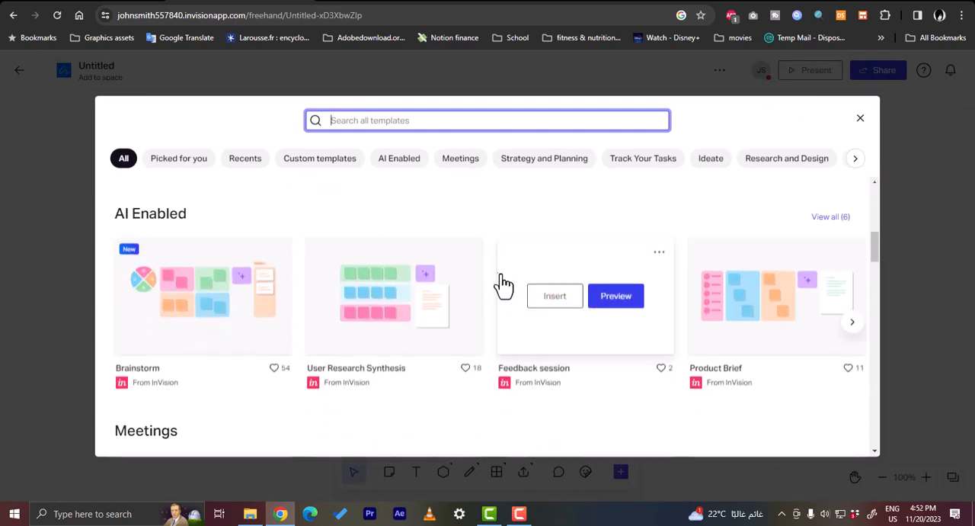
scroll("down", 3)
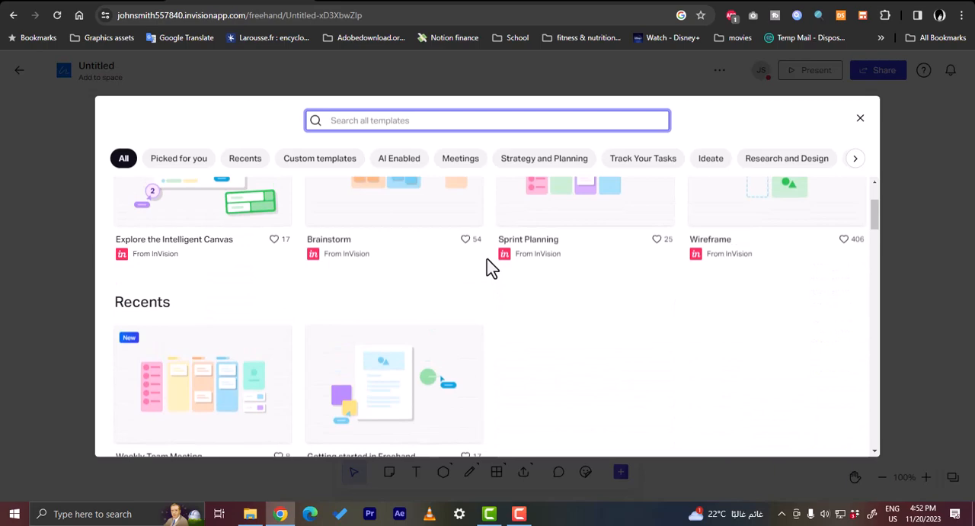
scroll("up", 3)
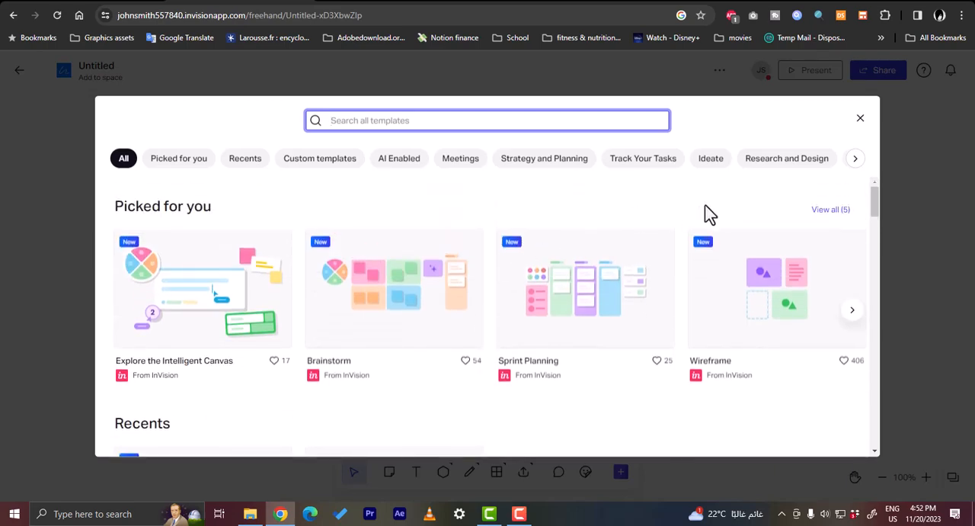